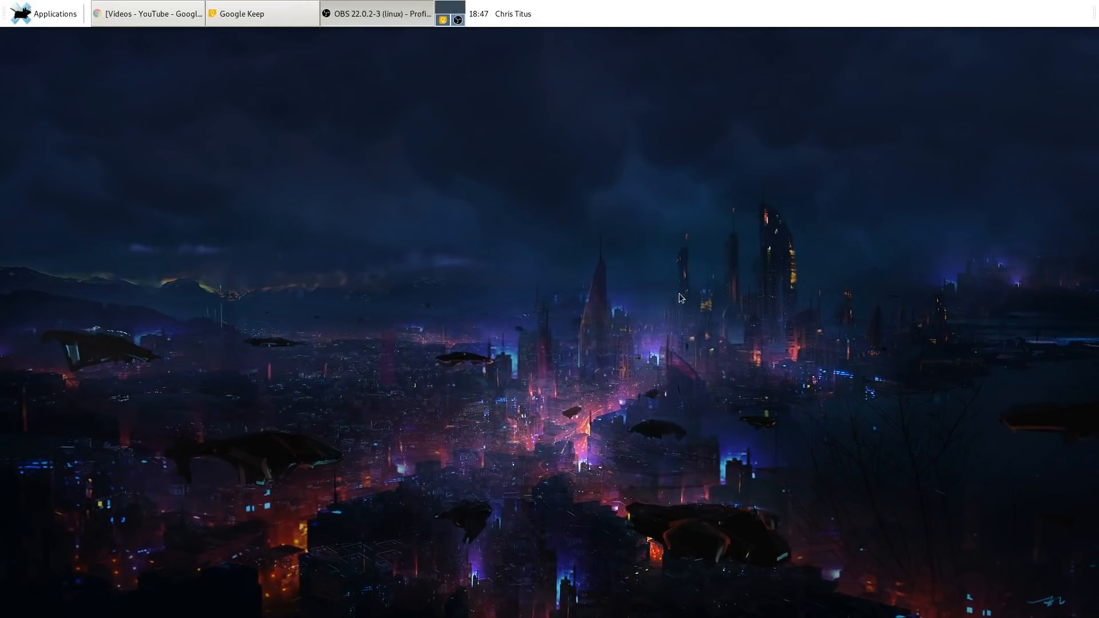
pyautogui.moveTo(649, 246)
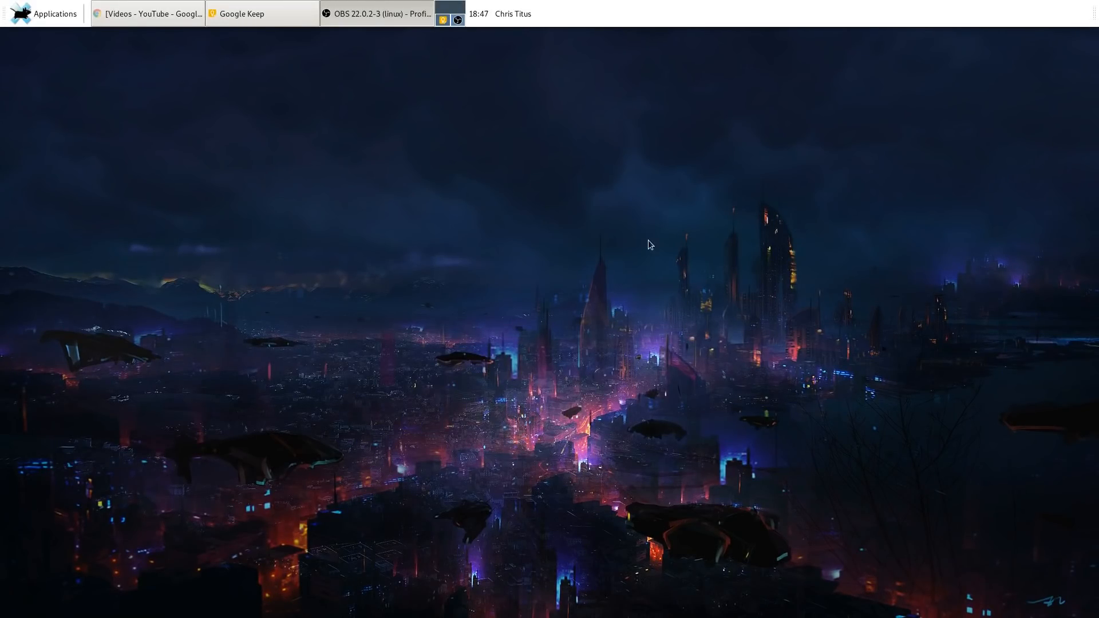
pyautogui.moveTo(424, 172)
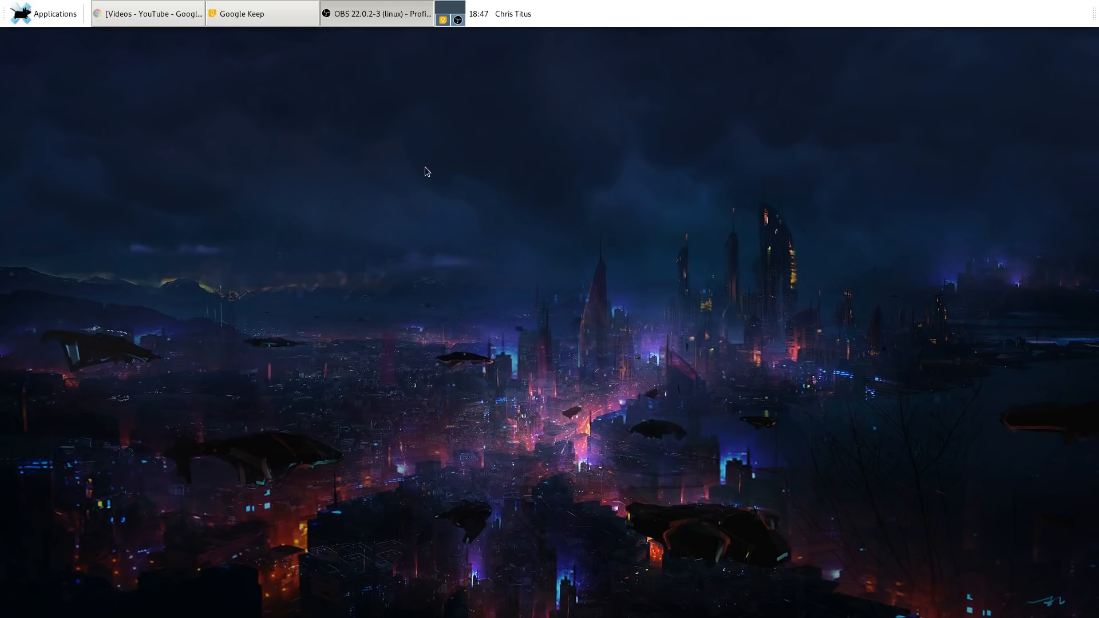
pyautogui.moveTo(449, 150)
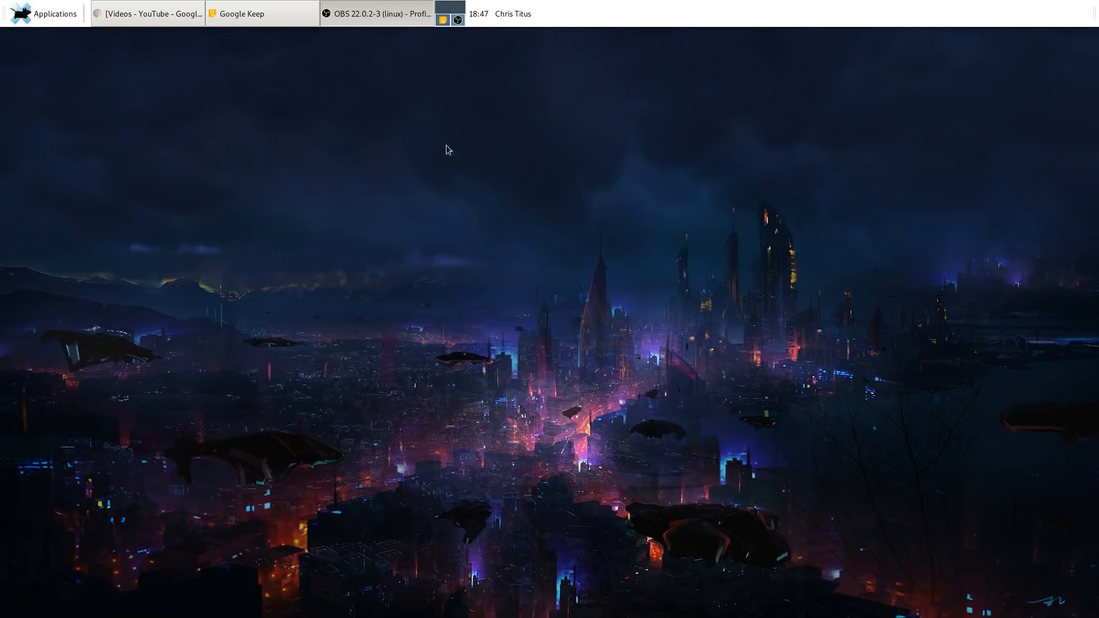
pyautogui.moveTo(624, 25)
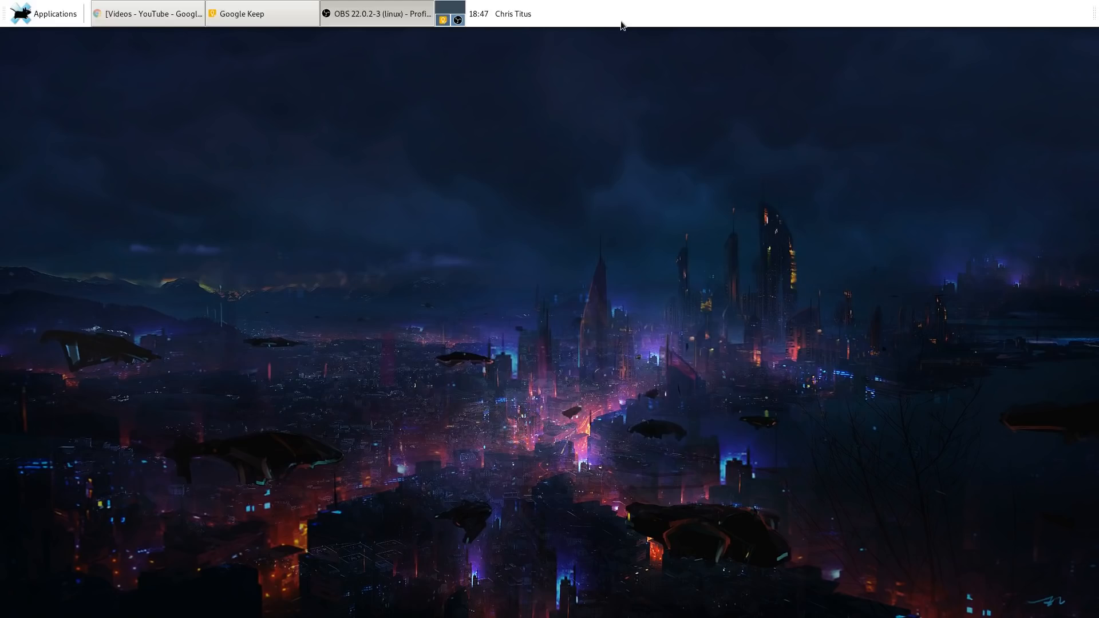
# From the panel's context menu, lock Panel 2 in Panel Preferences and show its Appearance settings.
pyautogui.rightClick(624, 13)
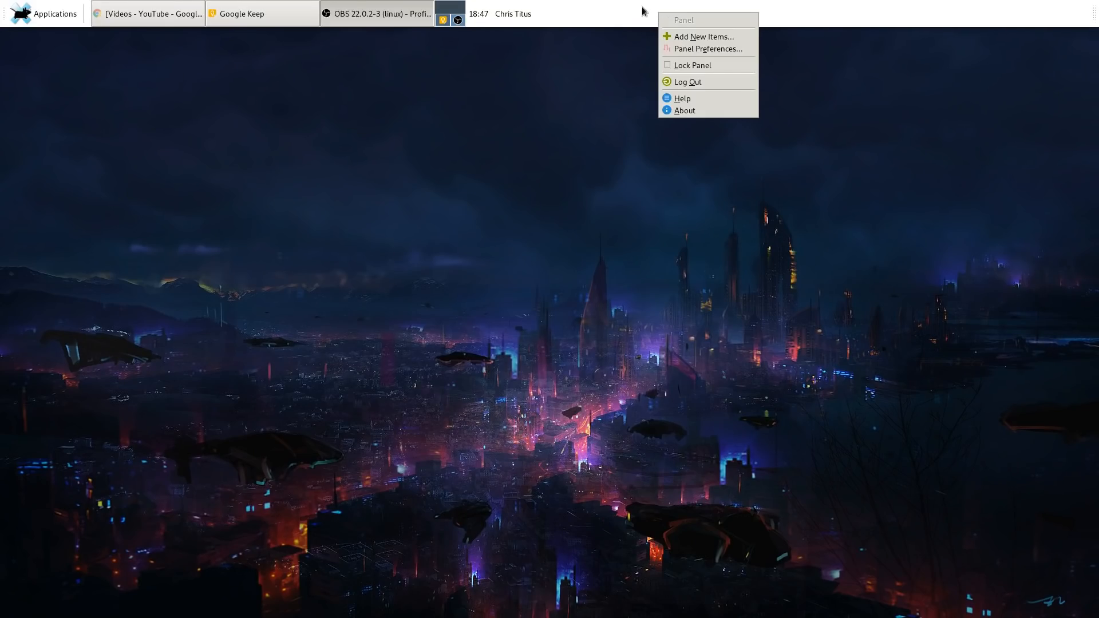
pyautogui.moveTo(708, 48)
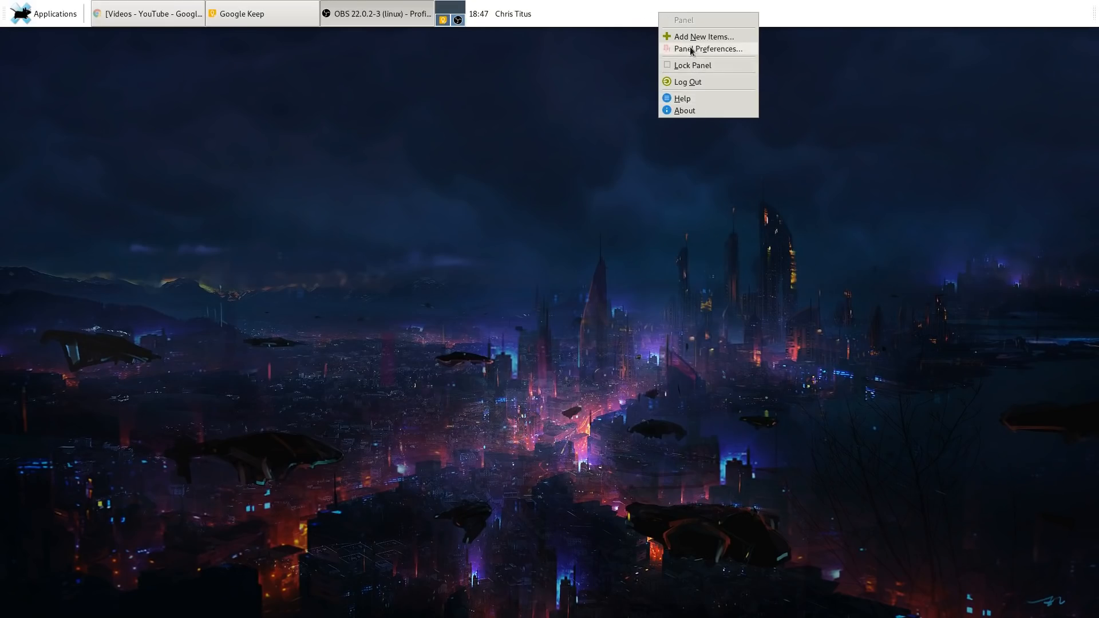
pyautogui.click(707, 48)
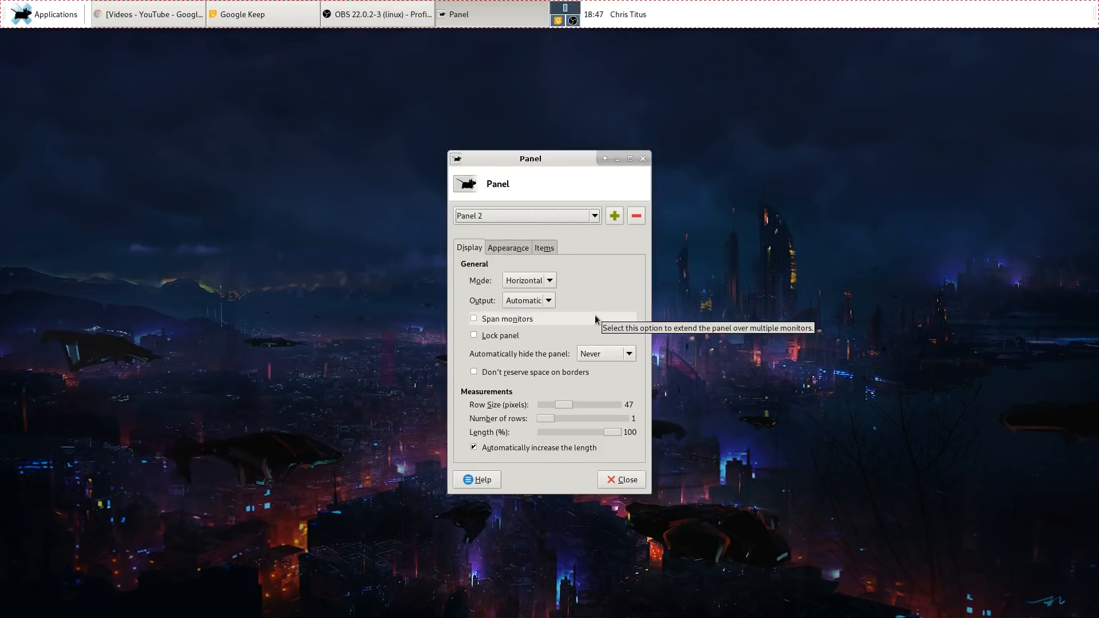
pyautogui.moveTo(616, 433)
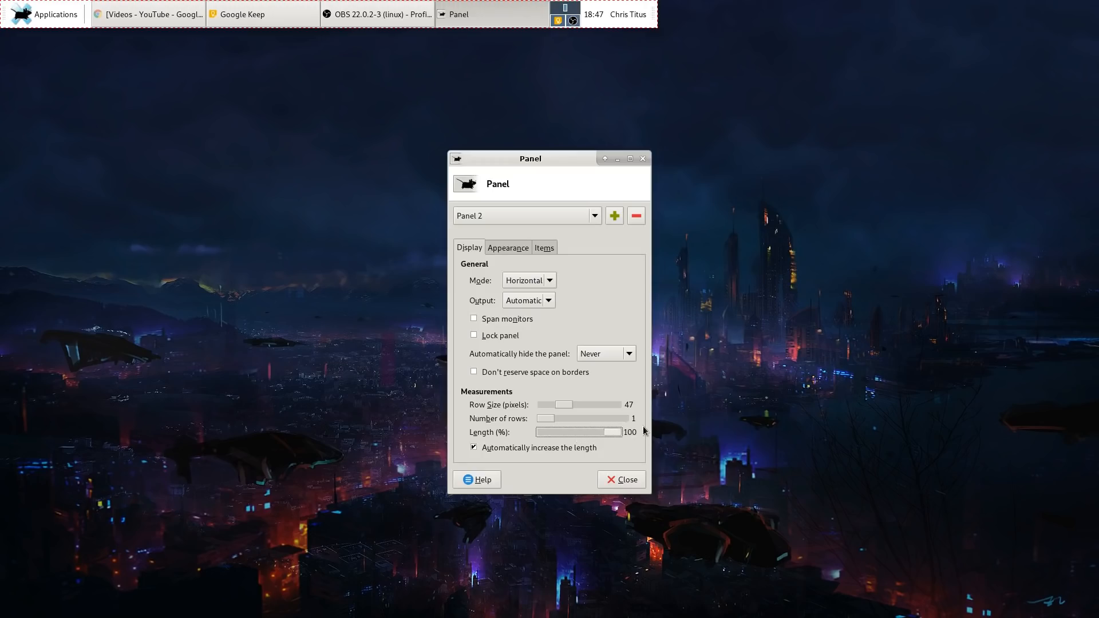
pyautogui.moveTo(477, 341)
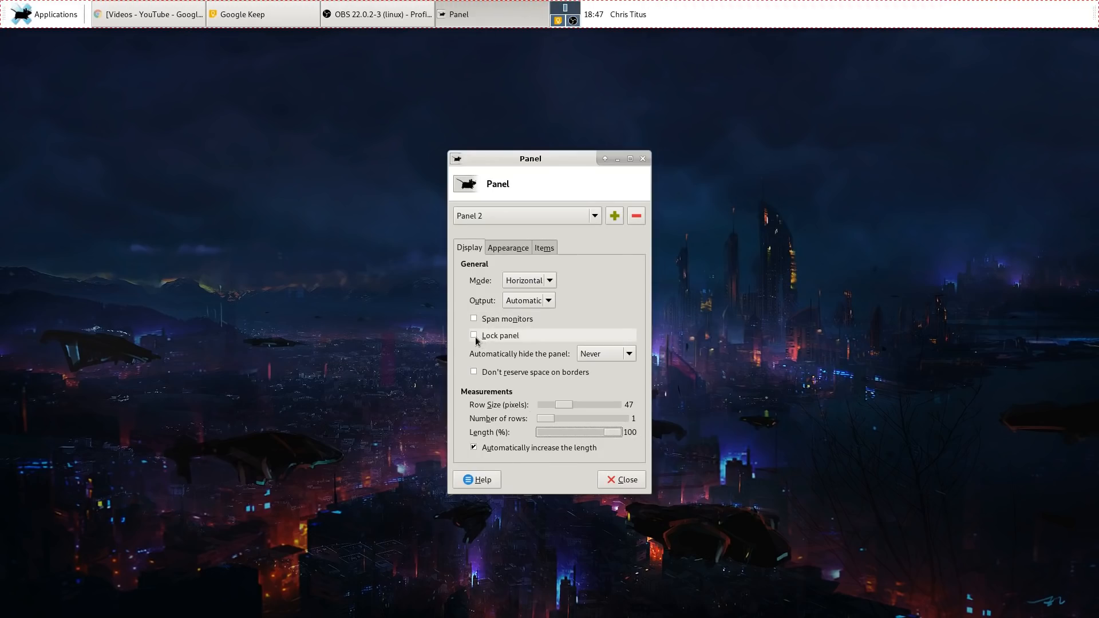
pyautogui.click(474, 335)
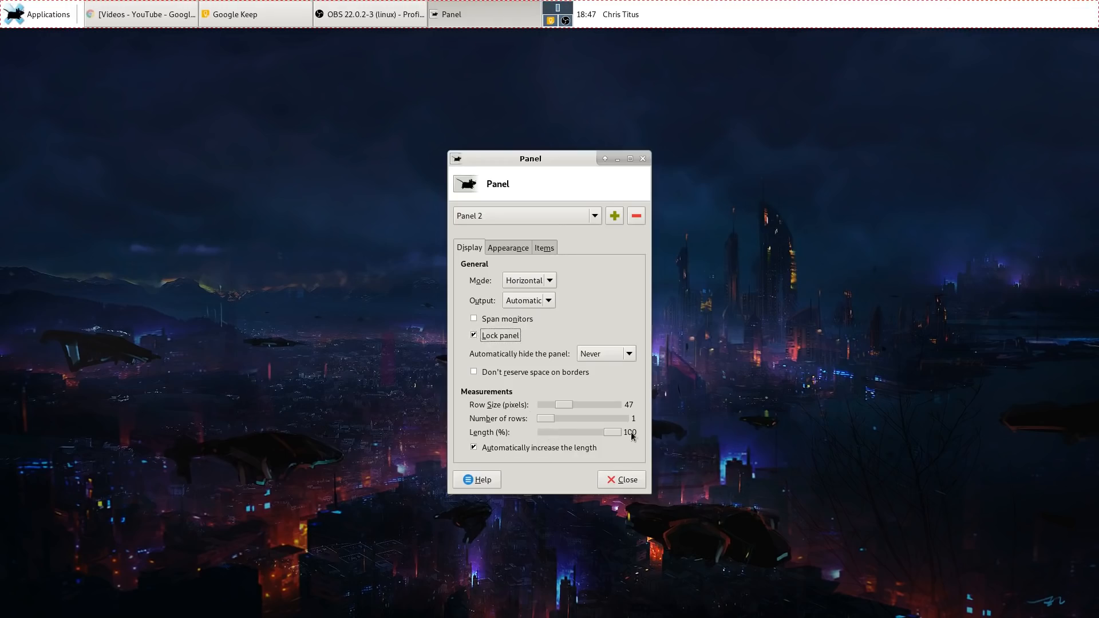
pyautogui.moveTo(694, 22)
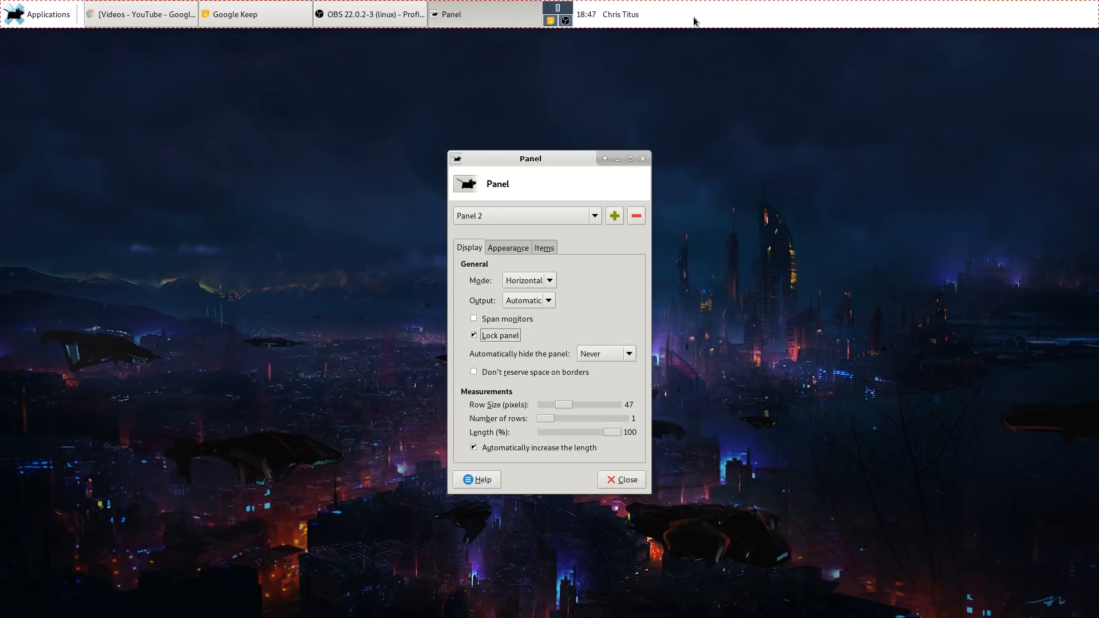
pyautogui.moveTo(601, 296)
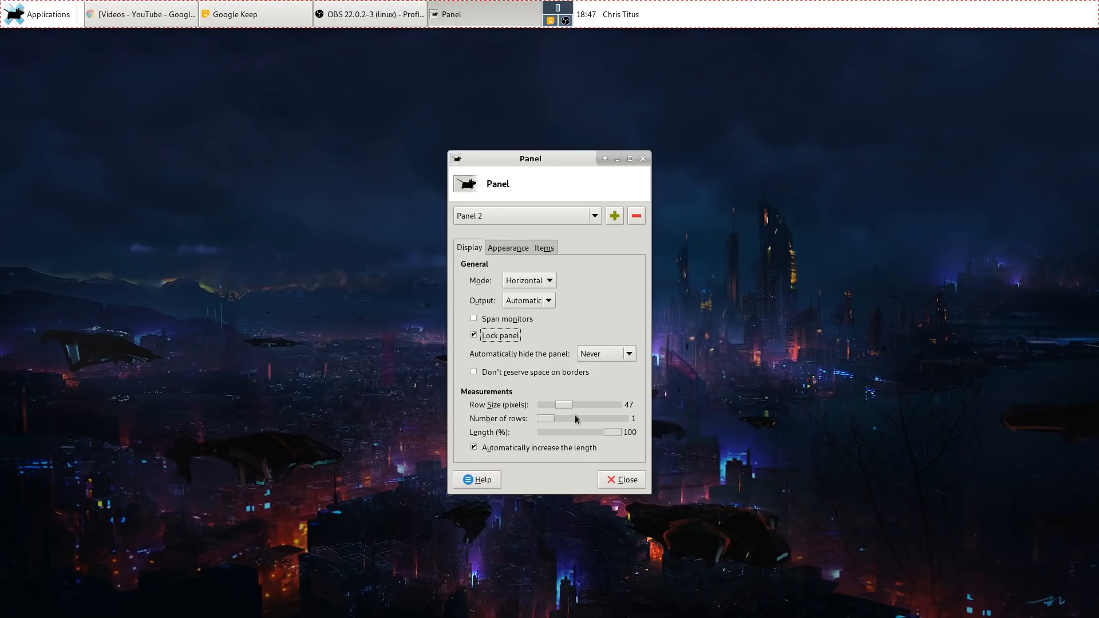
pyautogui.click(507, 247)
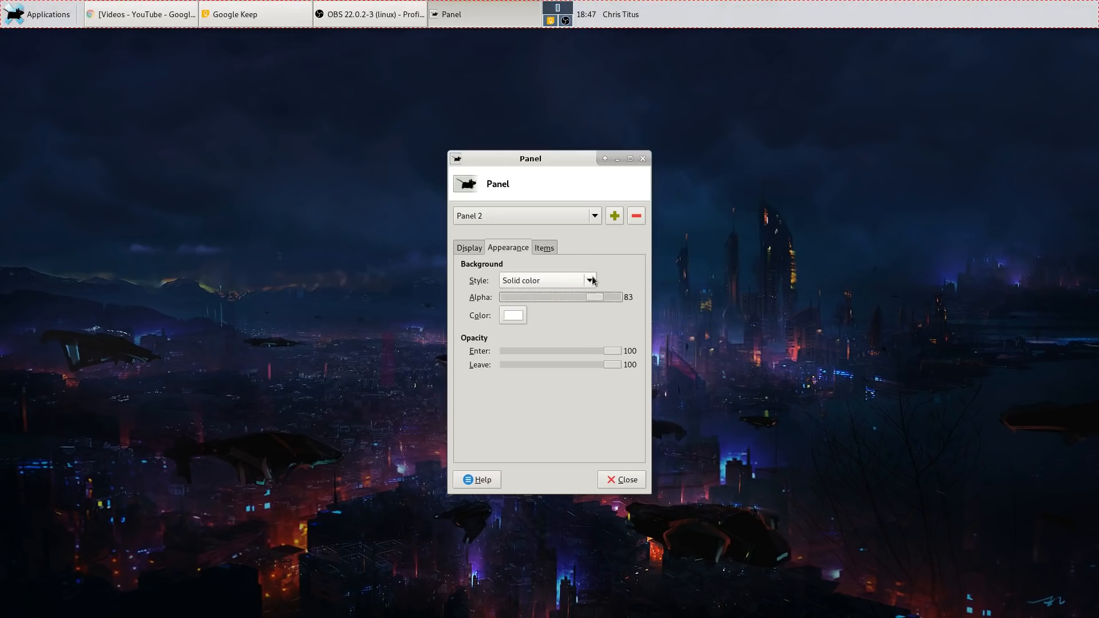
# Briefly switch the panel background style to Background image, then back to Solid color.
pyautogui.click(591, 281)
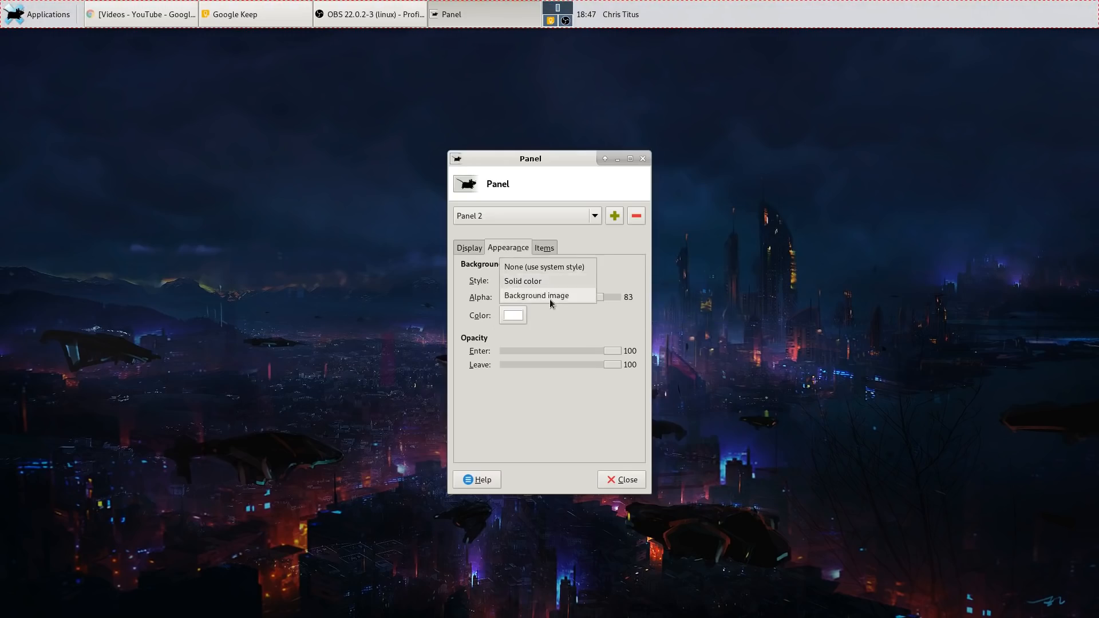
pyautogui.click(537, 281)
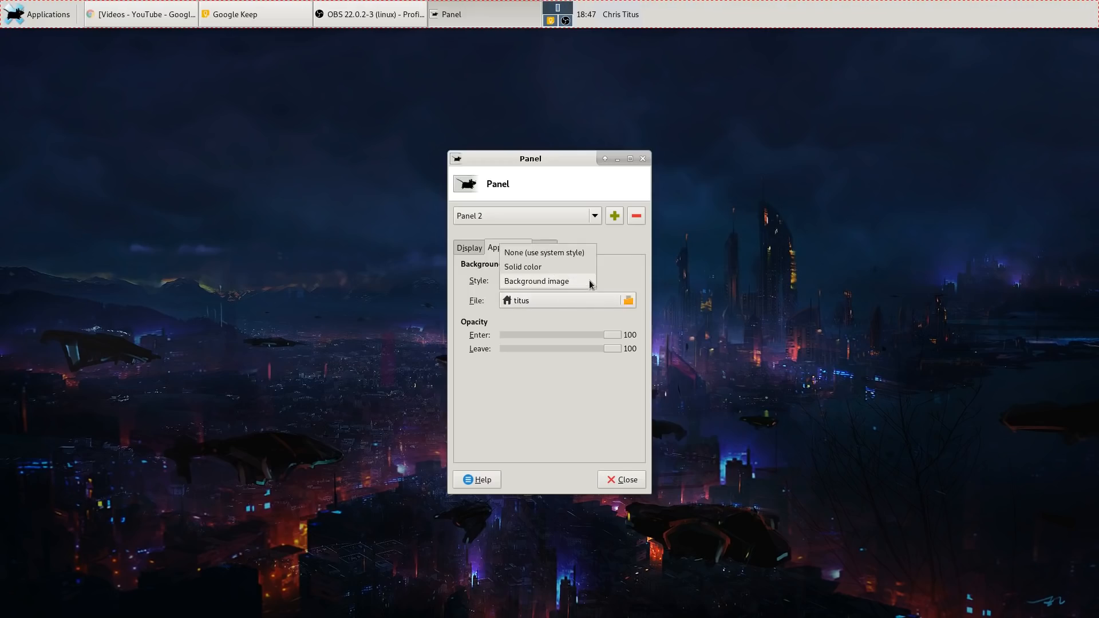
pyautogui.click(543, 253)
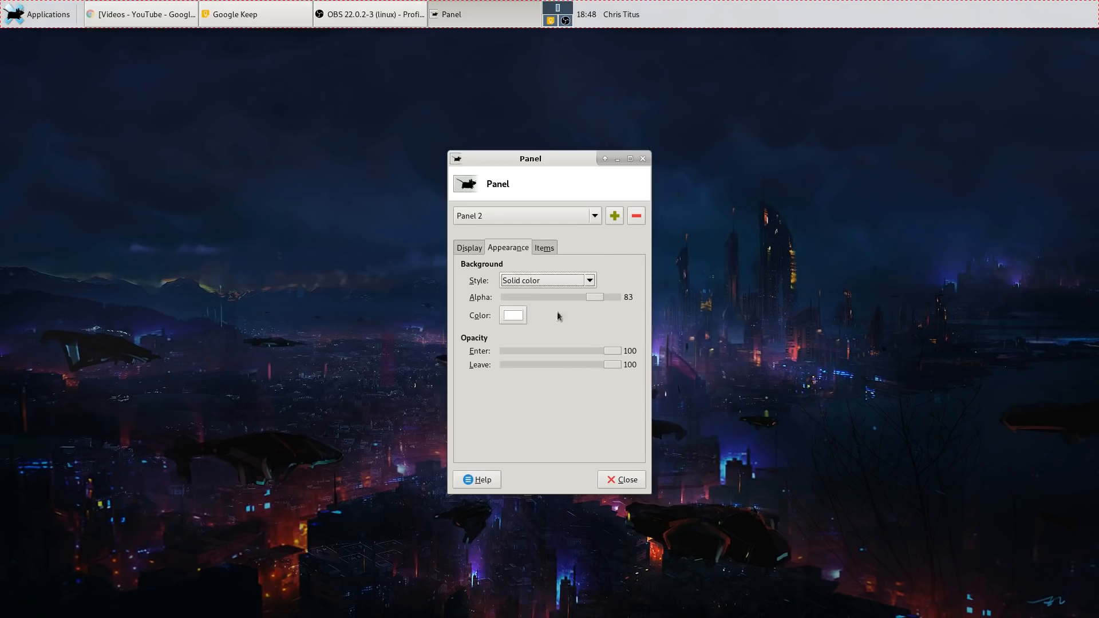
pyautogui.moveTo(551, 322)
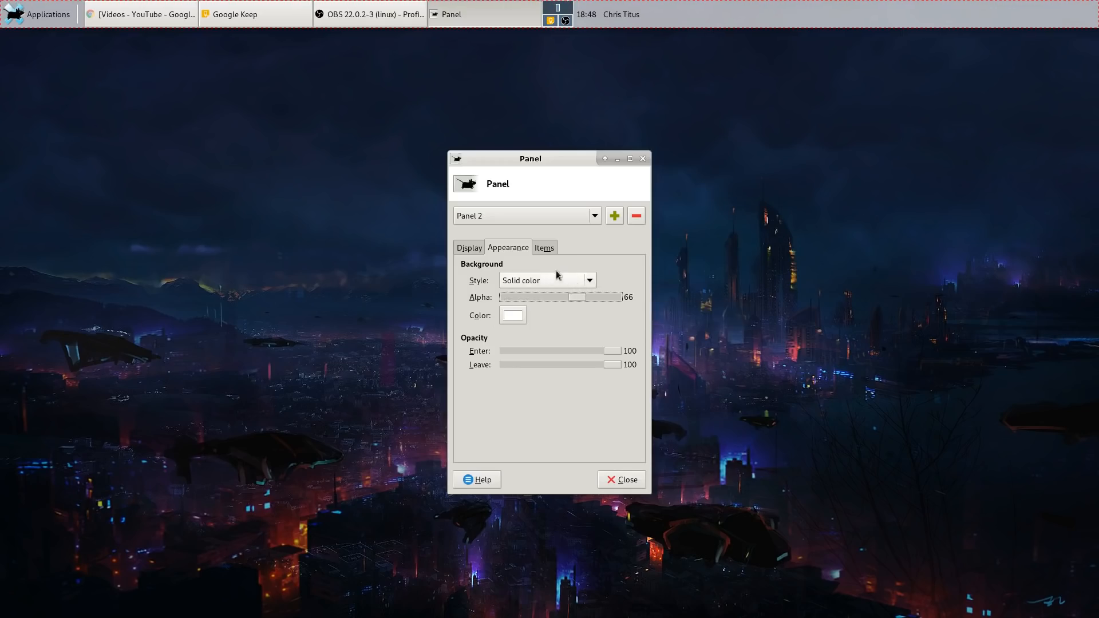
# View Panel 2's item list and open the Action Buttons session menu.
pyautogui.click(544, 248)
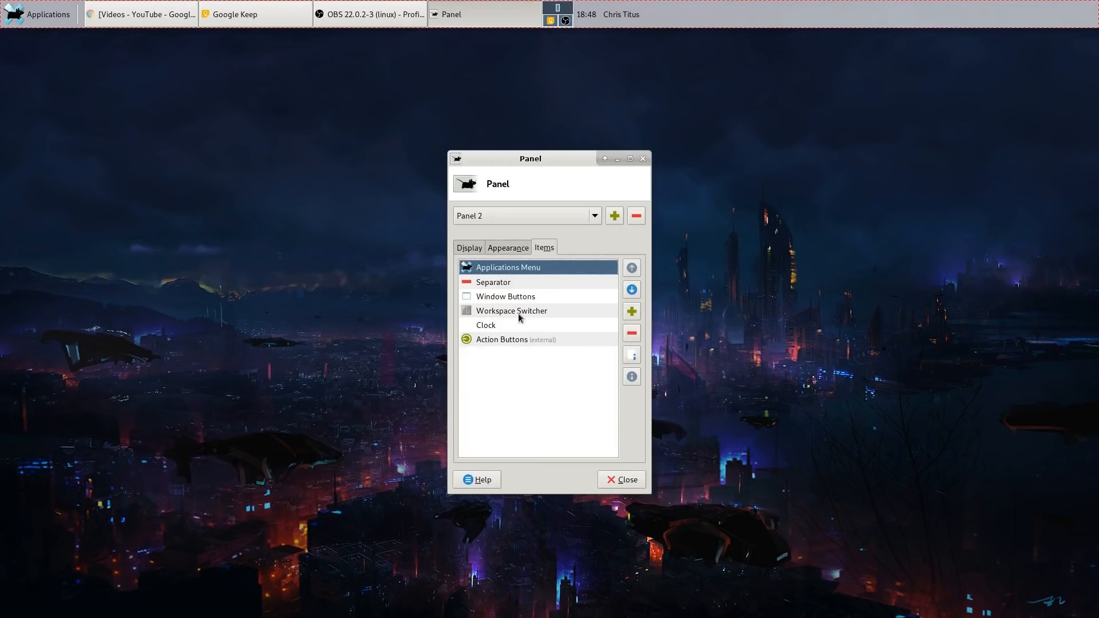
pyautogui.moveTo(543, 381)
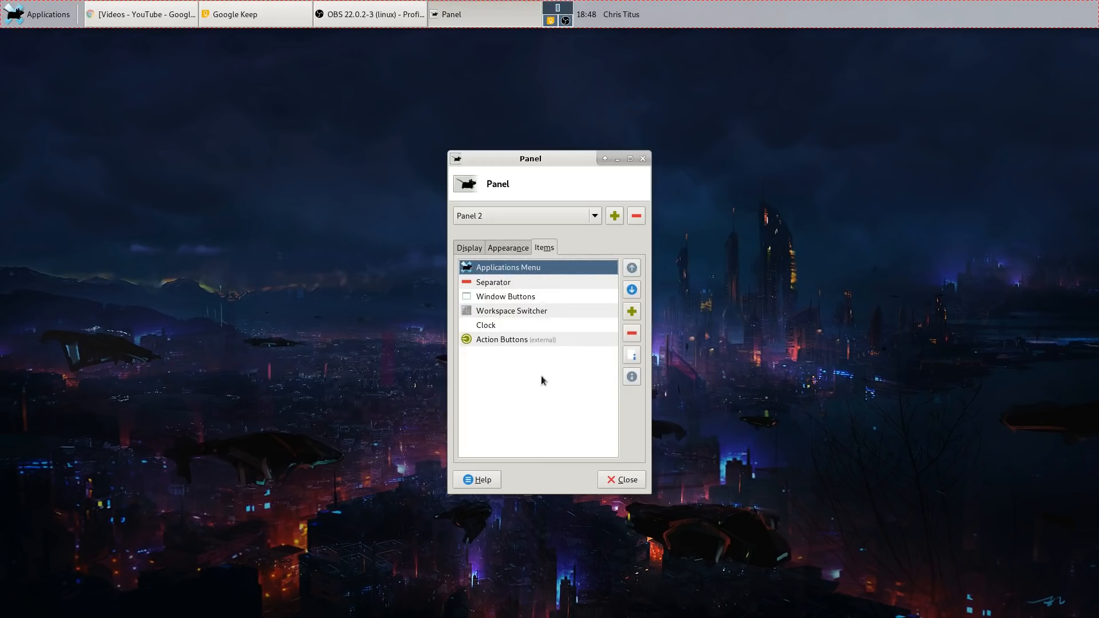
pyautogui.moveTo(620, 14)
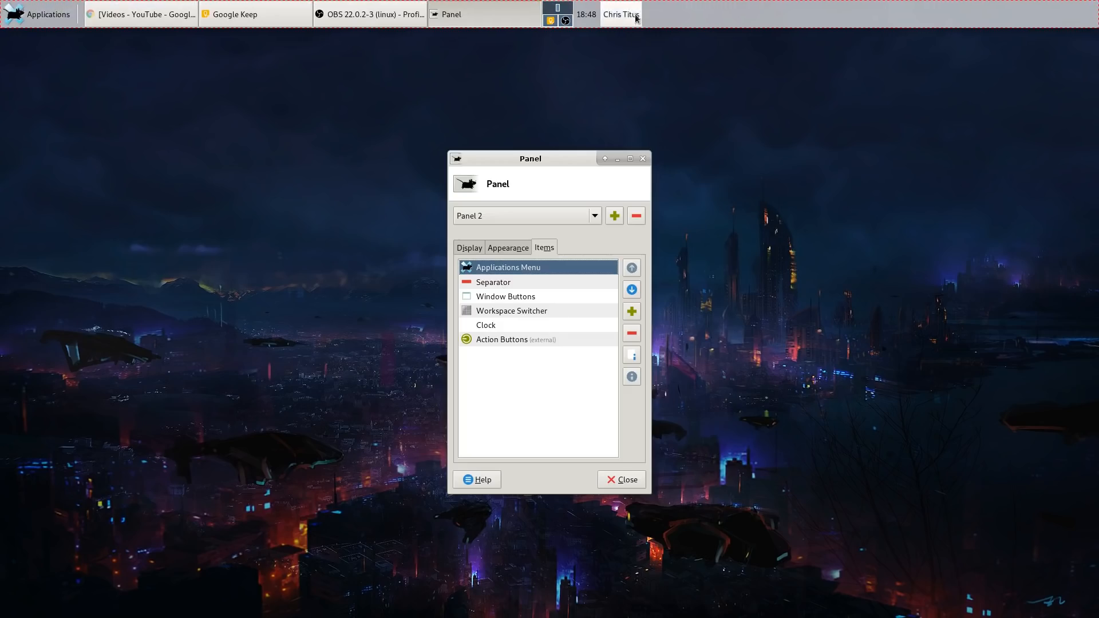
pyautogui.moveTo(48, 14)
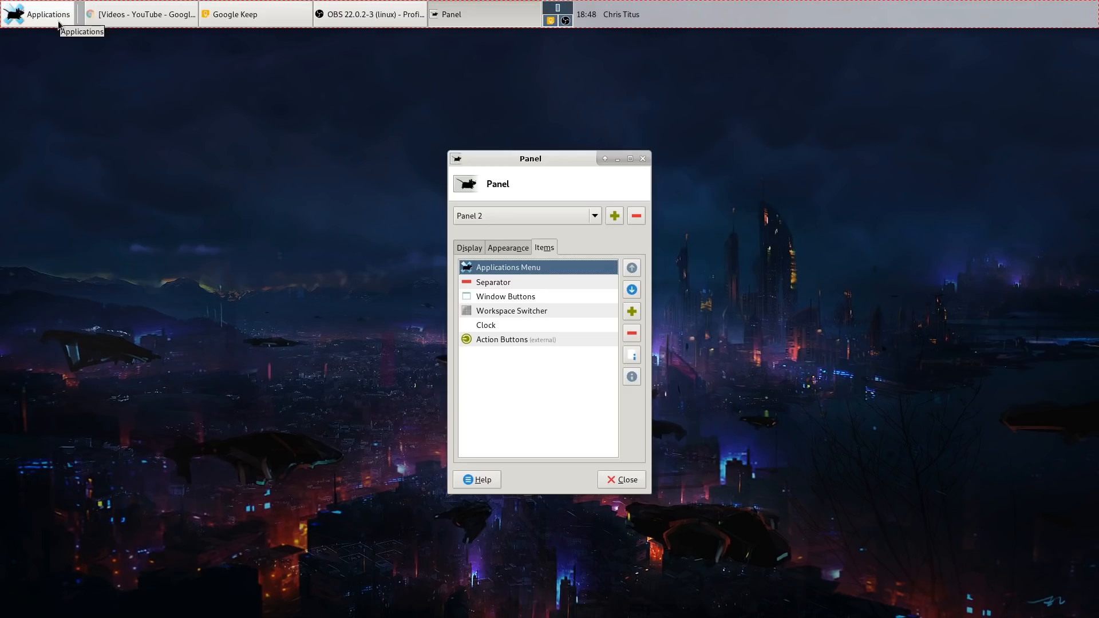
pyautogui.moveTo(465, 110)
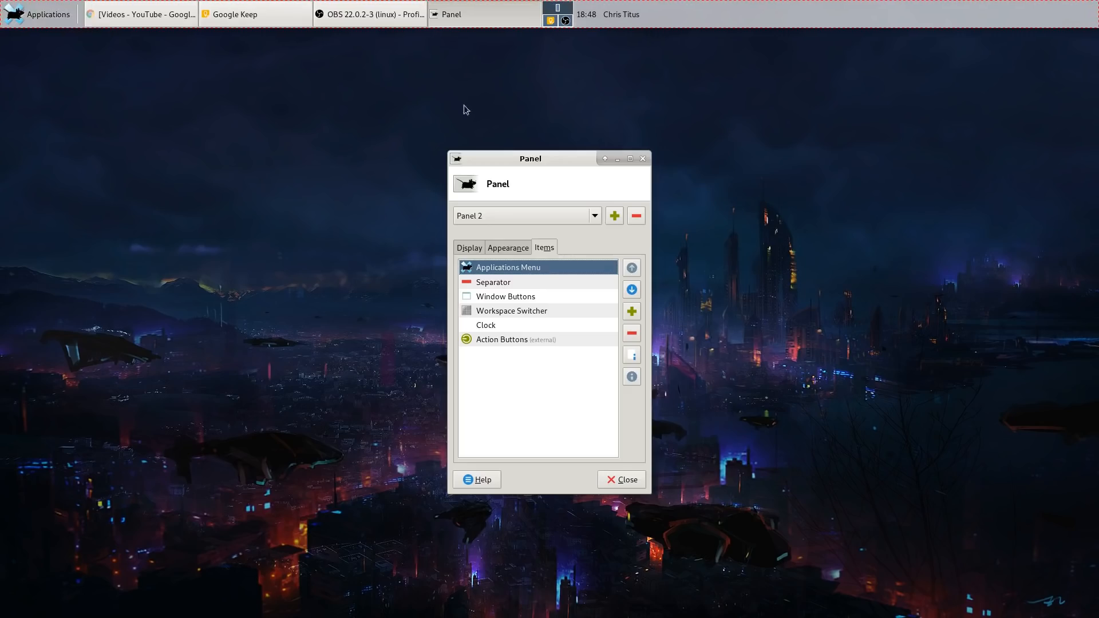
pyautogui.moveTo(490, 104)
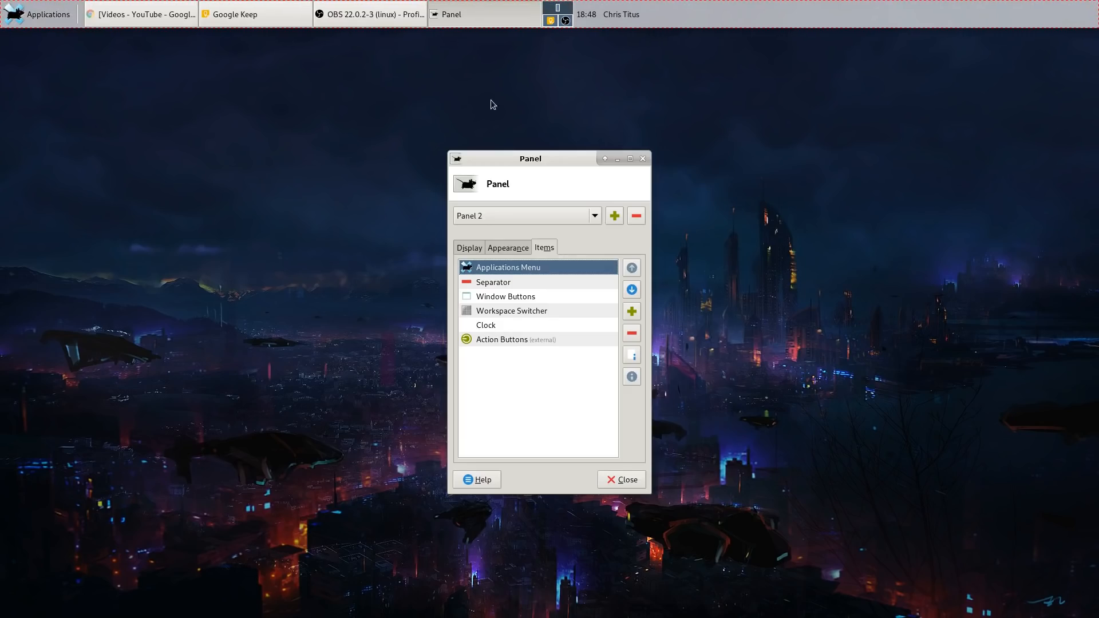
pyautogui.moveTo(593, 348)
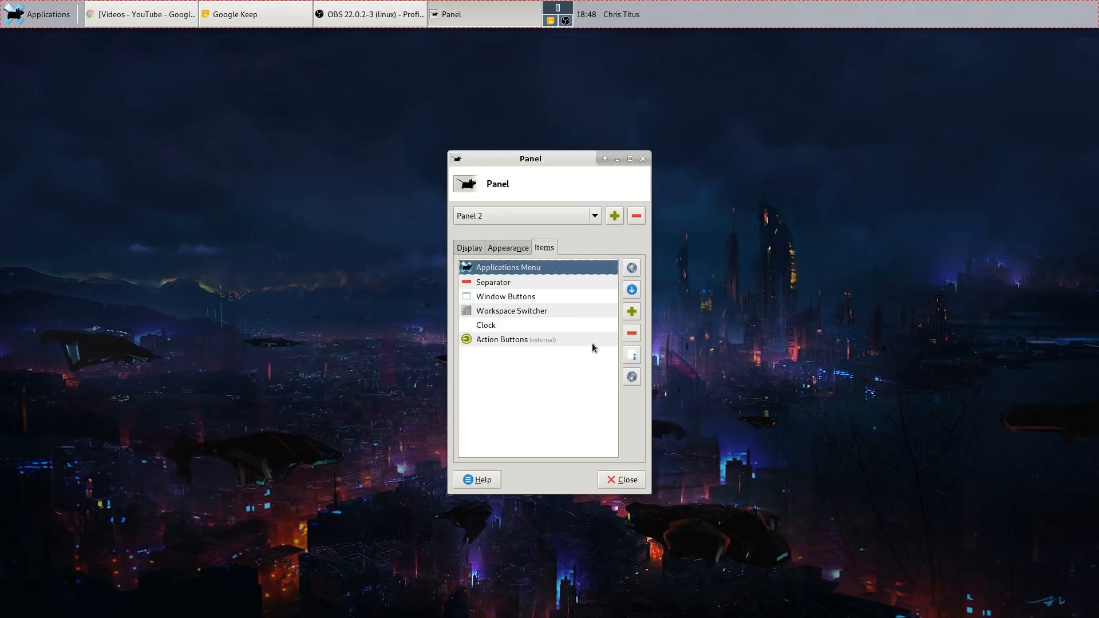
pyautogui.moveTo(568, 383)
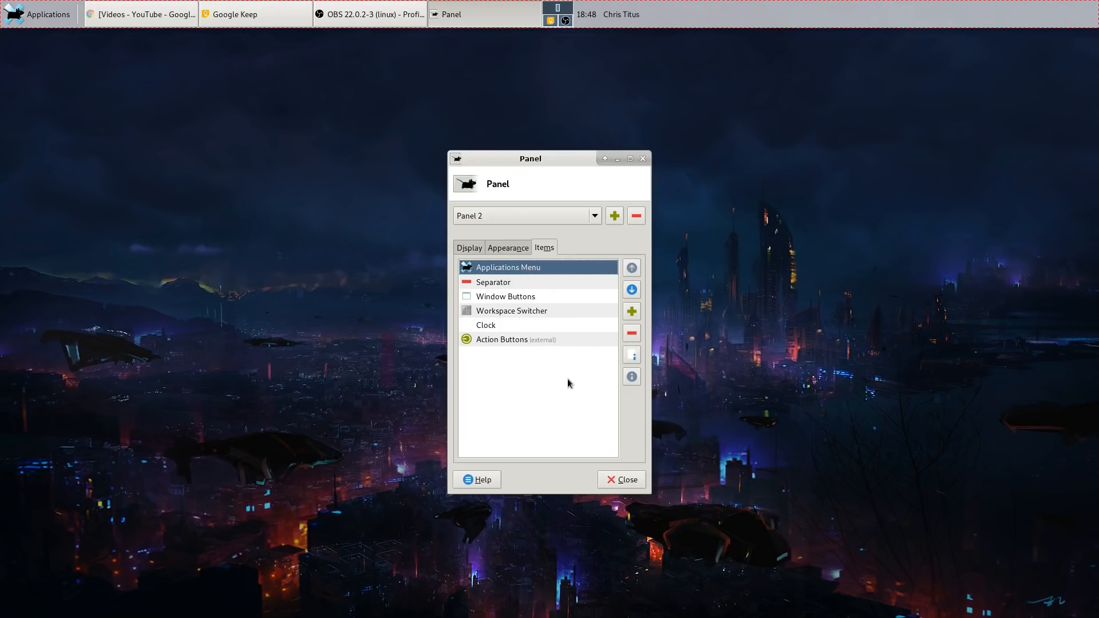
pyautogui.moveTo(564, 20)
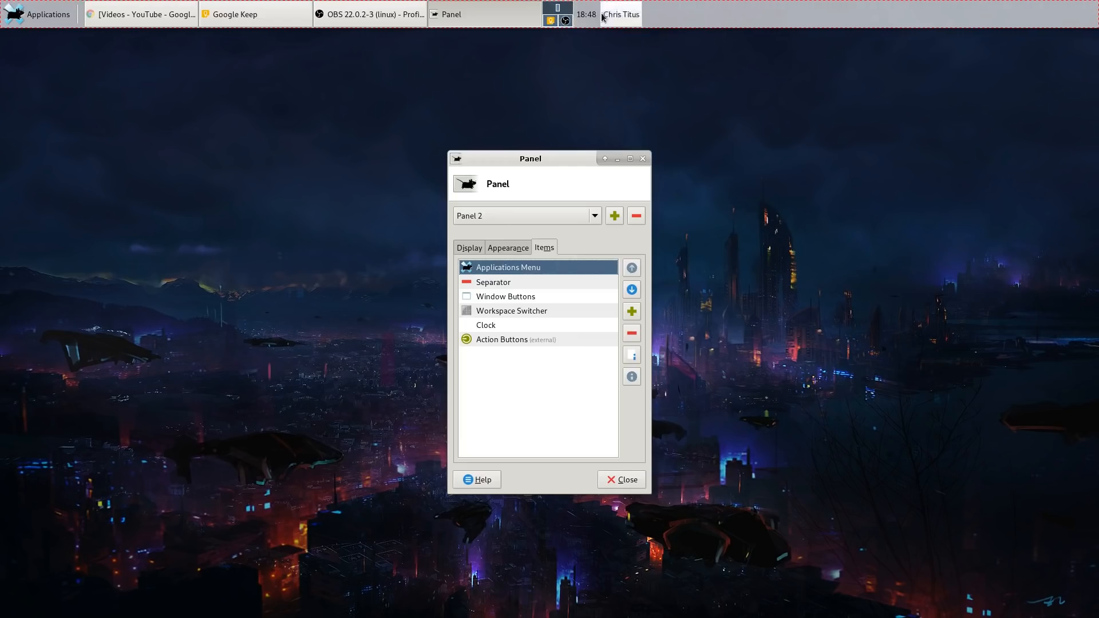
pyautogui.click(620, 14)
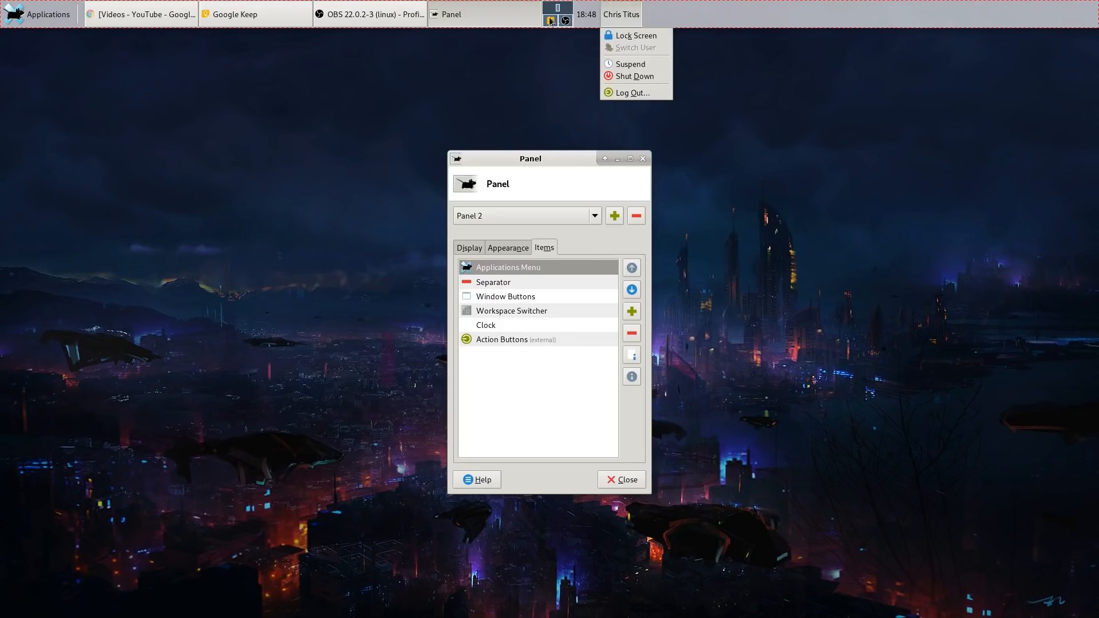
pyautogui.moveTo(201, 25)
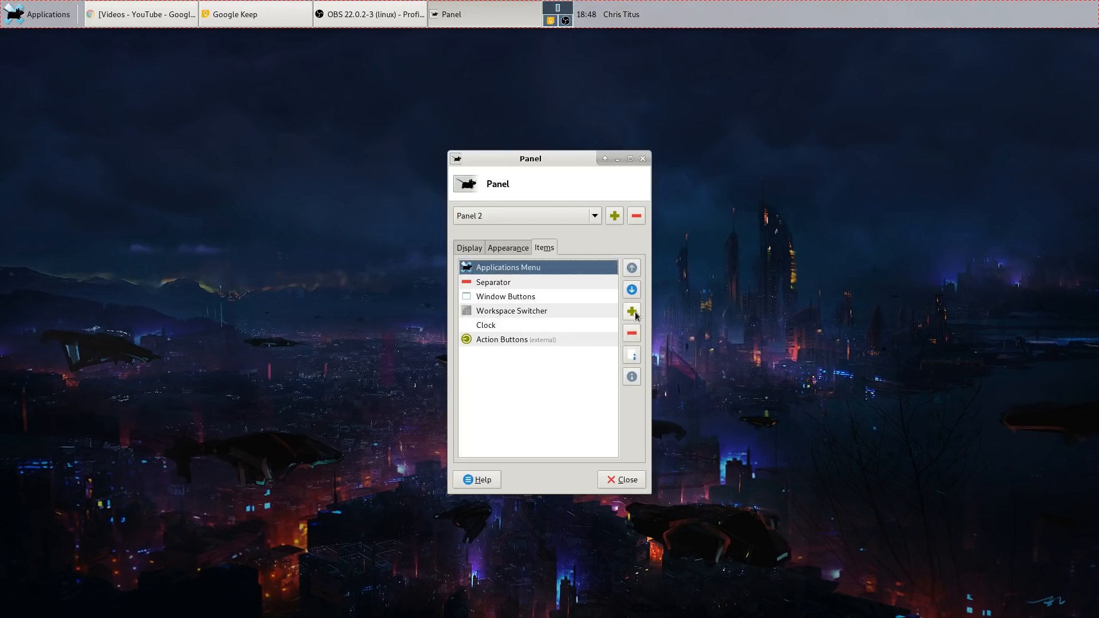
# Add a separator above Workspace Switcher and set it to expand.
pyautogui.click(631, 311)
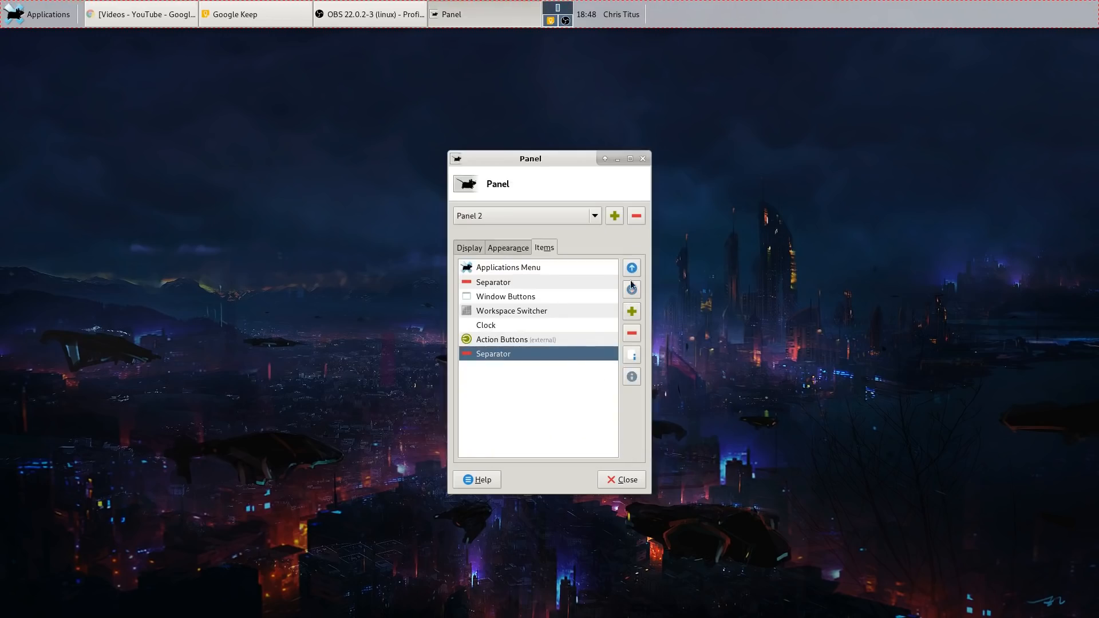
pyautogui.click(631, 268)
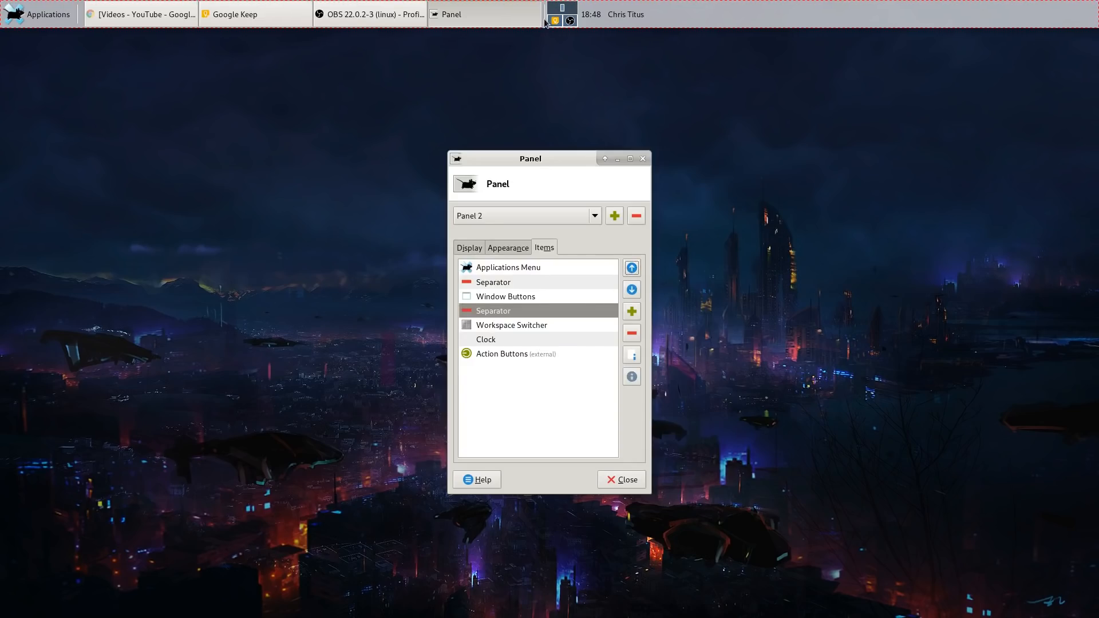
pyautogui.rightClick(561, 14)
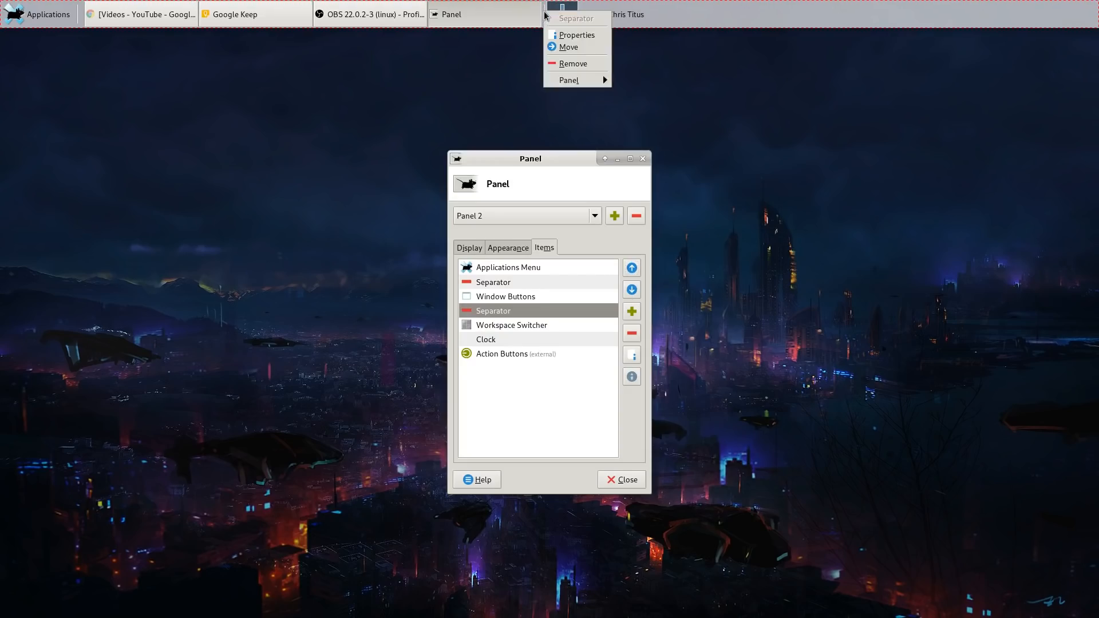
pyautogui.click(576, 35)
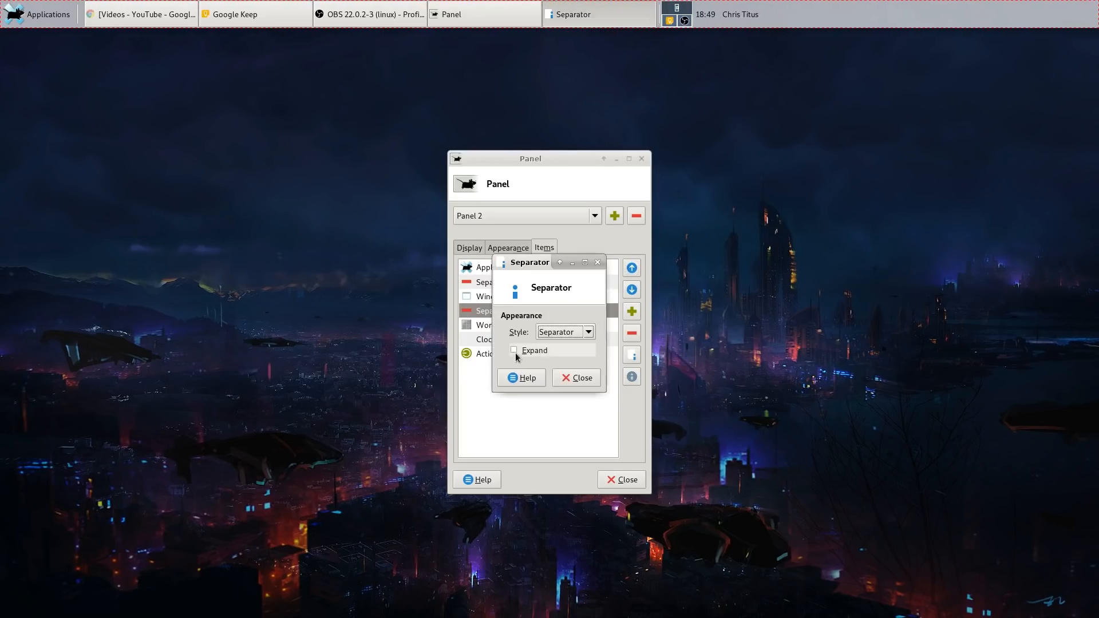
pyautogui.click(514, 351)
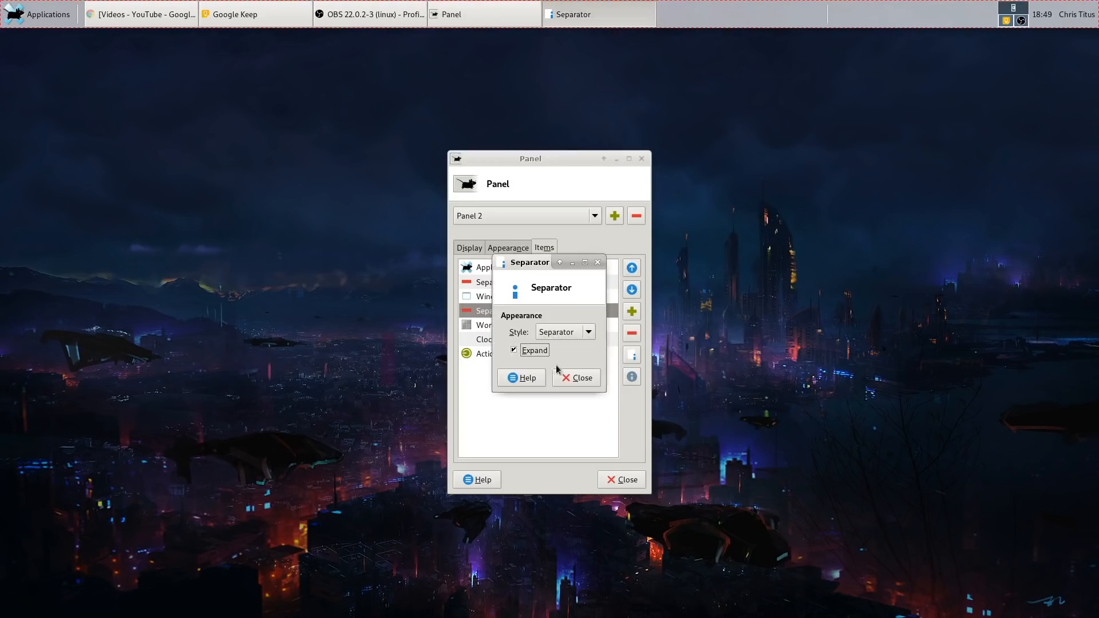
pyautogui.click(575, 378)
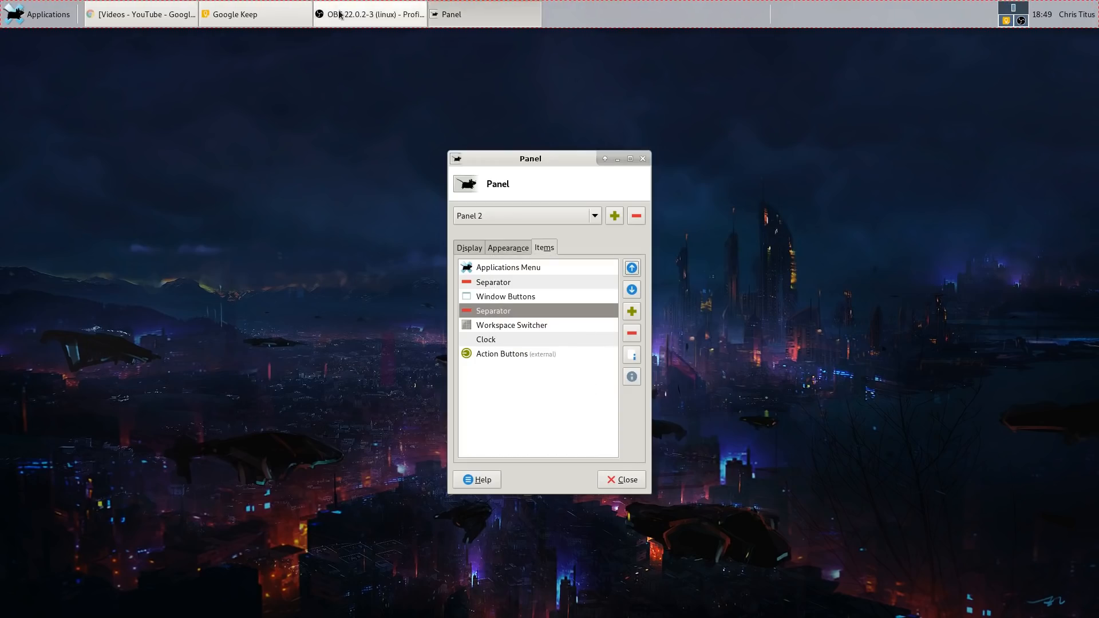
# Remove the Window Buttons item from Panel 2.
pyautogui.click(505, 296)
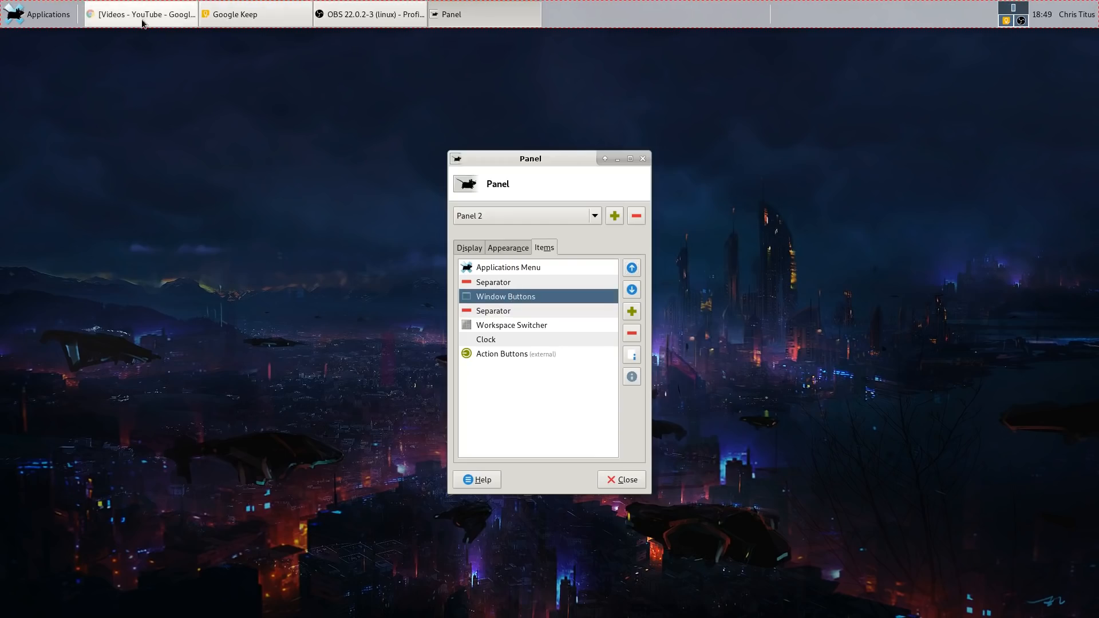
pyautogui.click(630, 334)
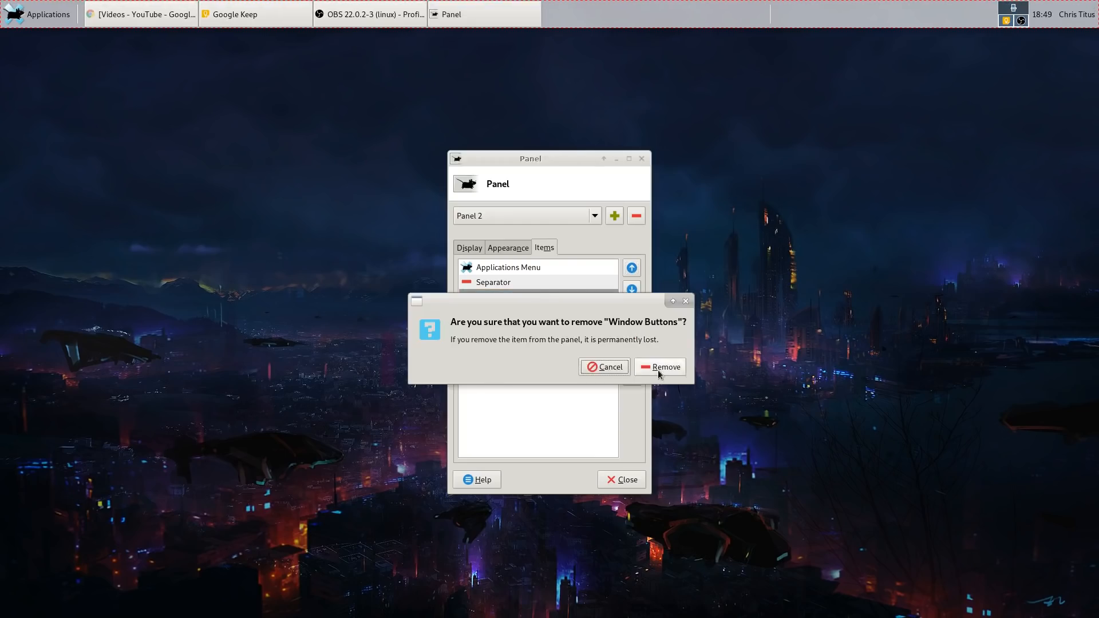
pyautogui.click(659, 366)
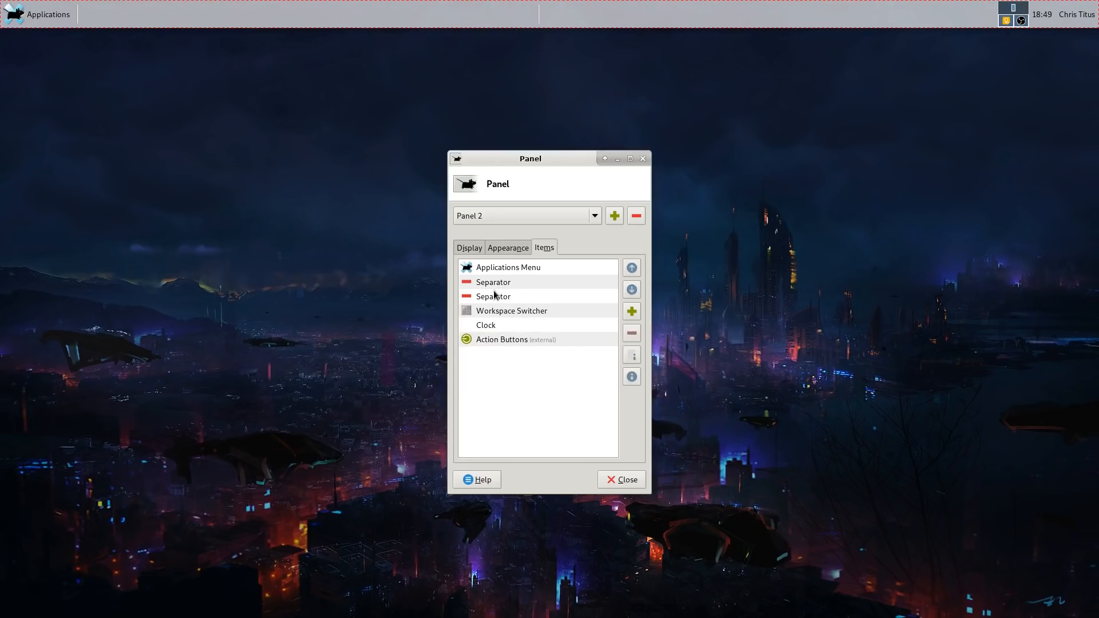
pyautogui.moveTo(522, 268)
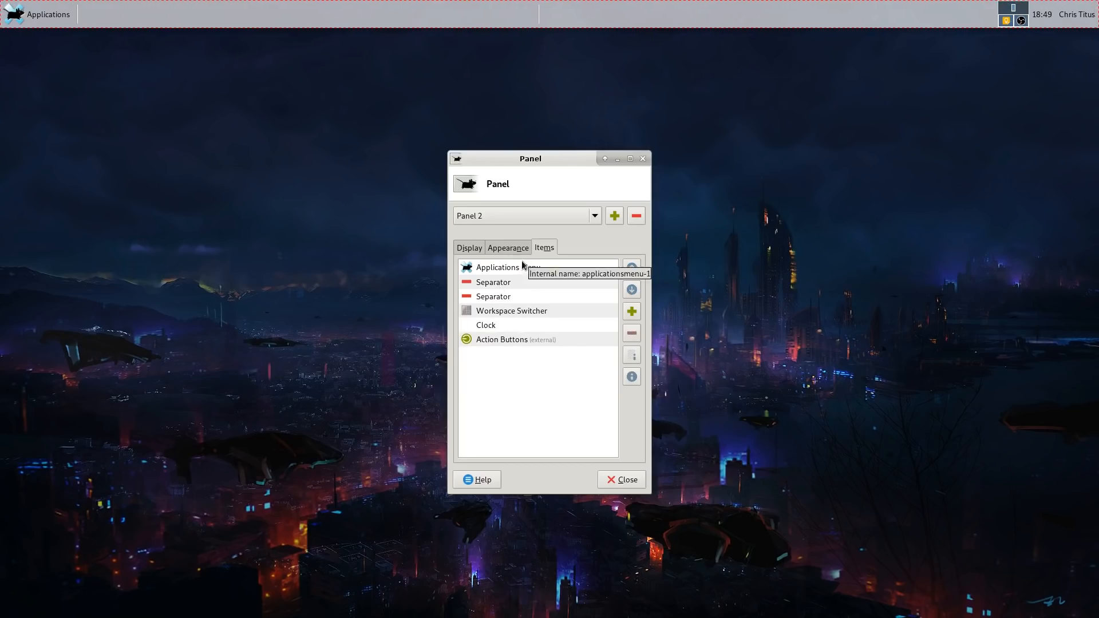
pyautogui.moveTo(546, 27)
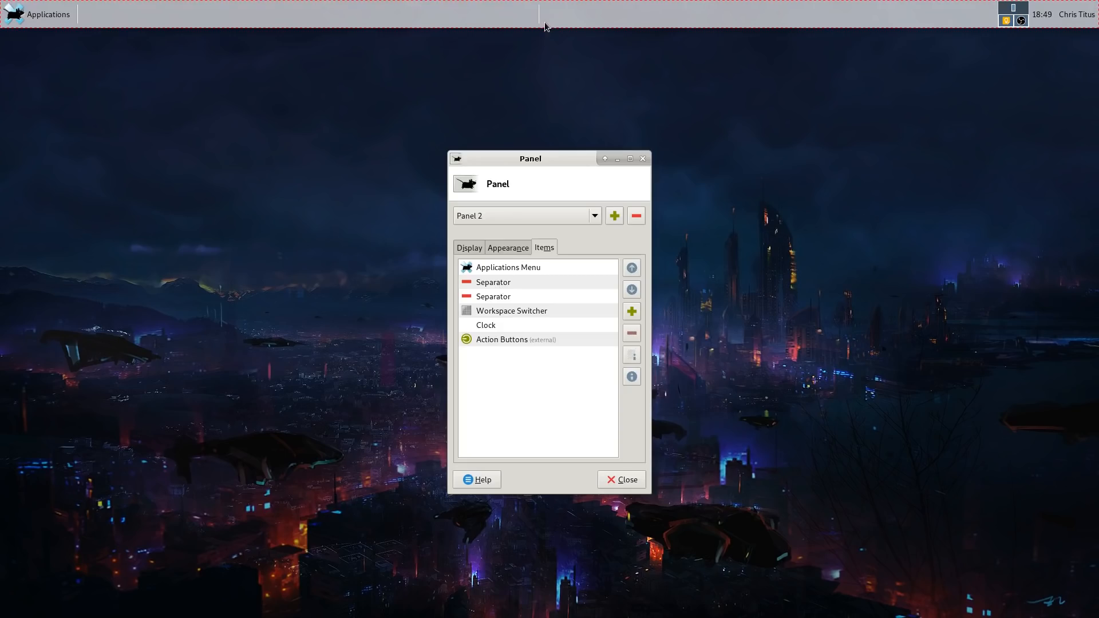
pyautogui.click(37, 13)
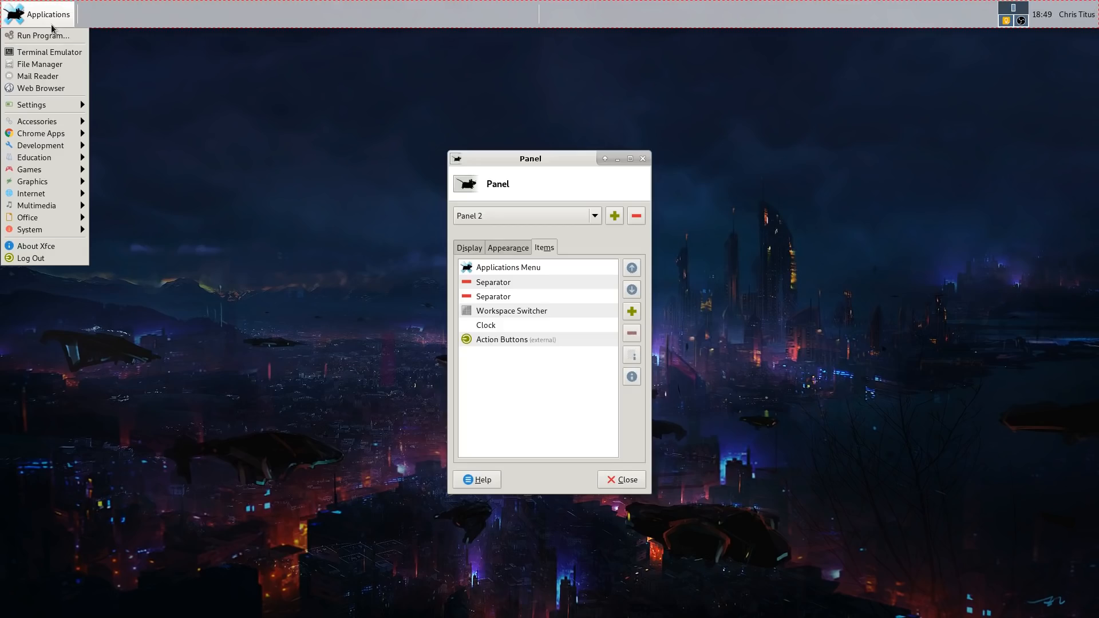
pyautogui.moveTo(109, 137)
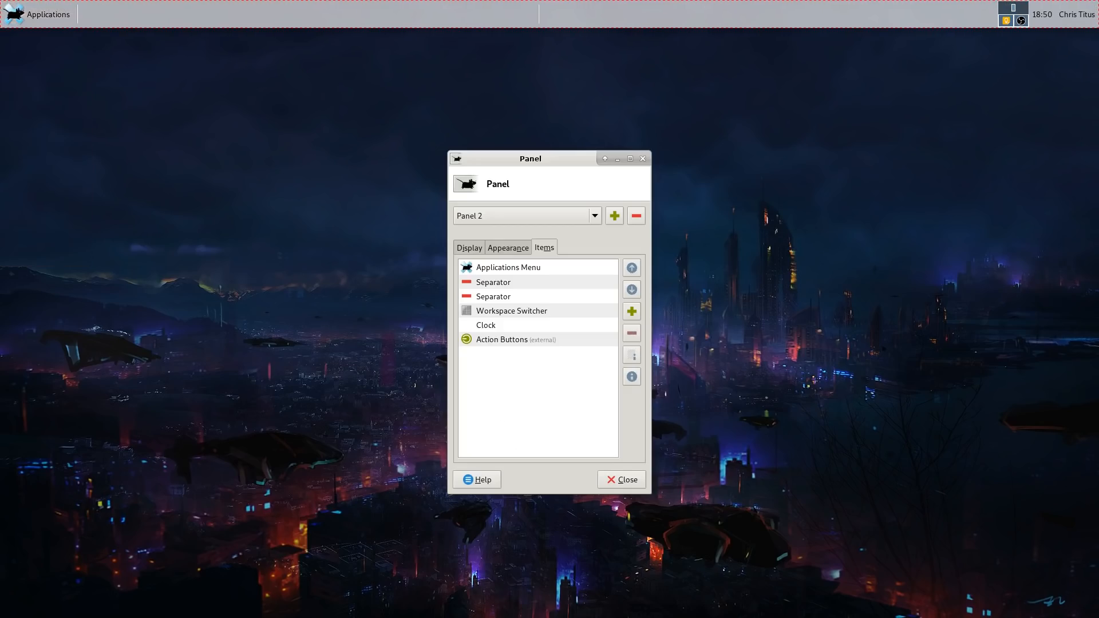
pyautogui.click(38, 14)
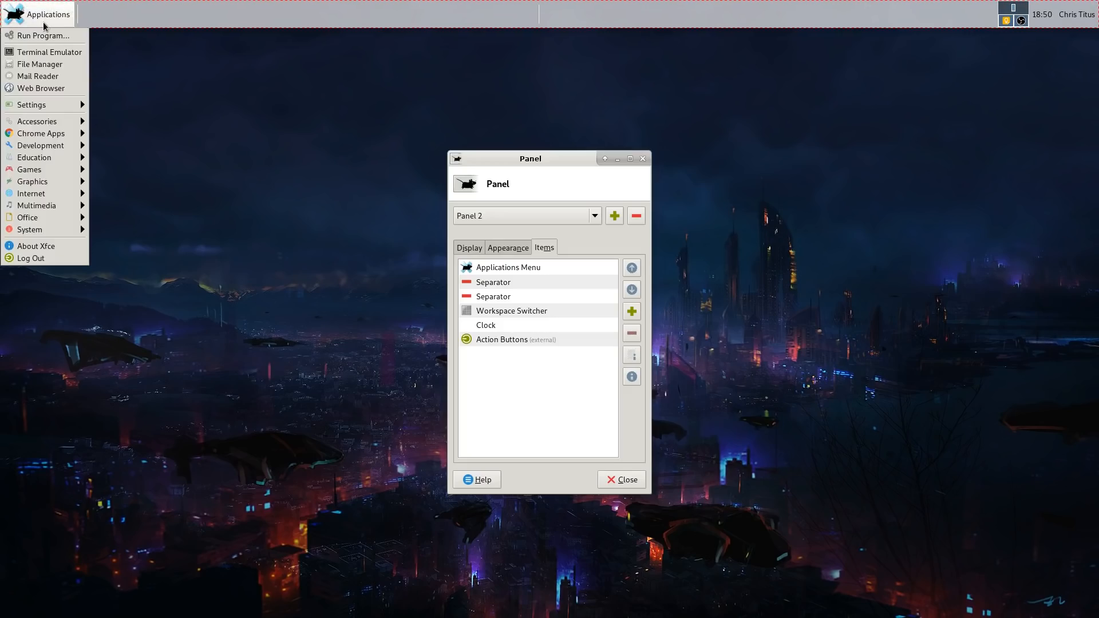
pyautogui.moveTo(41, 145)
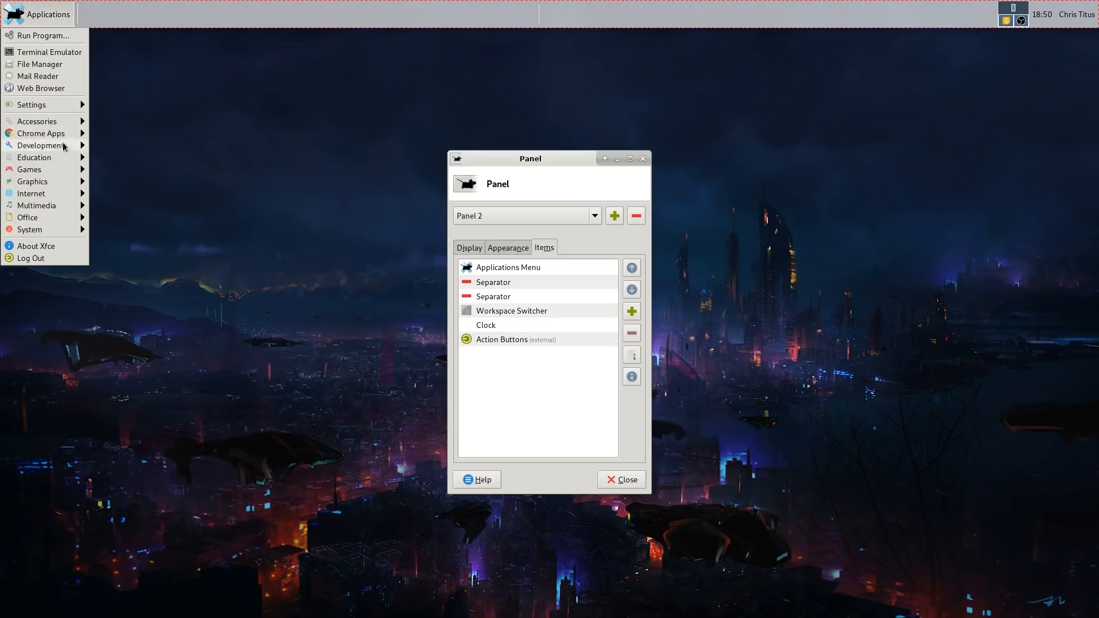
pyautogui.click(37, 121)
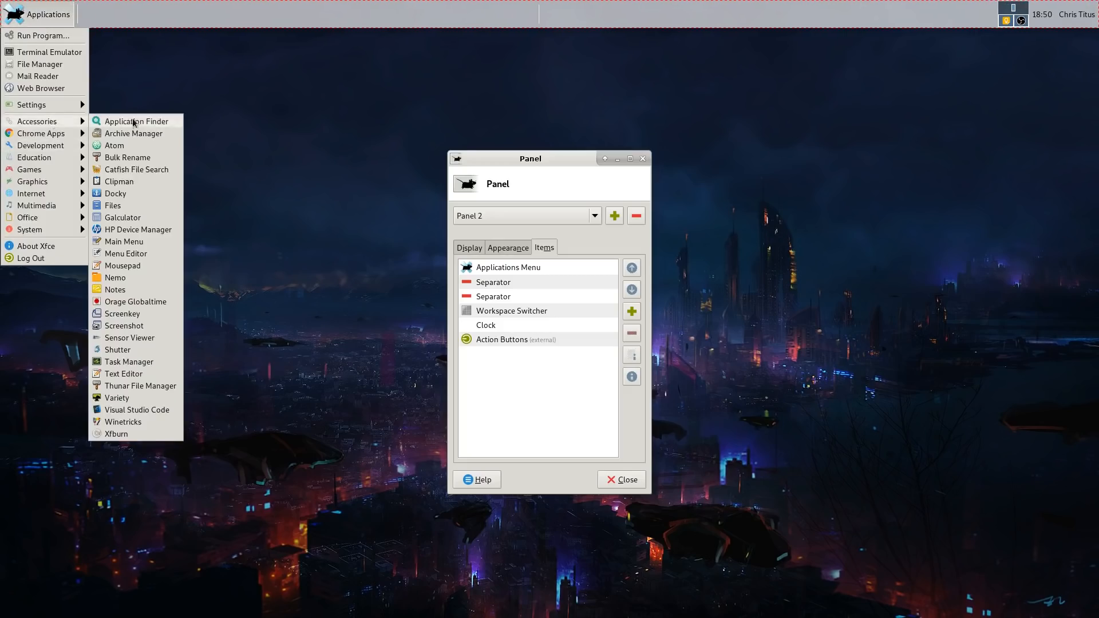
pyautogui.moveTo(37, 75)
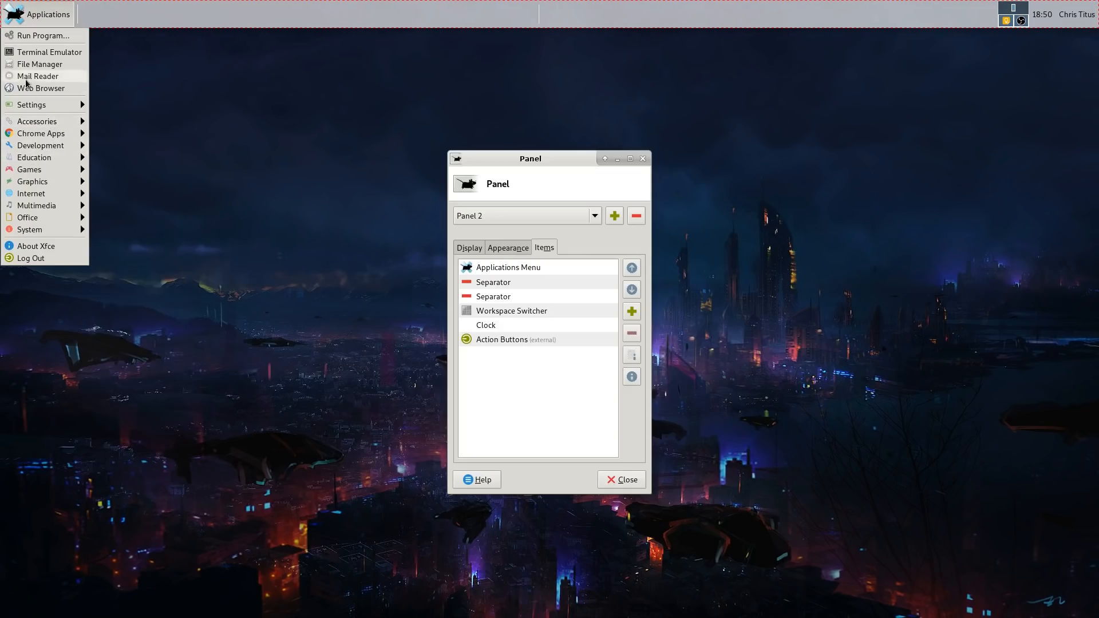
pyautogui.moveTo(17, 600)
pyautogui.write('whisker')
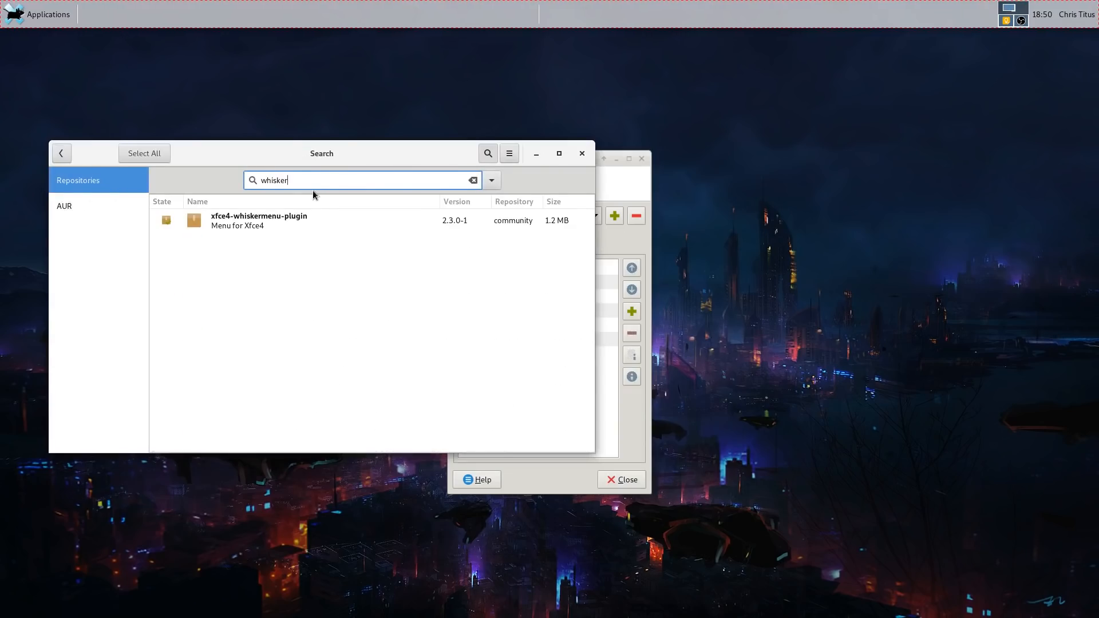
# Inspect xfce4-whiskermenu-plugin, then search Pamac for 'docky' and select the Docky package.
pyautogui.click(281, 220)
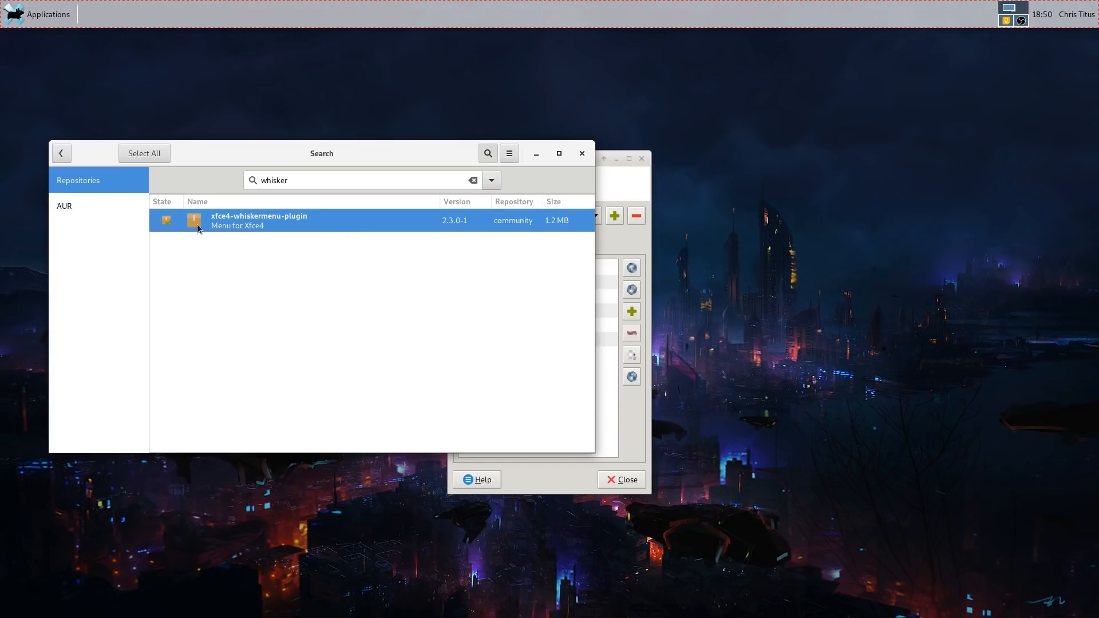
pyautogui.moveTo(246, 234)
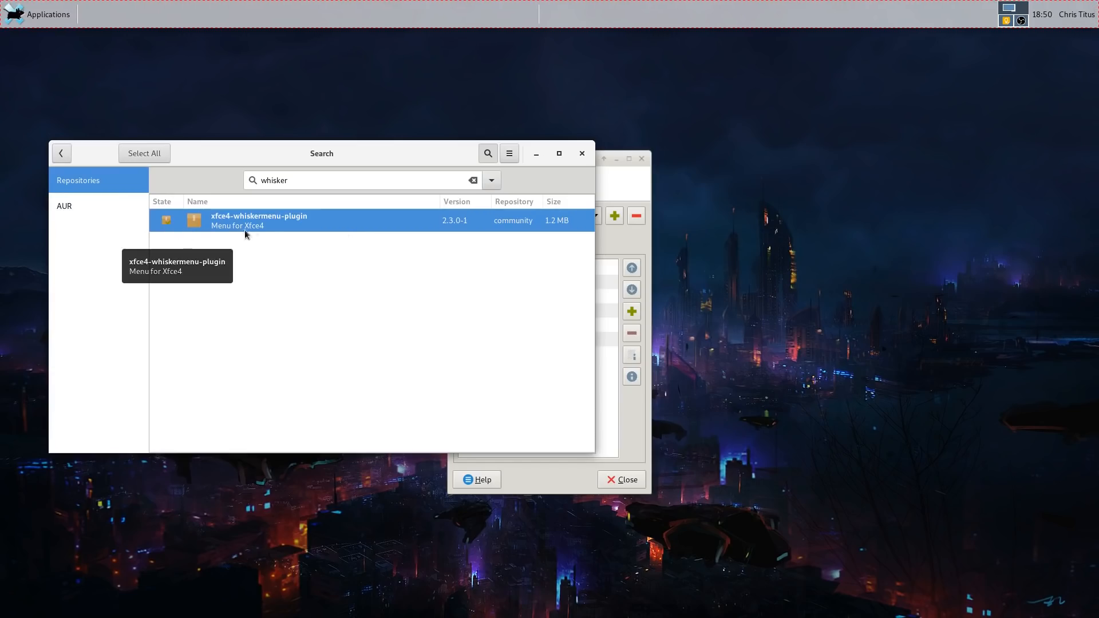
pyautogui.rightClick(259, 220)
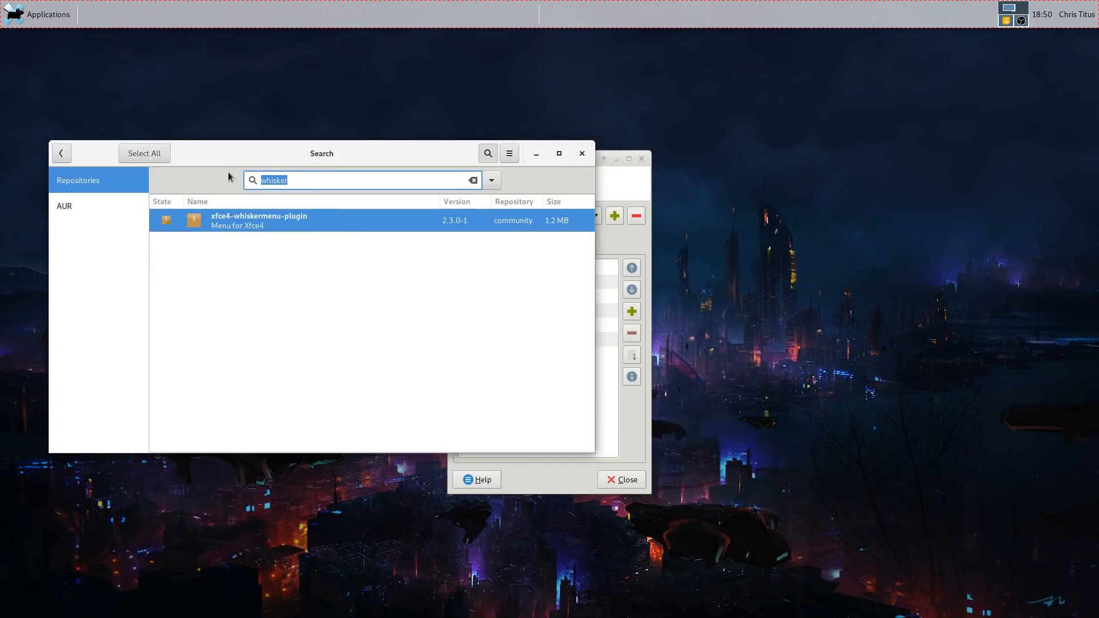
pyautogui.moveTo(143, 153)
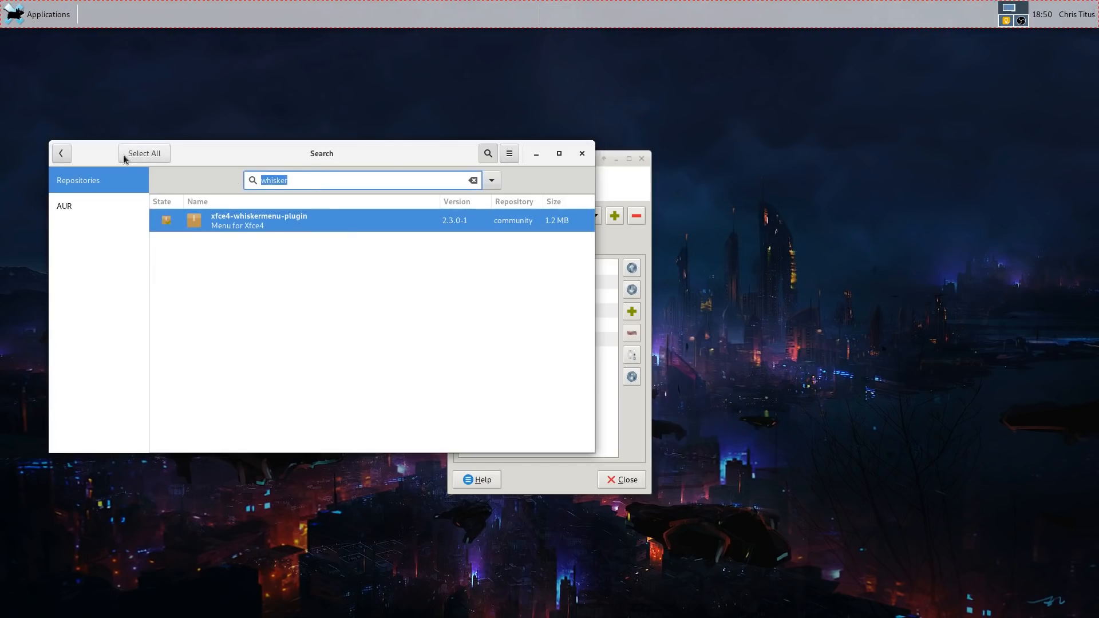
pyautogui.write('dock')
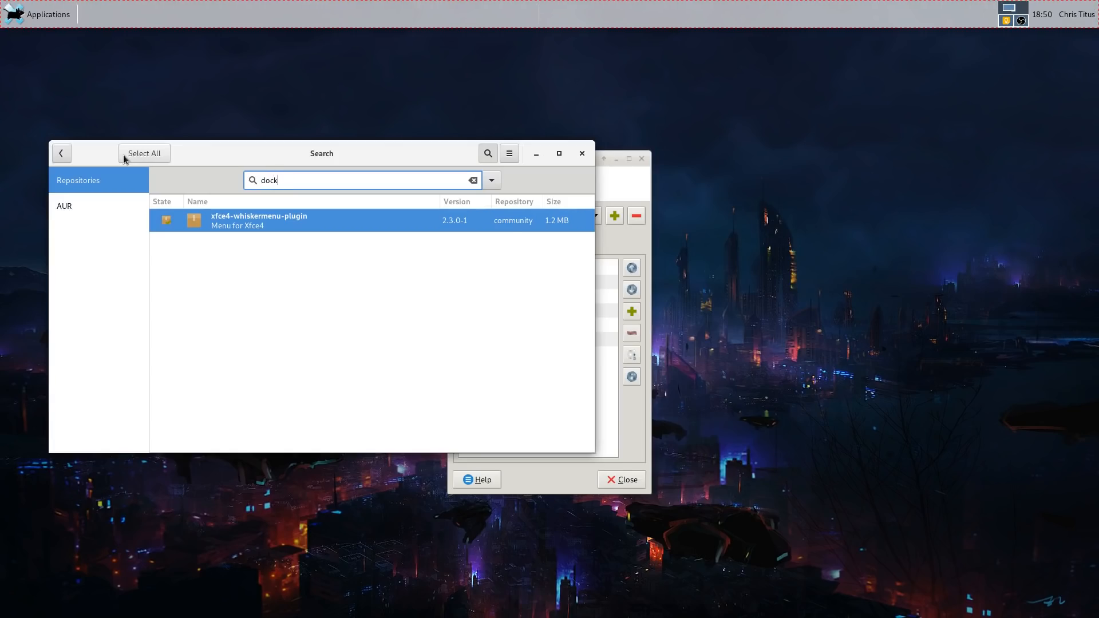
pyautogui.write('y')
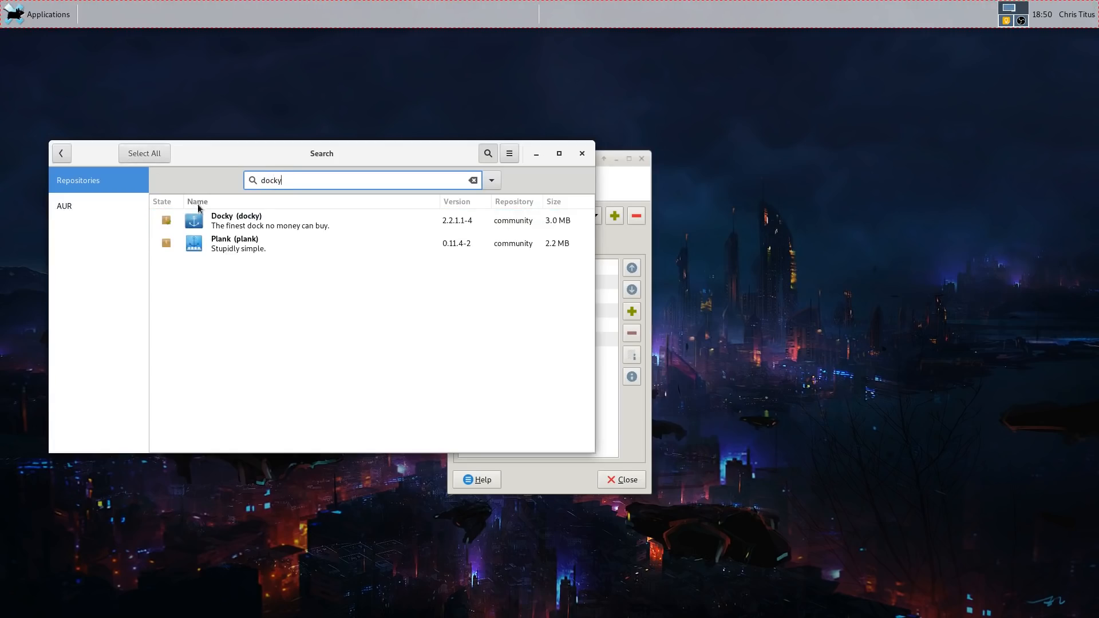
pyautogui.click(280, 220)
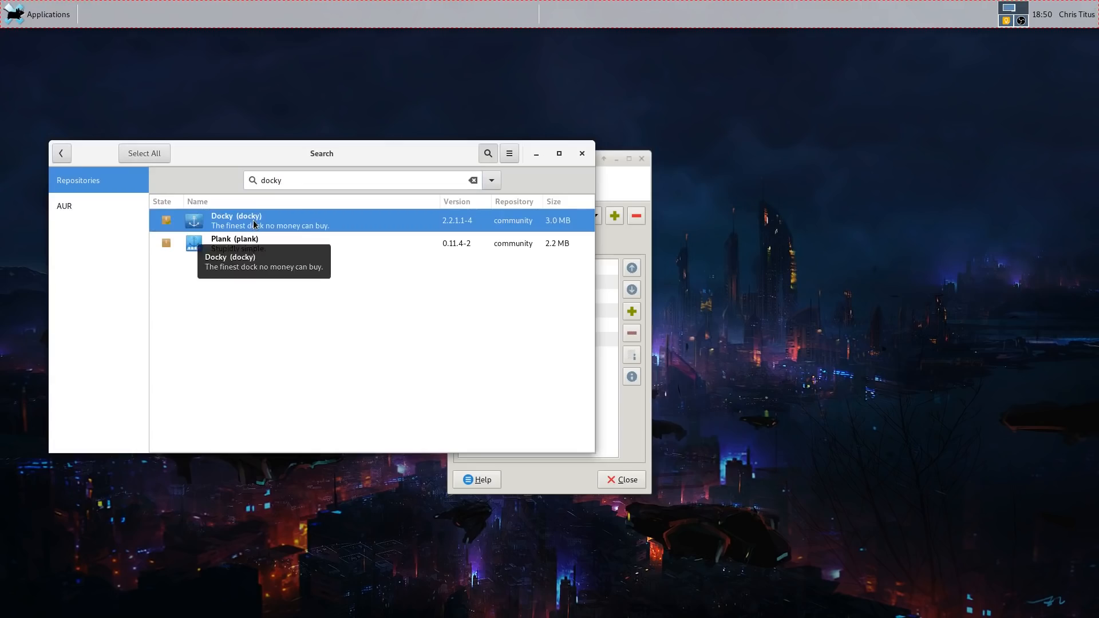
pyautogui.moveTo(249, 226)
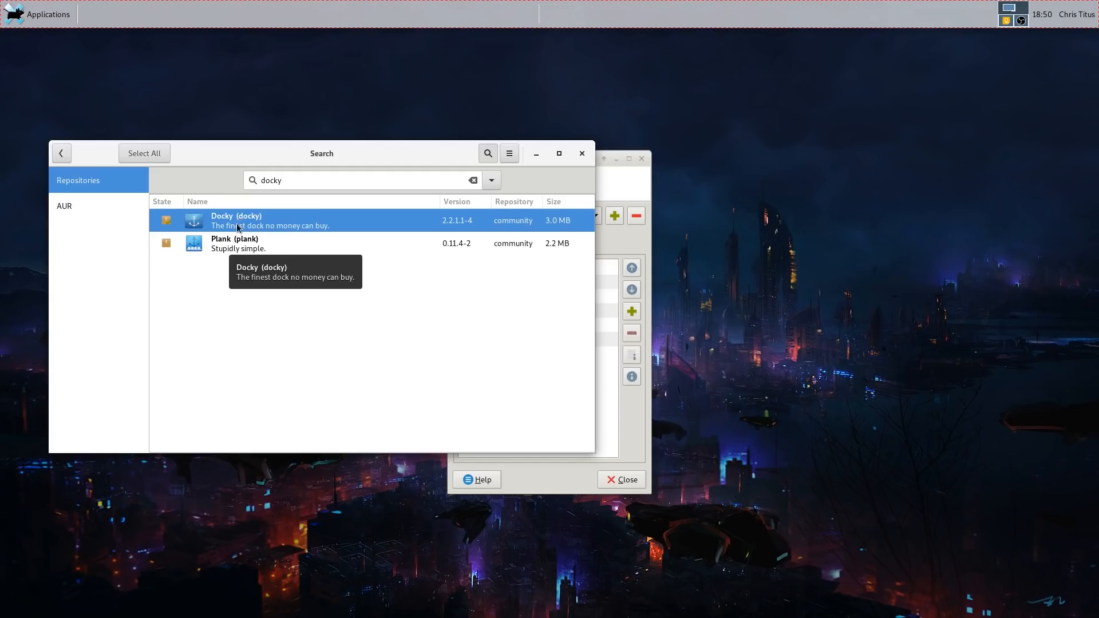
pyautogui.moveTo(346, 441)
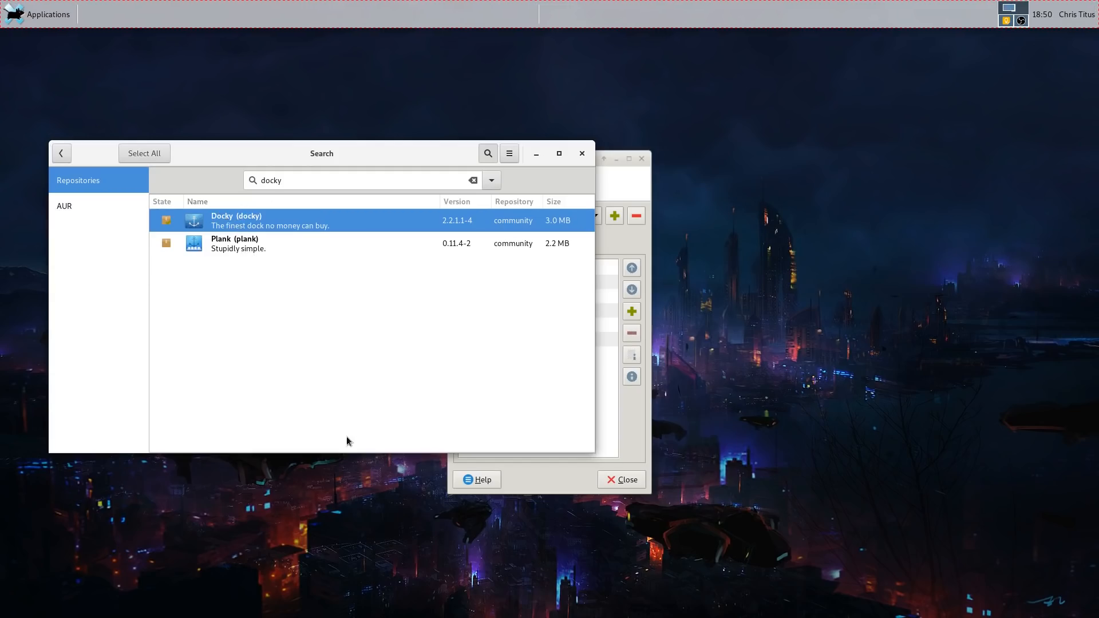
pyautogui.moveTo(377, 552)
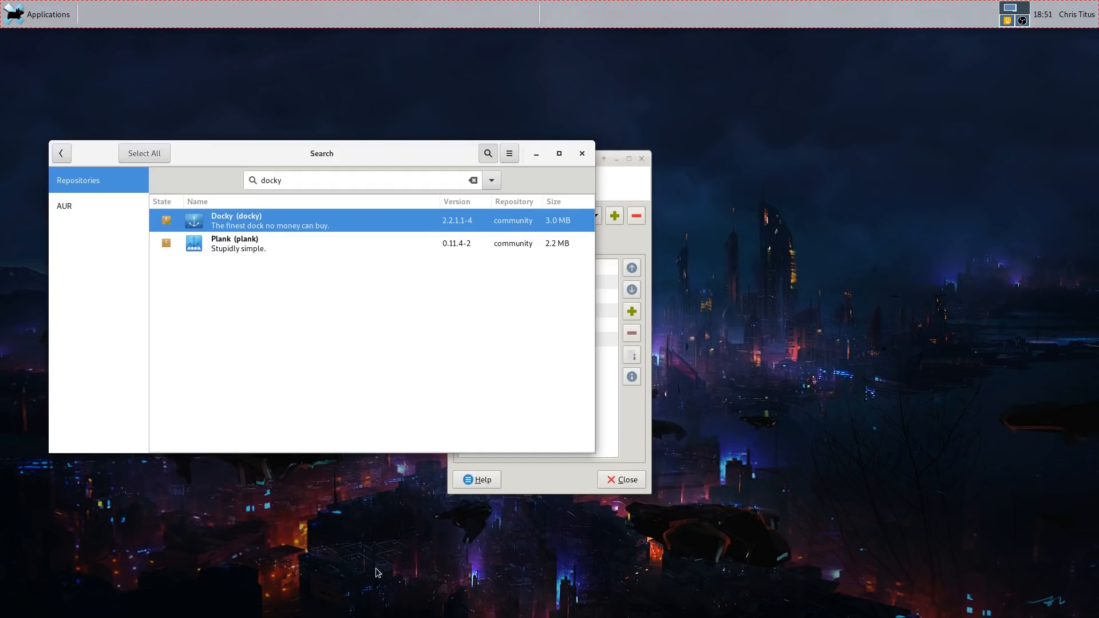
pyautogui.moveTo(828, 75)
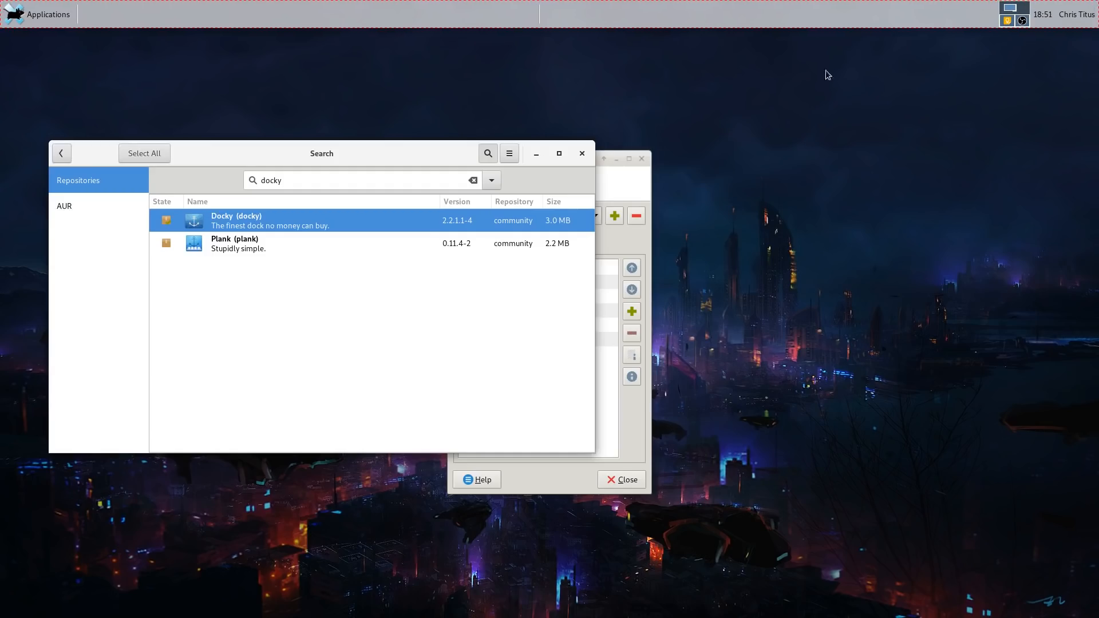
pyautogui.moveTo(459, 392)
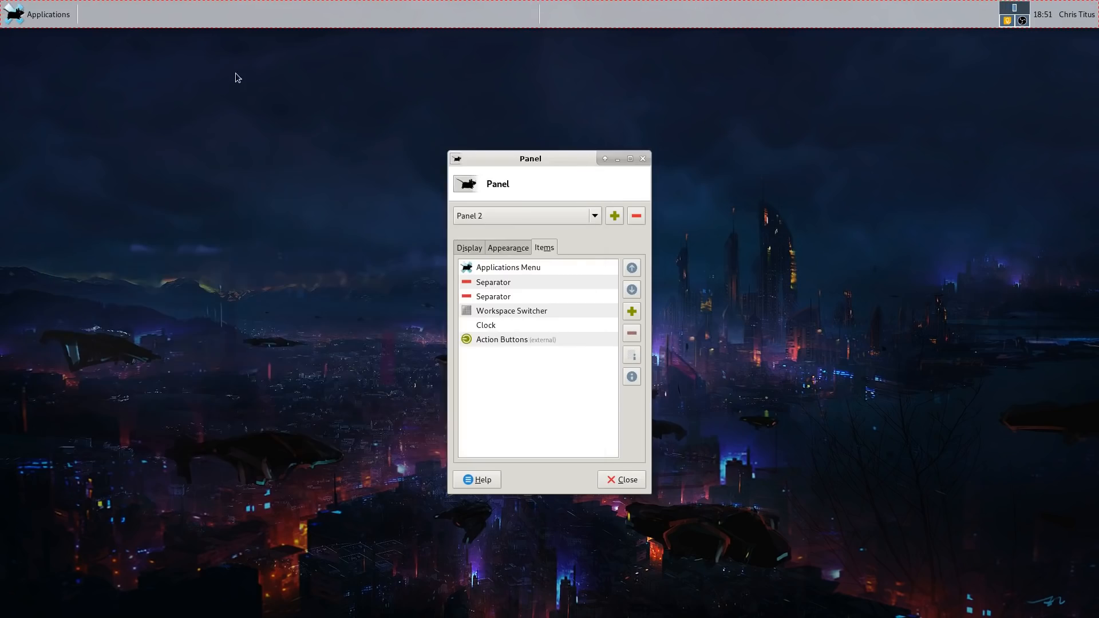
# Add the Whisker Menu plugin to Panel 2 and move it to the left end.
pyautogui.click(622, 480)
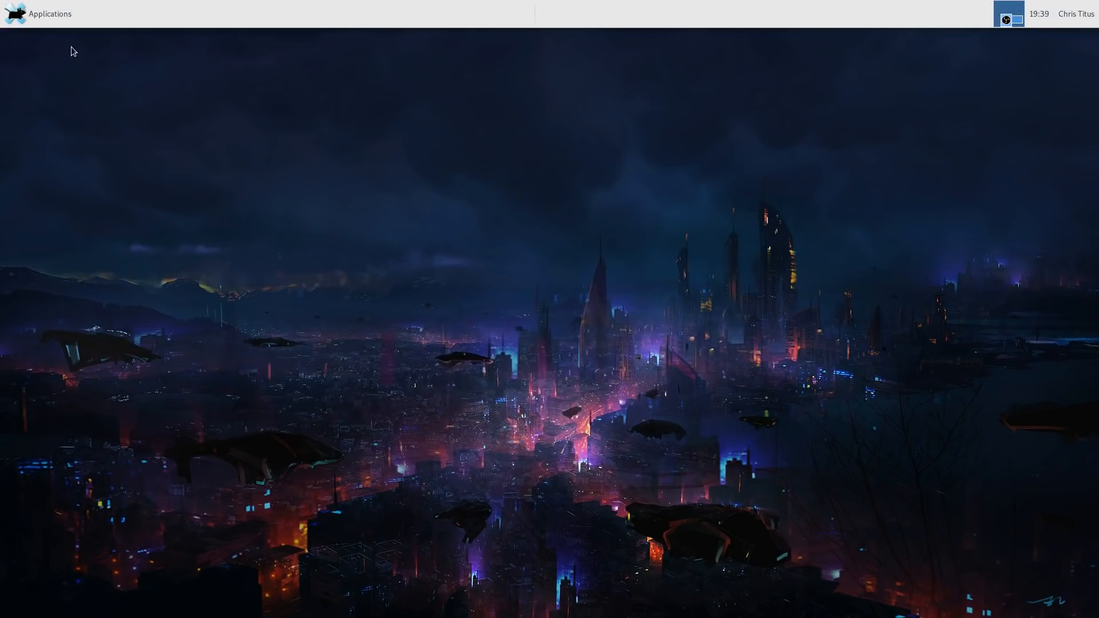
pyautogui.rightClick(49, 13)
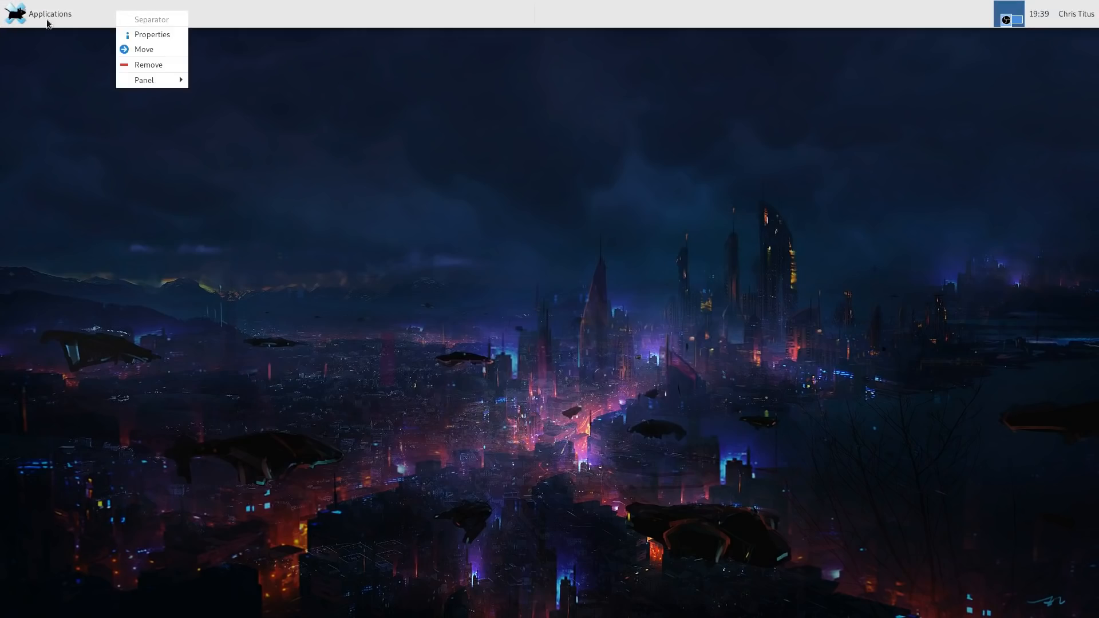
pyautogui.moveTo(144, 81)
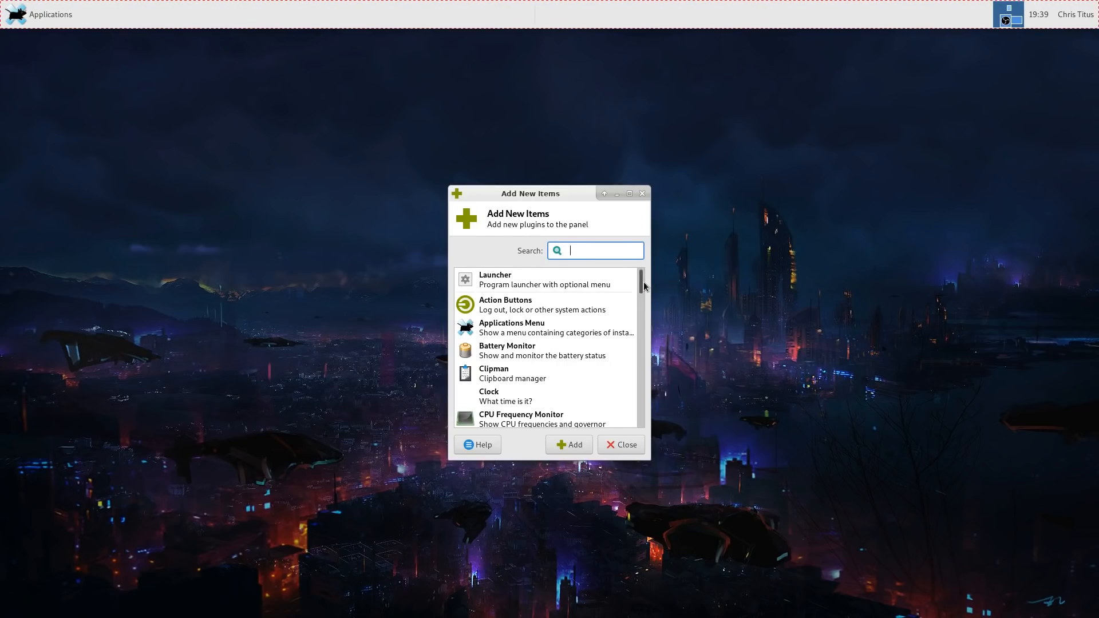
pyautogui.scroll(-3)
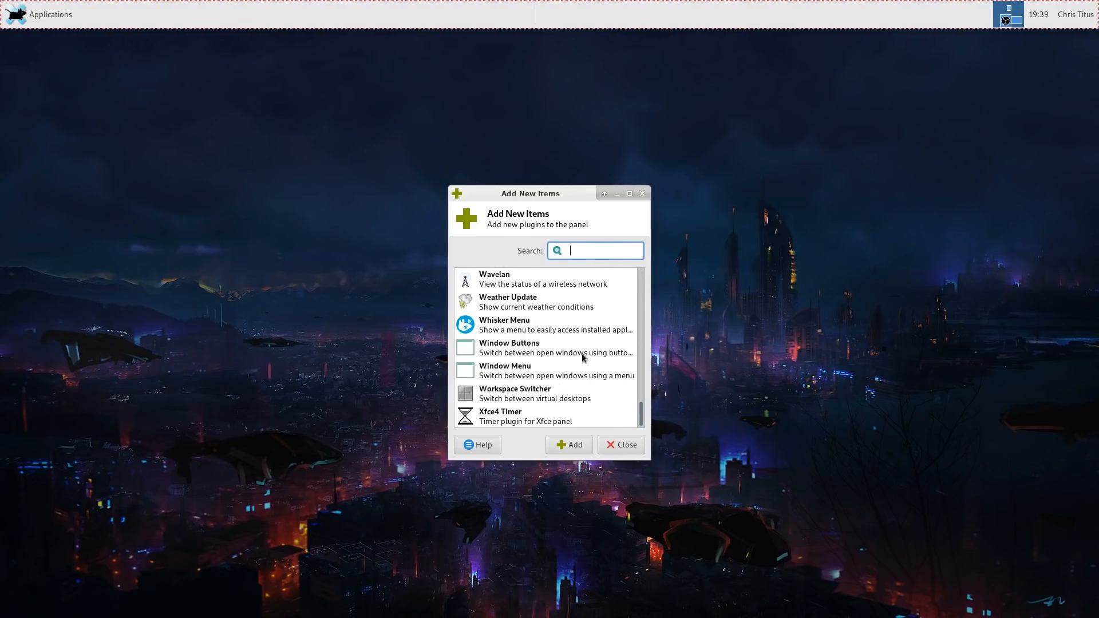
pyautogui.click(547, 324)
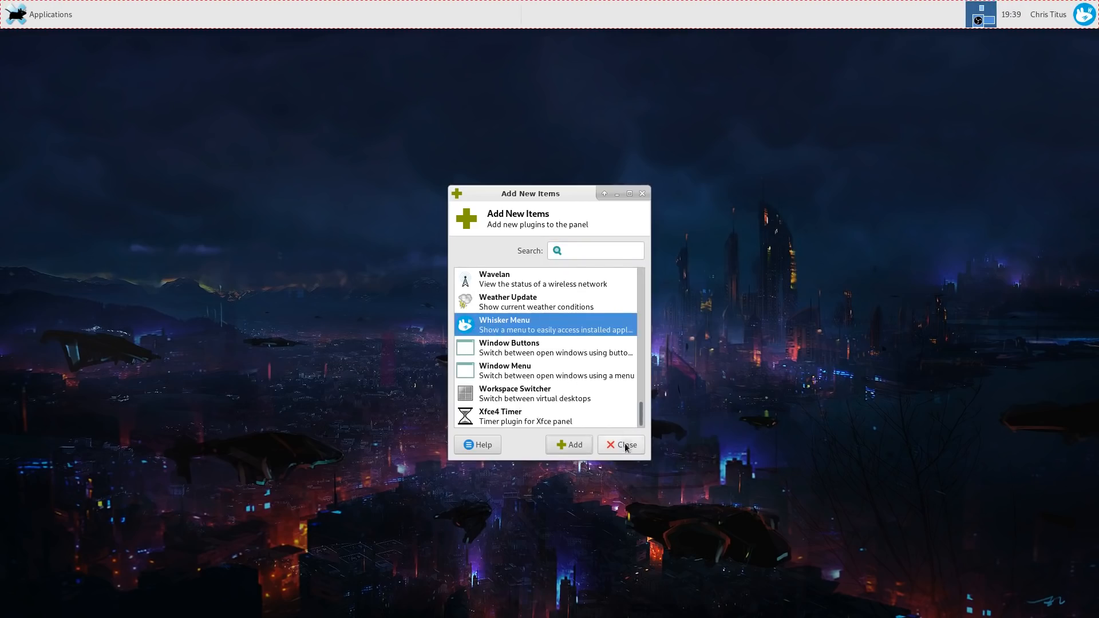
pyautogui.rightClick(1089, 14)
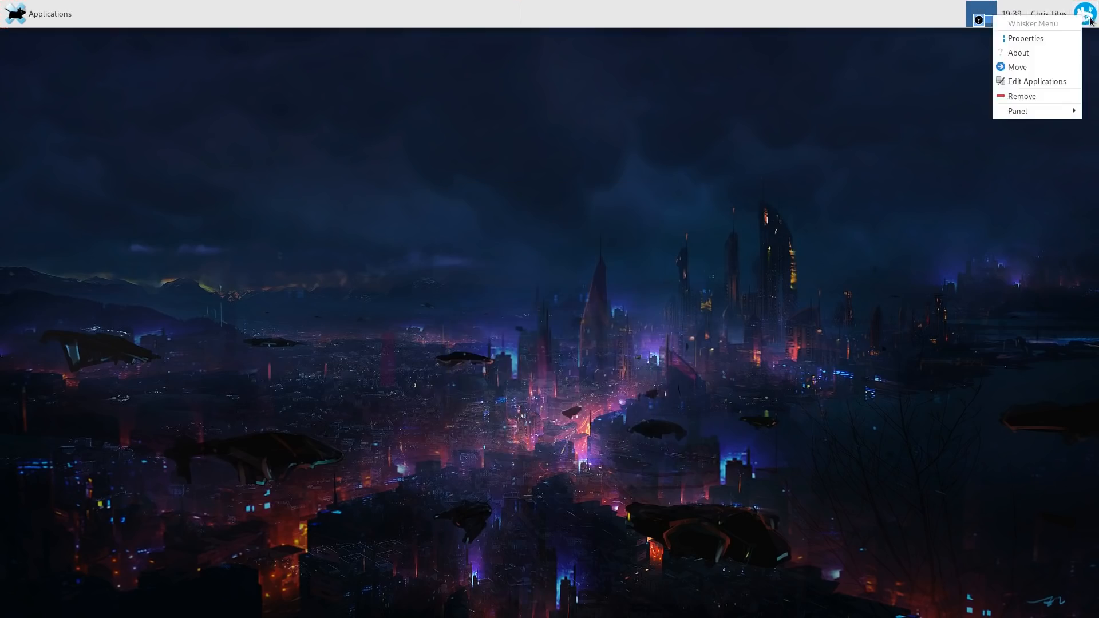
pyautogui.click(1018, 67)
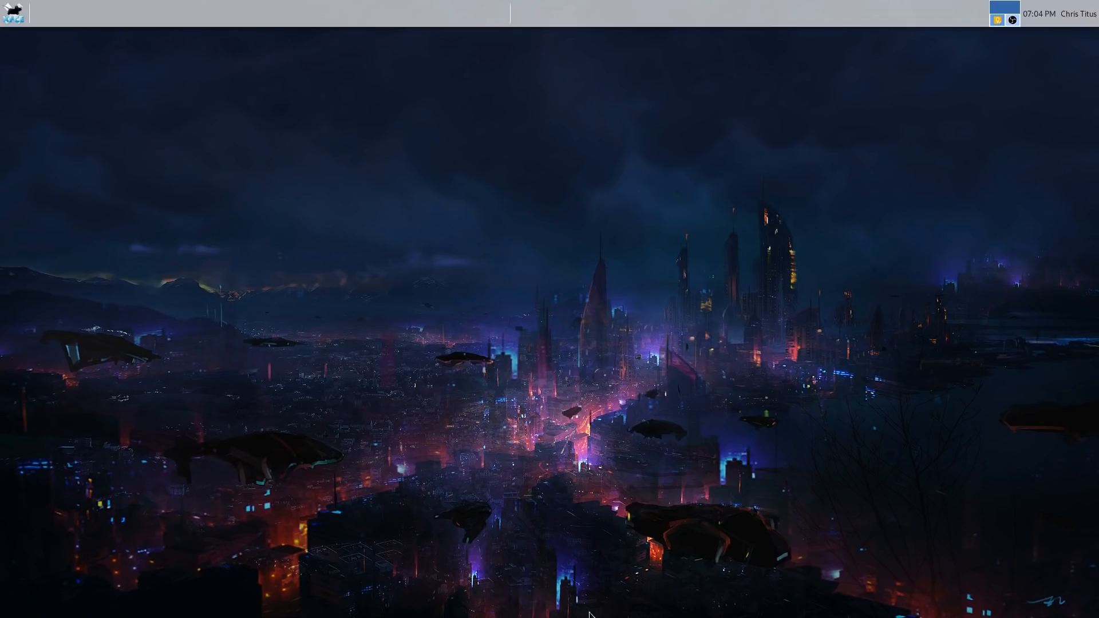
# Open Properties for the Whisker Menu button from its panel context menu.
pyautogui.rightClick(10, 12)
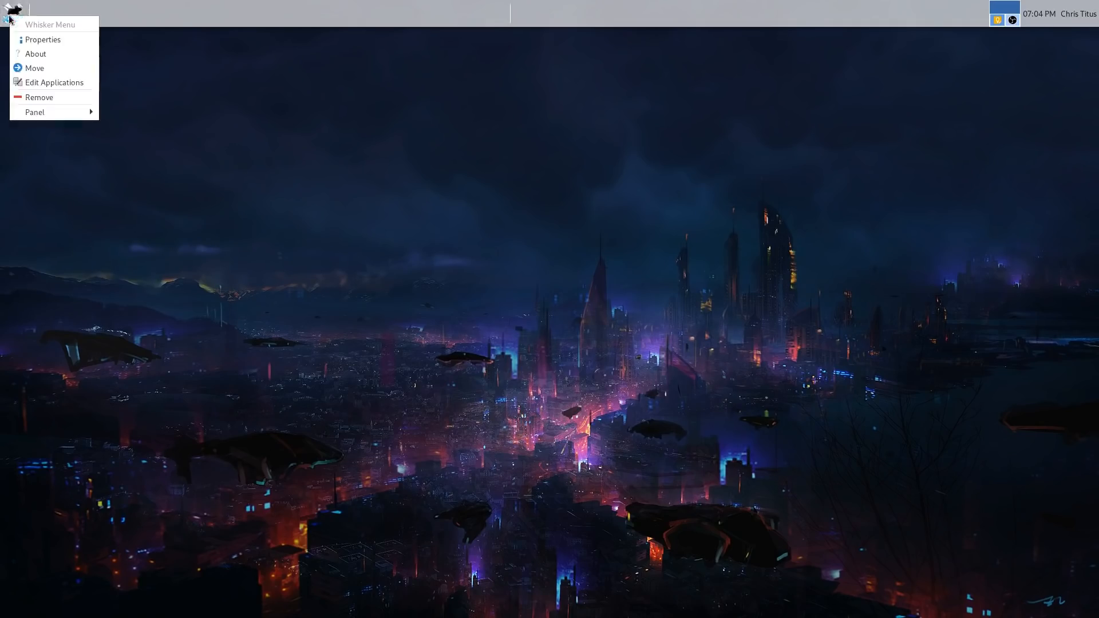
pyautogui.click(43, 40)
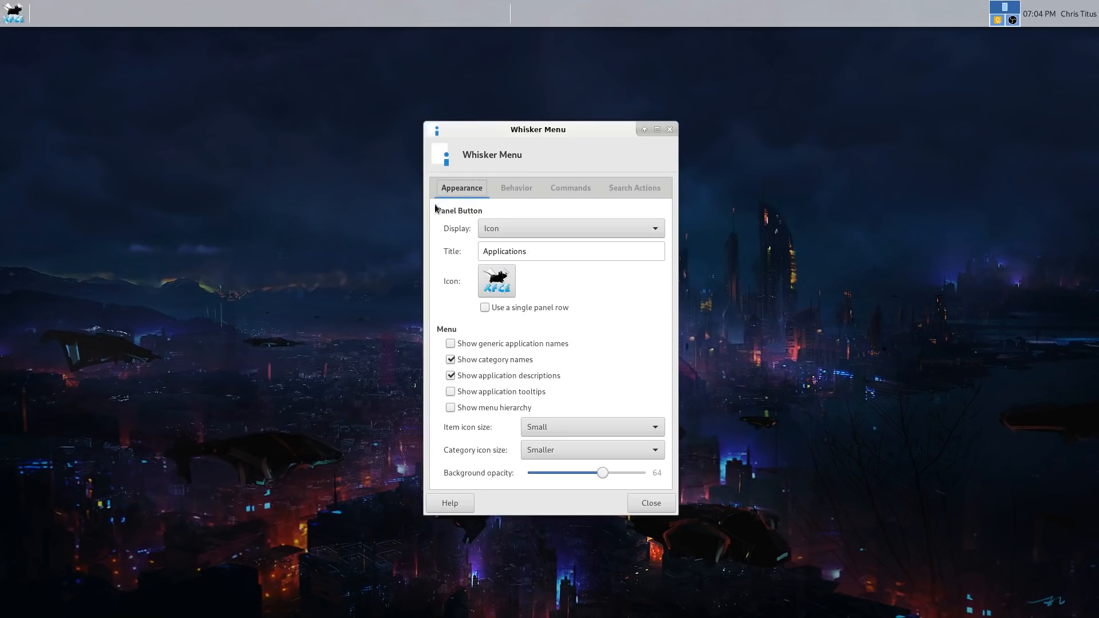
pyautogui.moveTo(53, 19)
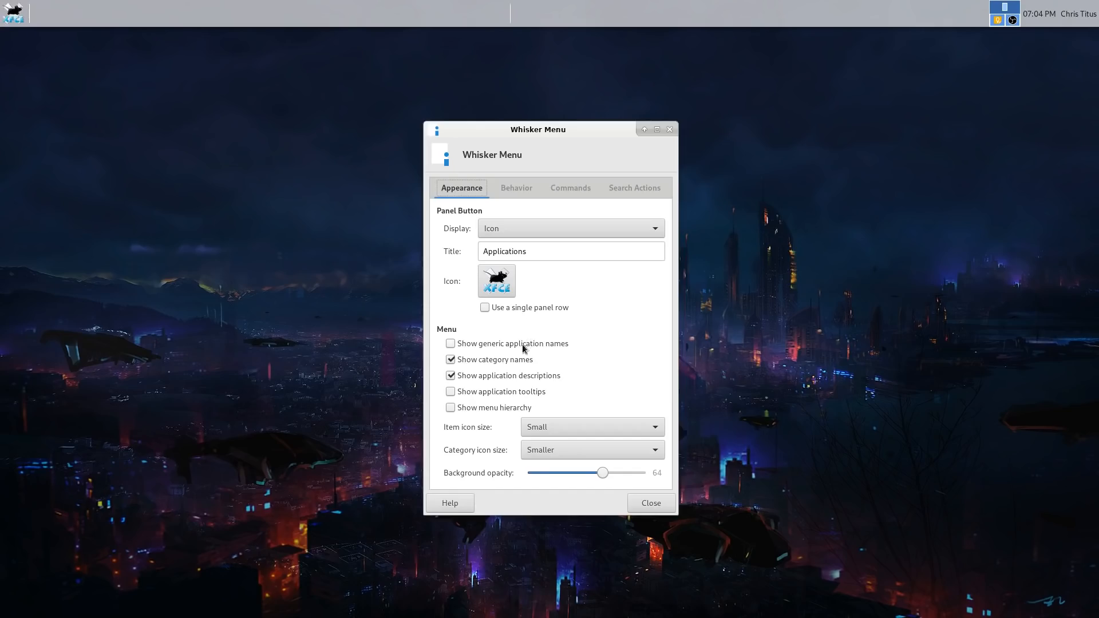
pyautogui.moveTo(606, 478)
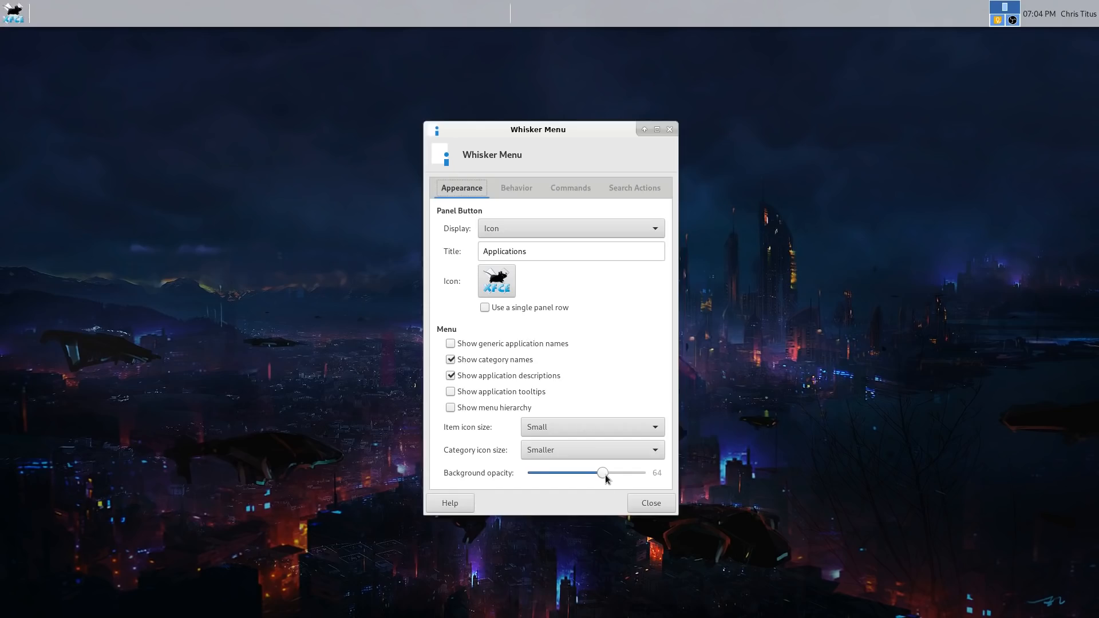
pyautogui.moveTo(500, 484)
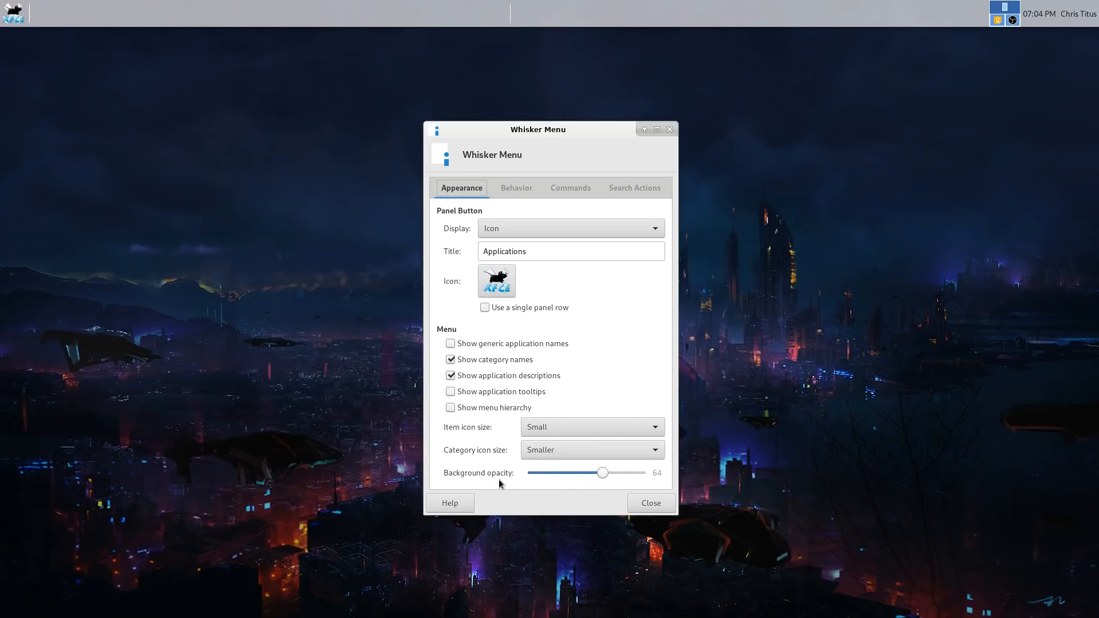
pyautogui.moveTo(189, 128)
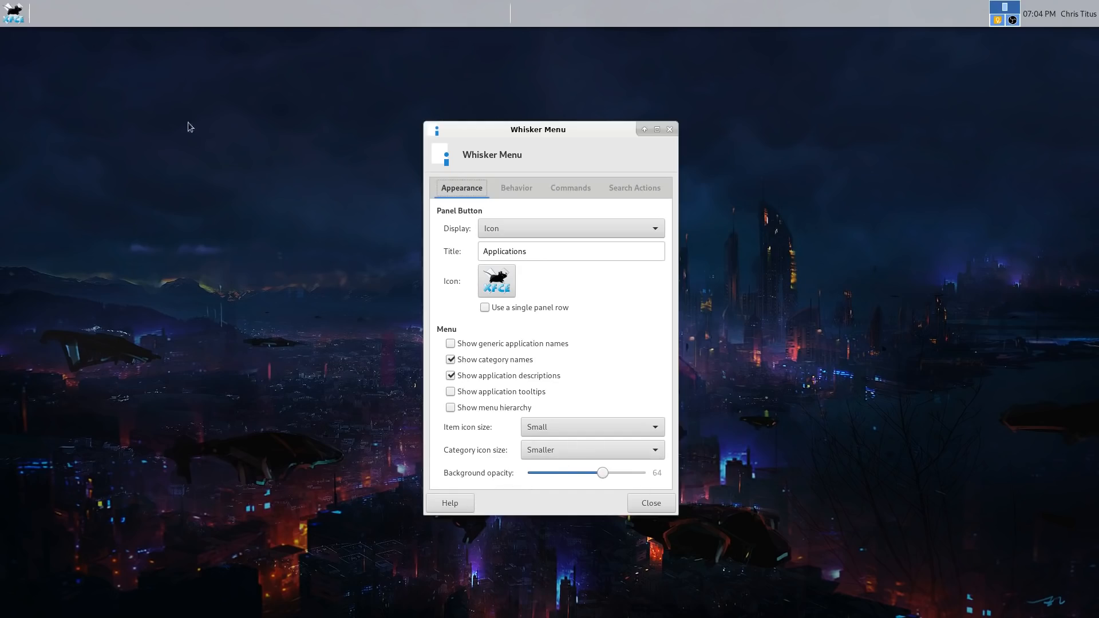
# Preview the Whisker Menu, browsing the Games and Education categories.
pyautogui.click(12, 13)
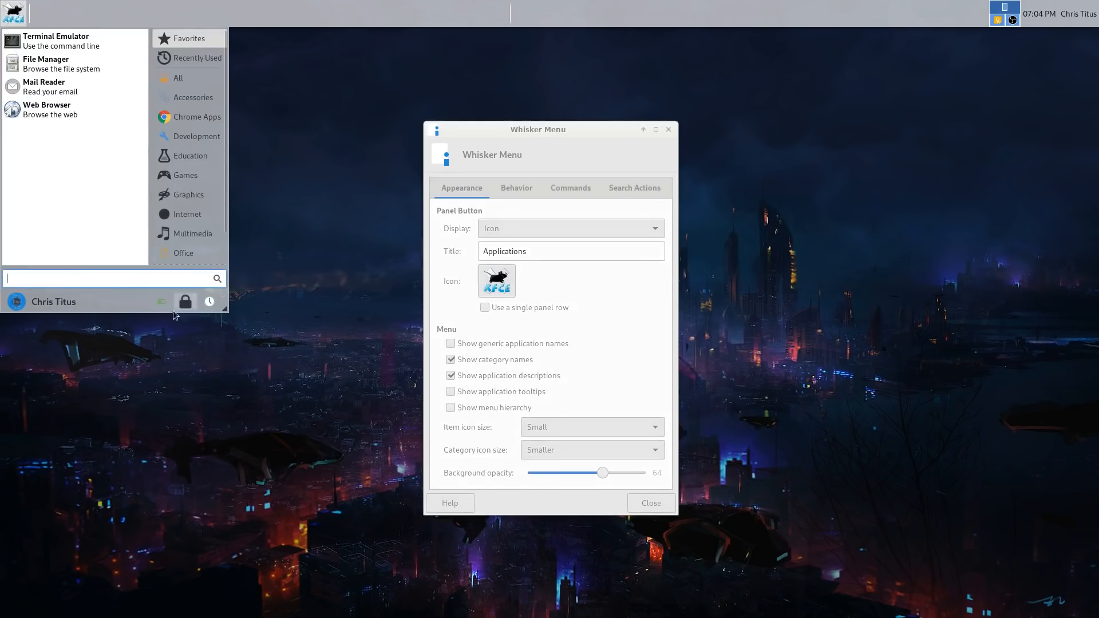
pyautogui.moveTo(133, 334)
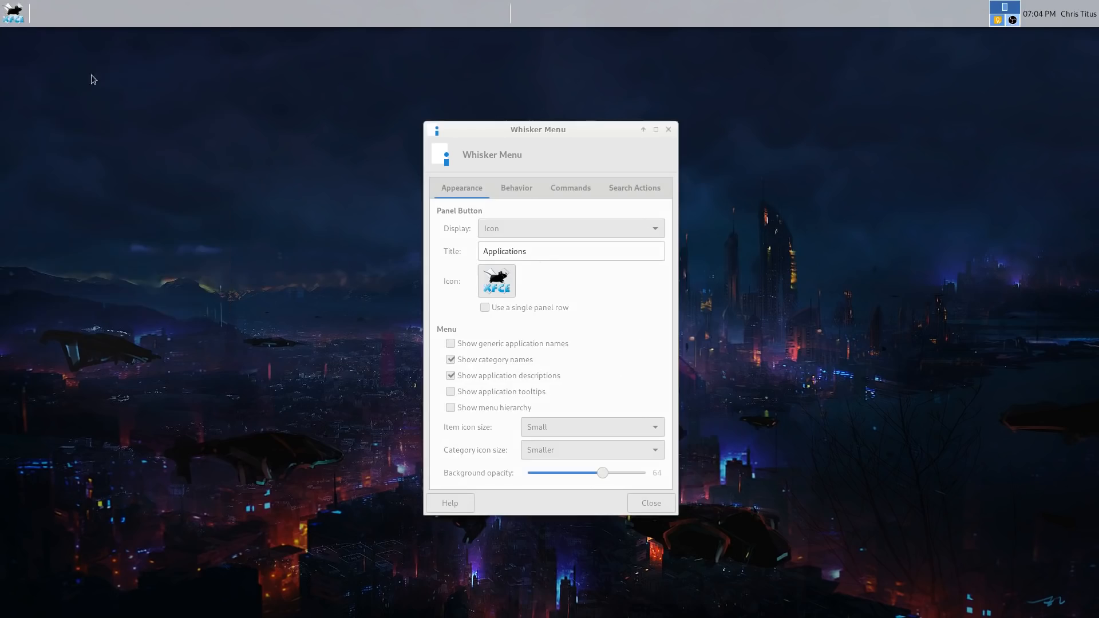
pyautogui.click(12, 14)
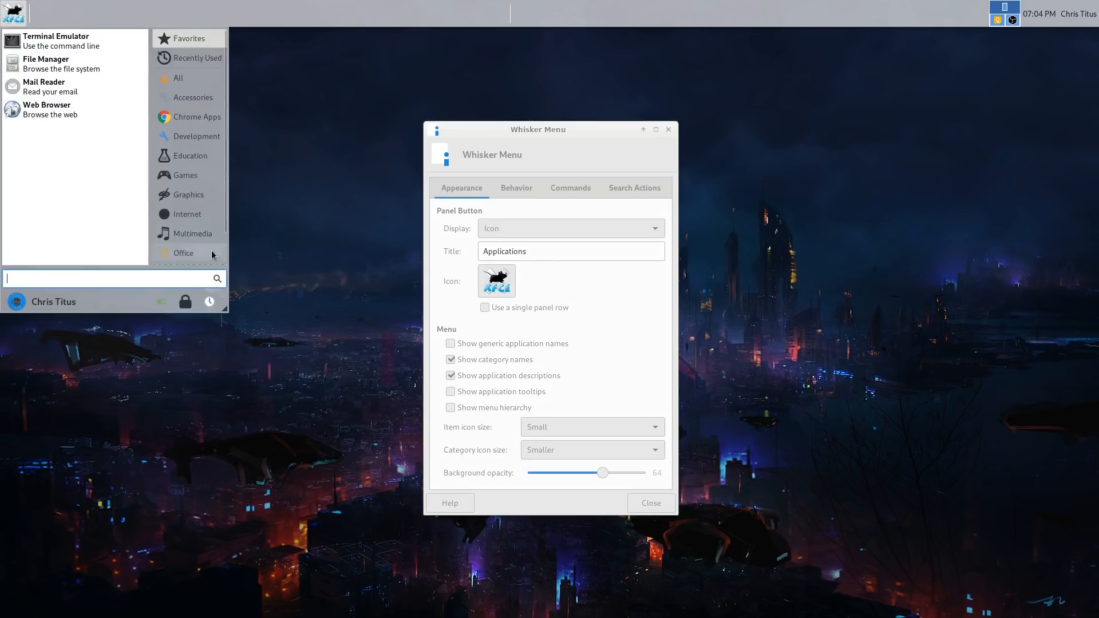
pyautogui.click(187, 174)
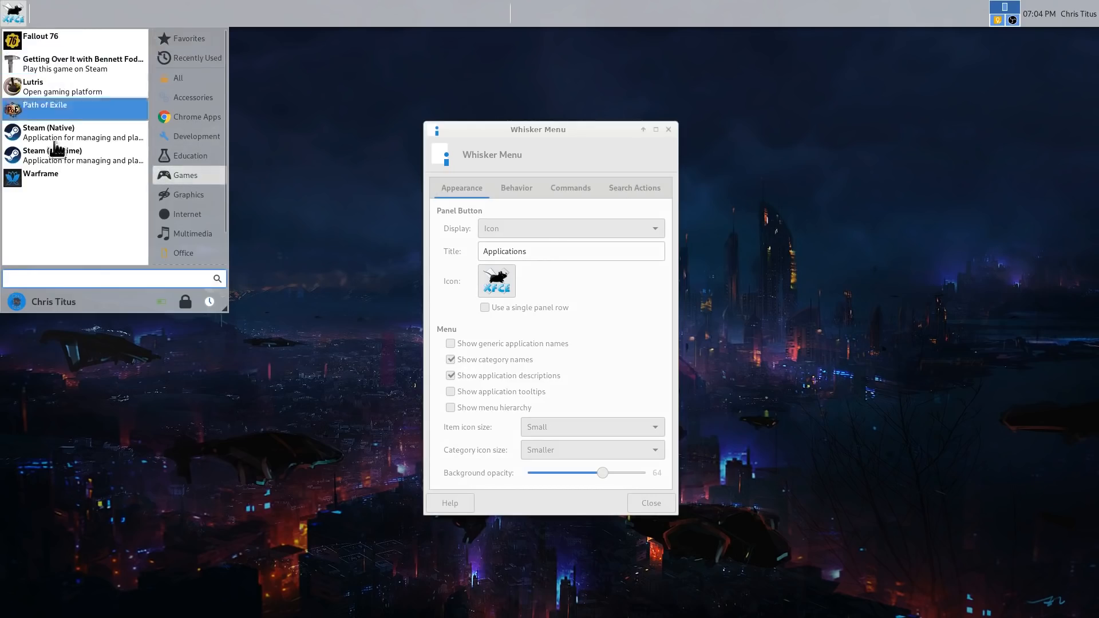
pyautogui.click(189, 156)
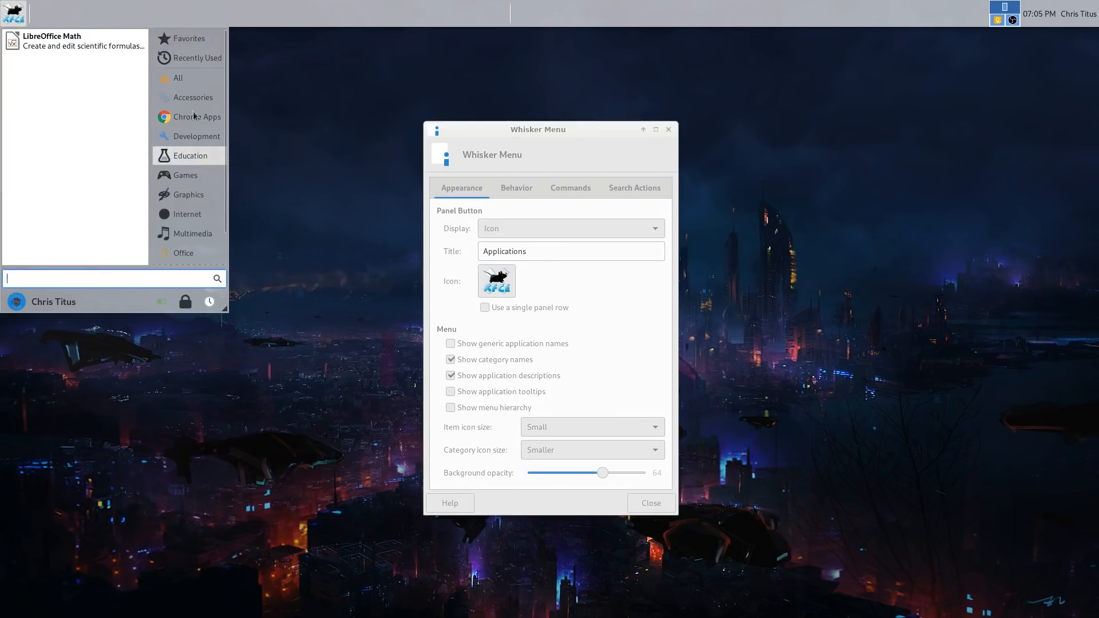
pyautogui.moveTo(162, 155)
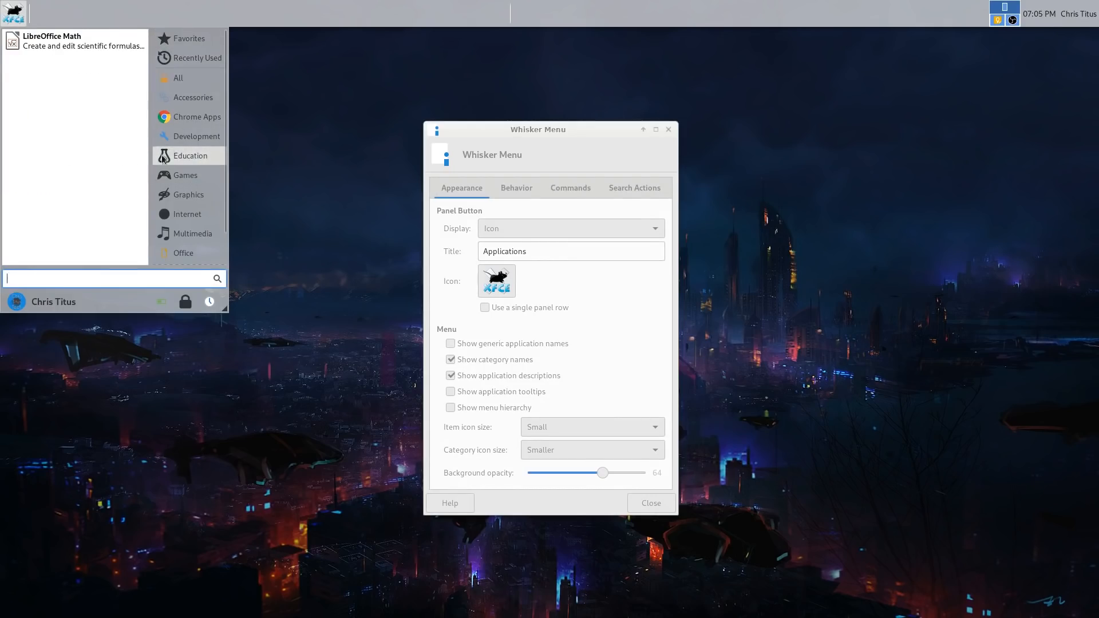
pyautogui.moveTo(512, 200)
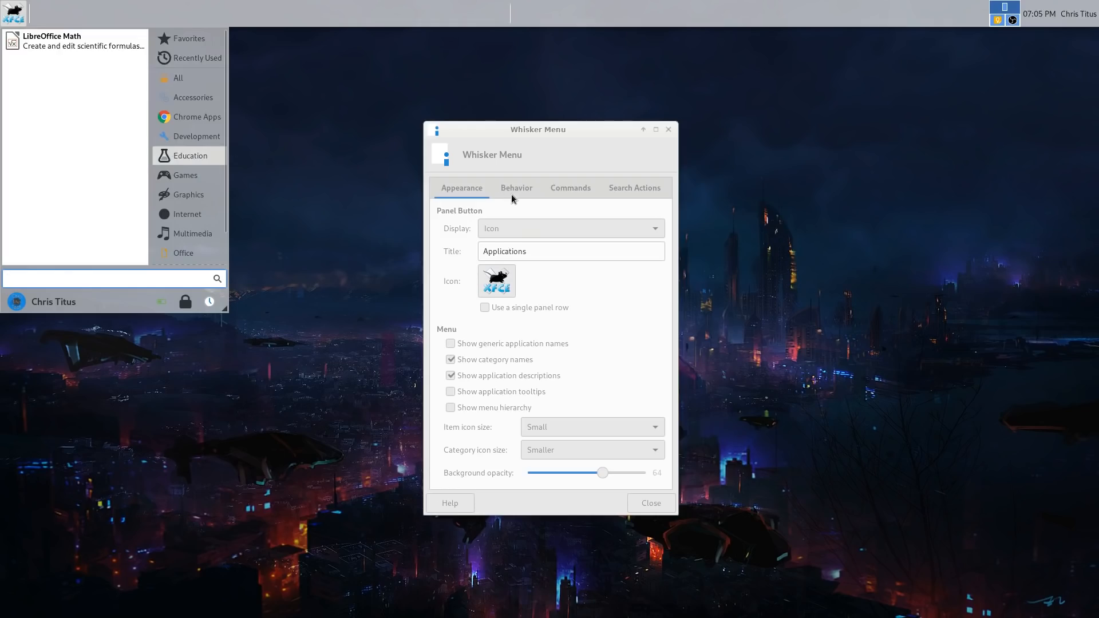
# On the Behavior tab, place the search entry and categories next to the panel button, then close.
pyautogui.click(516, 188)
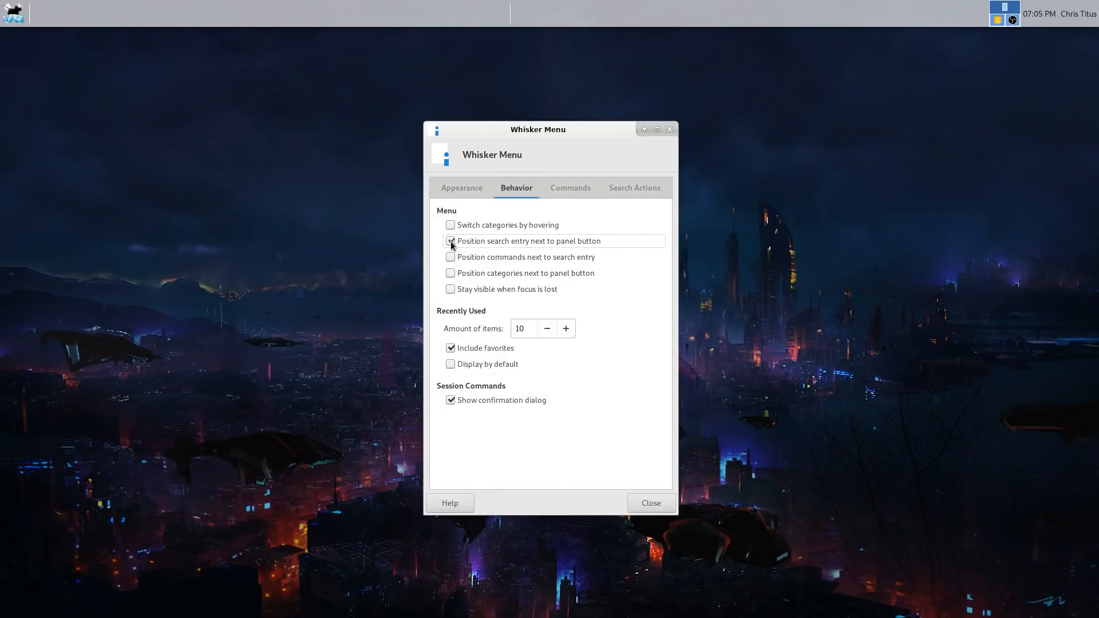
pyautogui.click(451, 241)
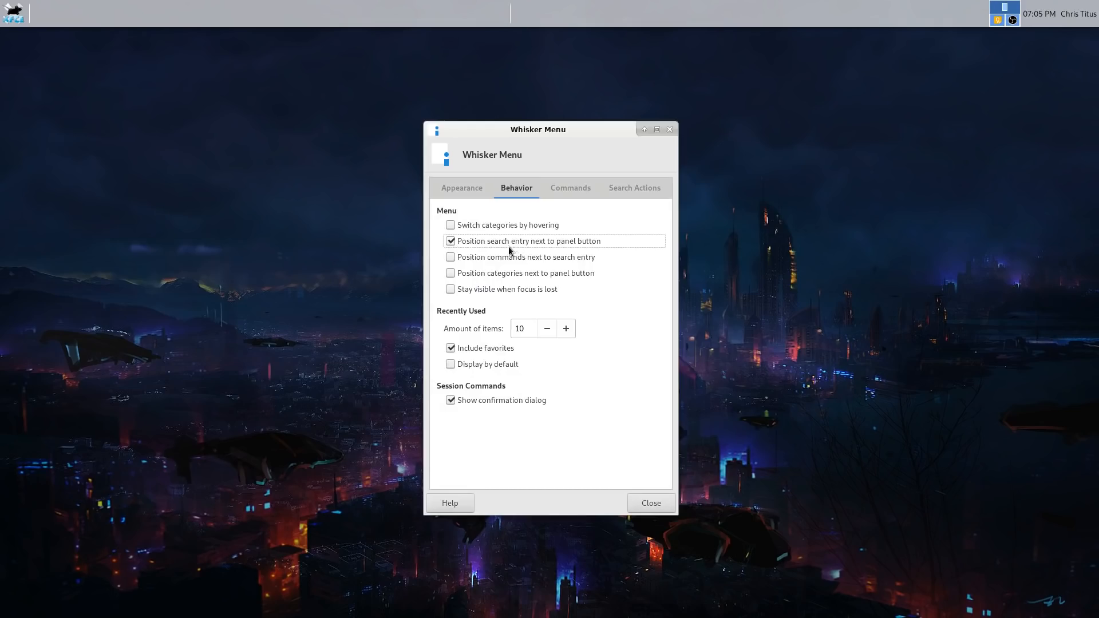
pyautogui.moveTo(591, 247)
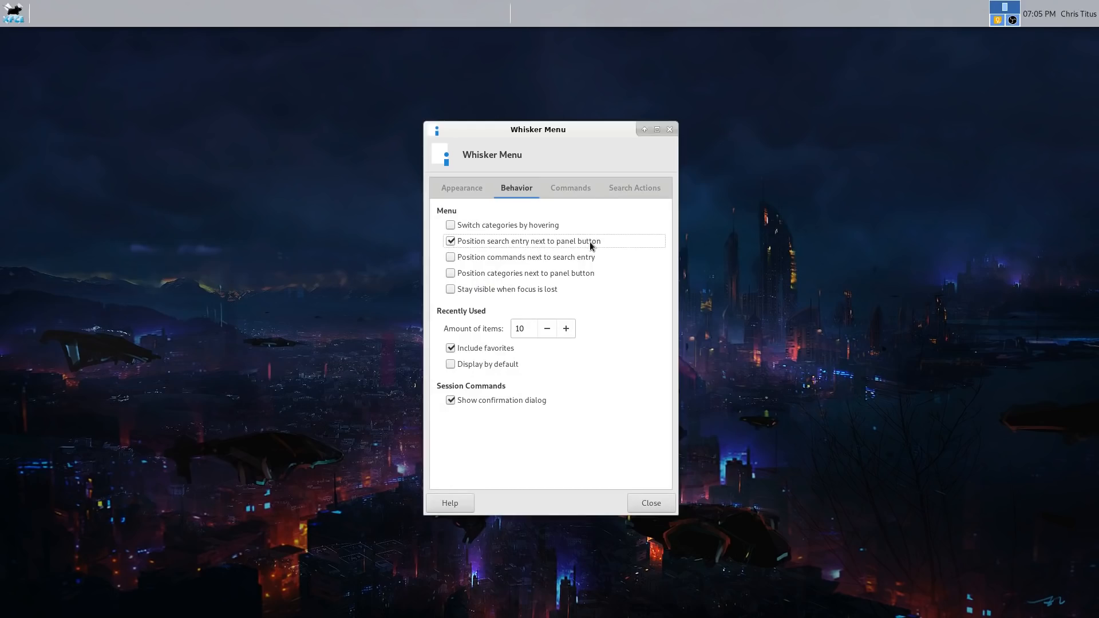
pyautogui.click(450, 272)
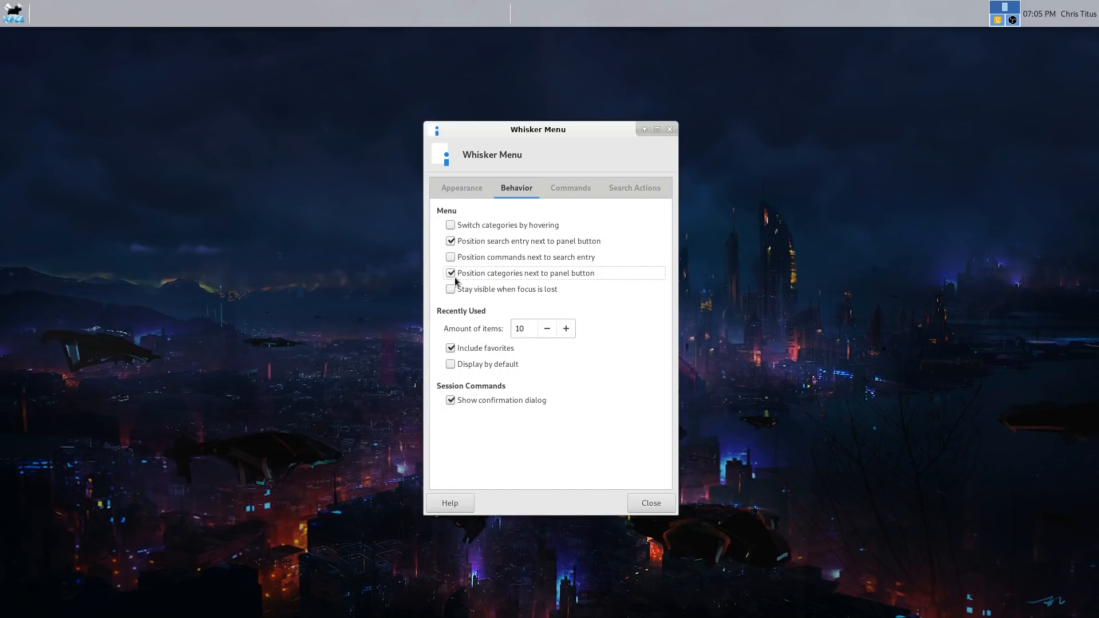
pyautogui.moveTo(525, 401)
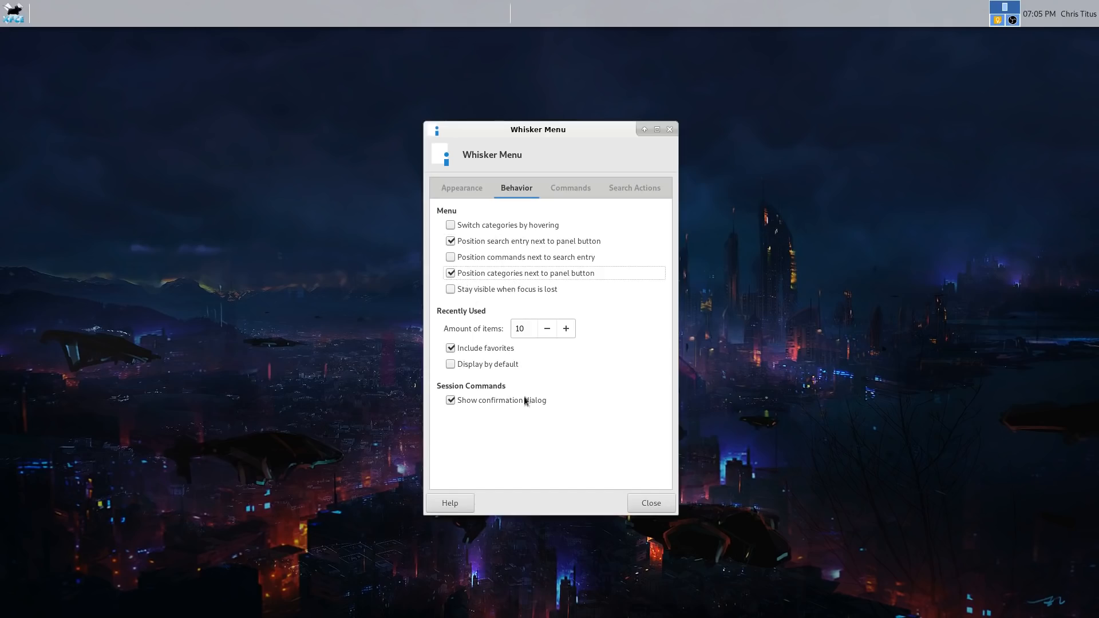
pyautogui.moveTo(486, 282)
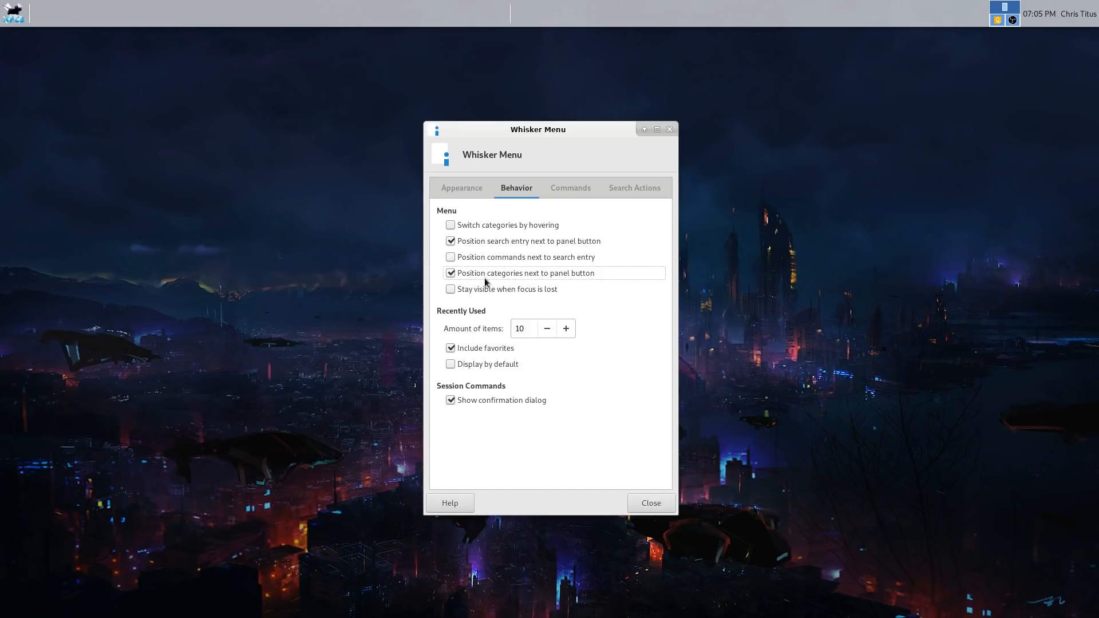
pyautogui.click(650, 503)
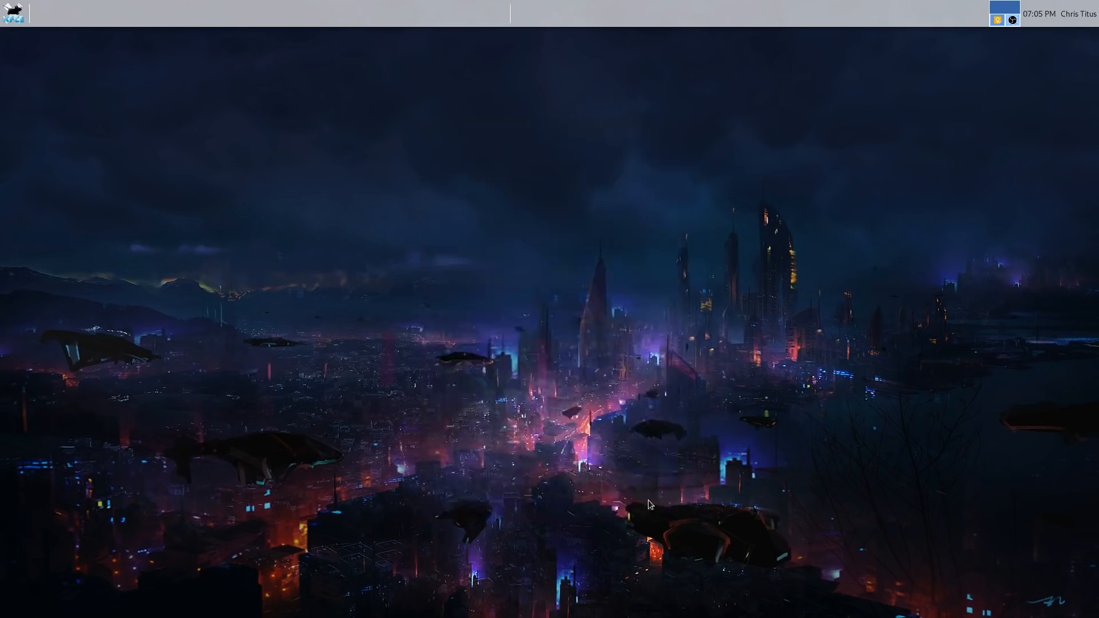
# Reopen the Whisker Menu and browse the Multimedia and Office categories.
pyautogui.click(13, 13)
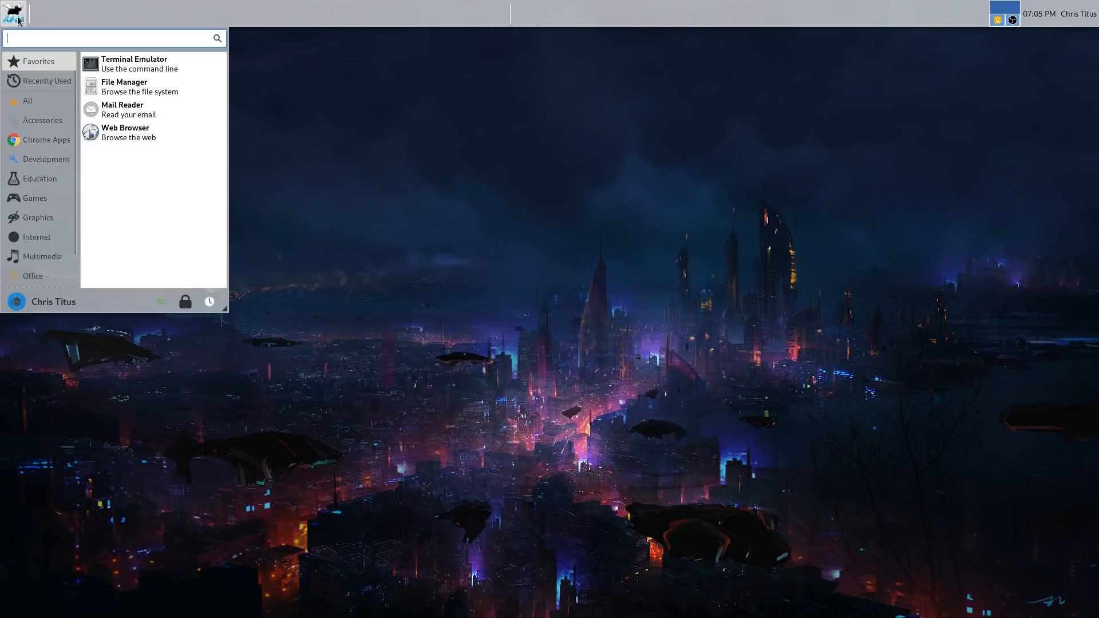
pyautogui.moveTo(47, 167)
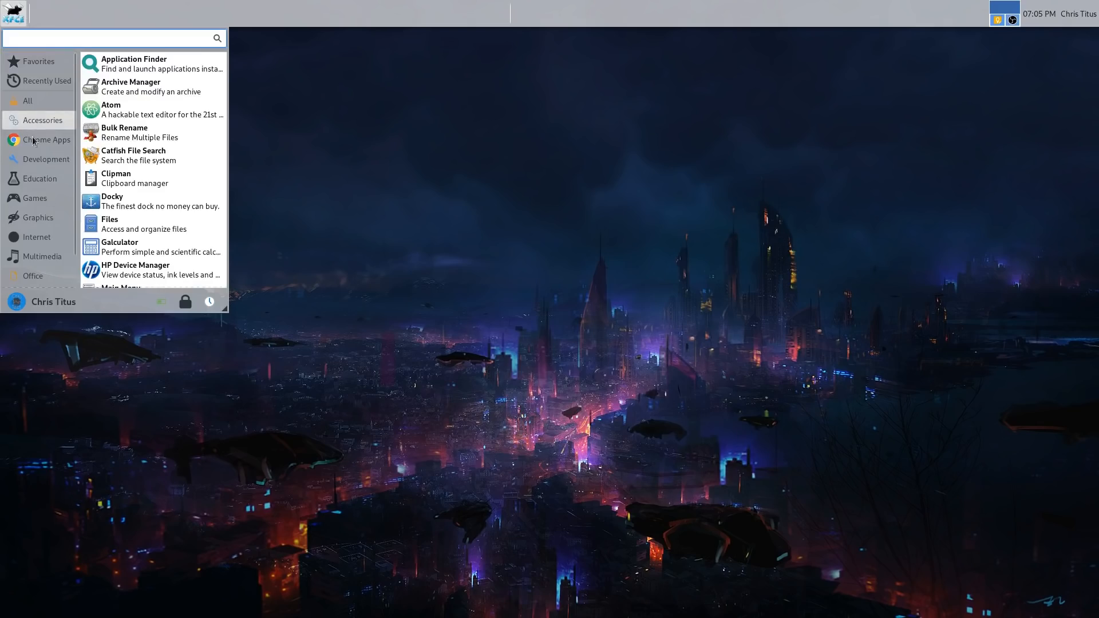
pyautogui.click(41, 256)
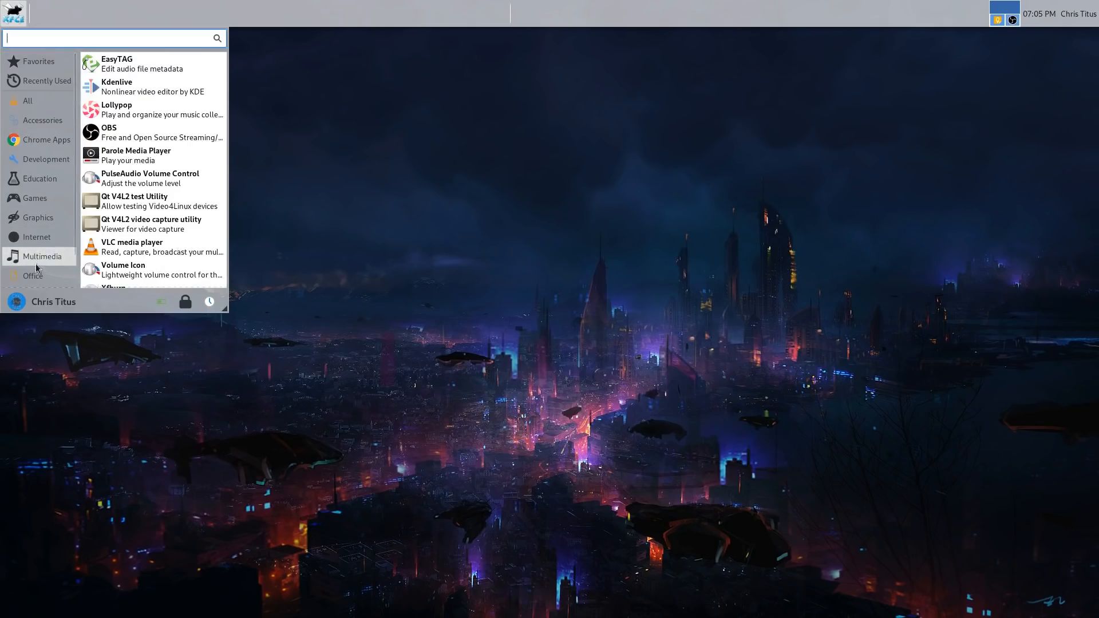
pyautogui.click(33, 276)
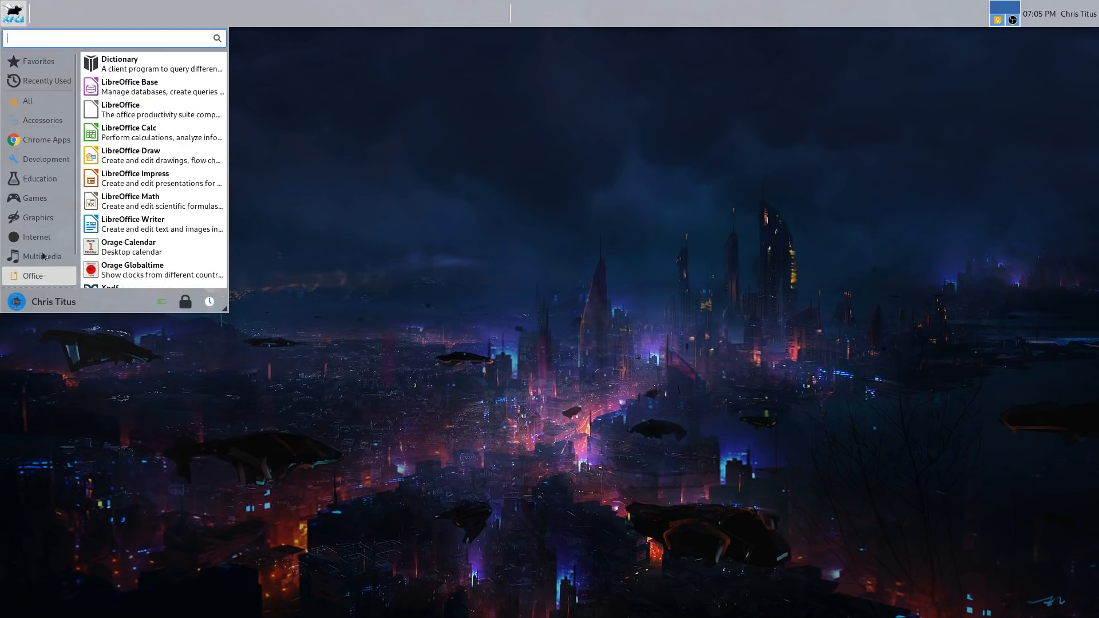
# Turn off 'Show category names' in Whisker Menu Properties and preview the icon-only category menu.
pyautogui.rightClick(12, 14)
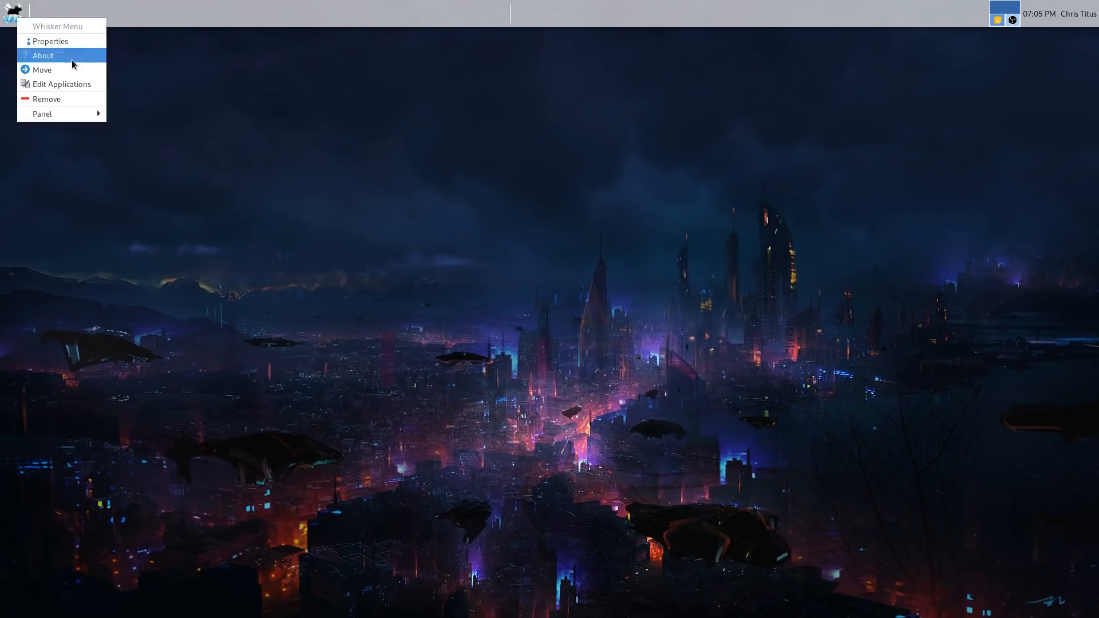
pyautogui.click(50, 41)
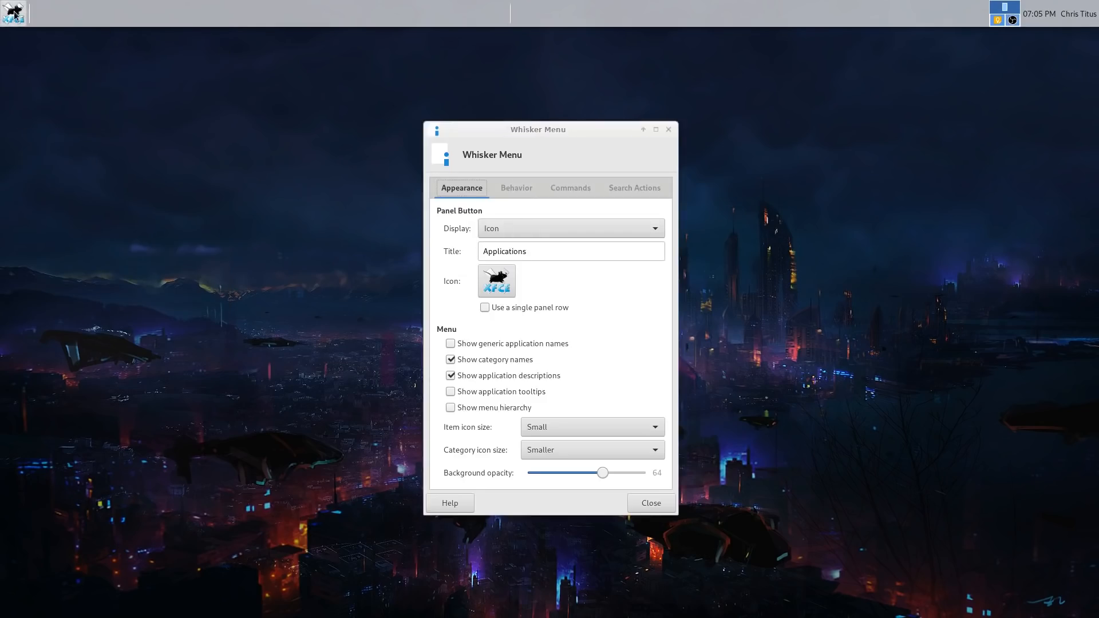
pyautogui.click(13, 13)
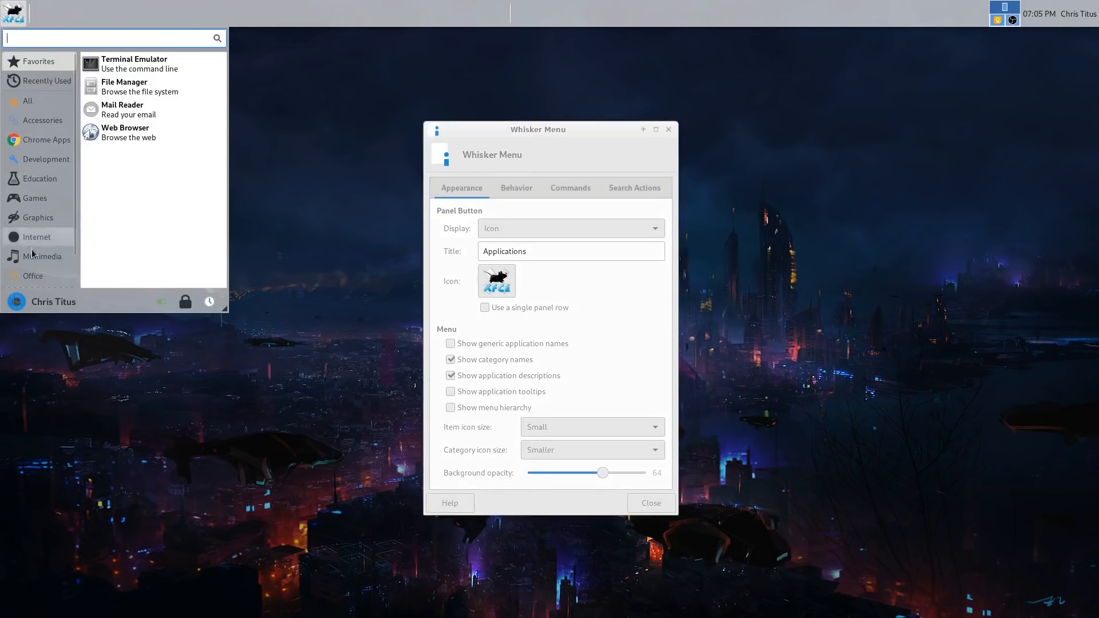
pyautogui.moveTo(32, 275)
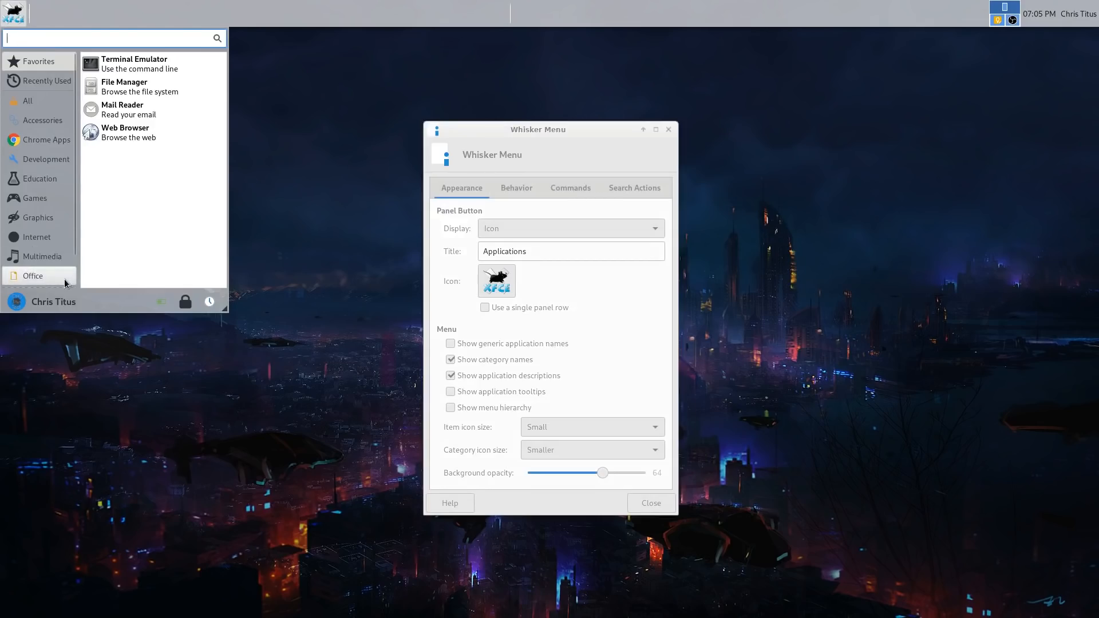
pyautogui.click(451, 360)
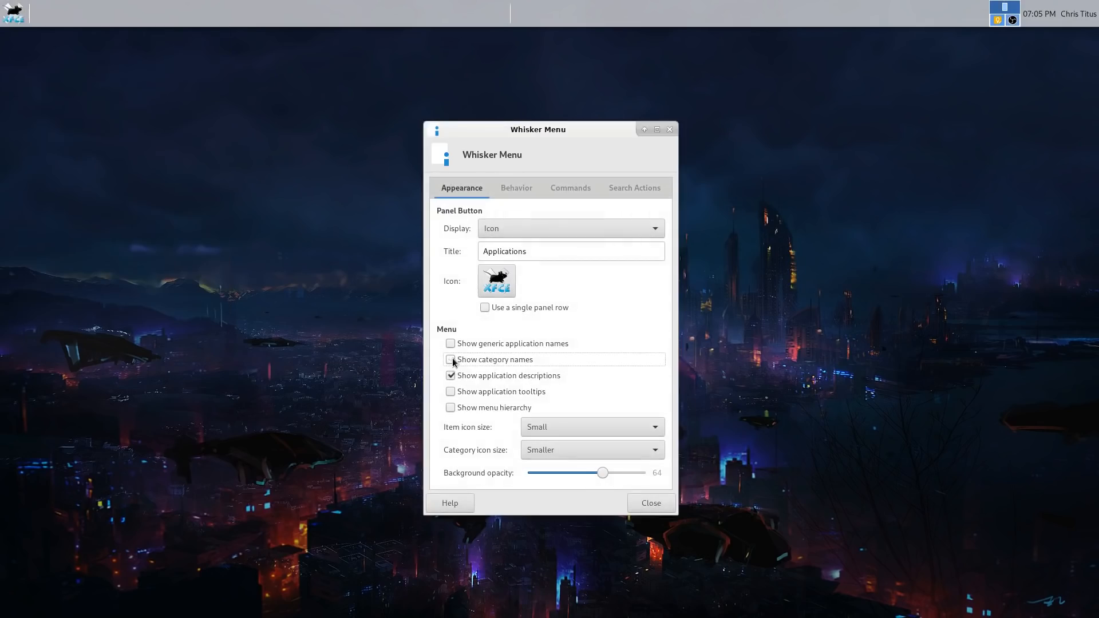
pyautogui.click(13, 13)
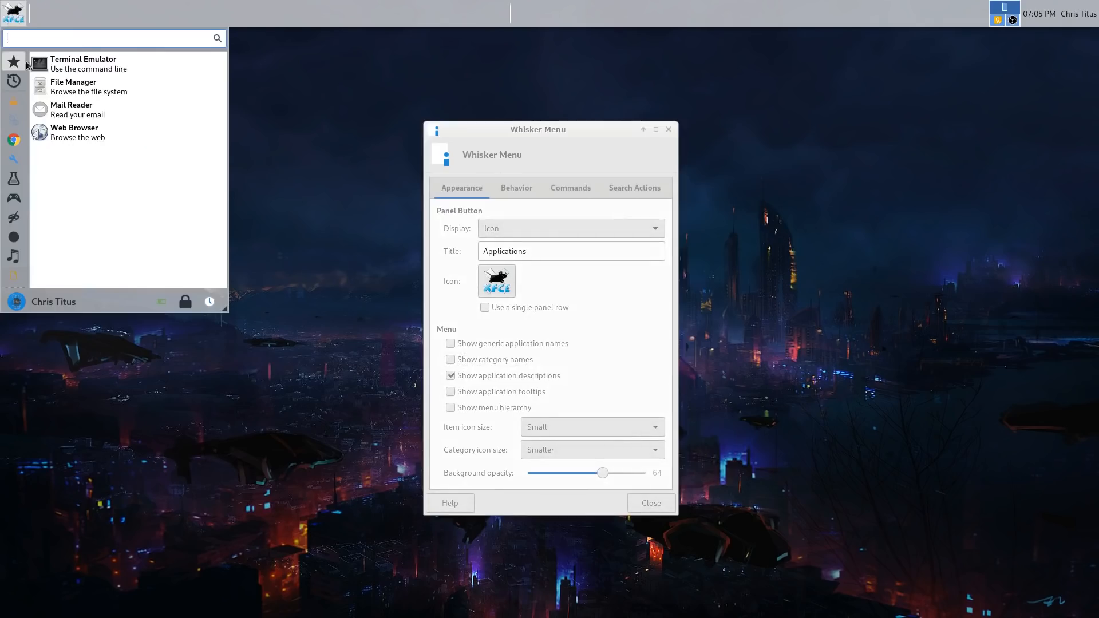
pyautogui.moveTo(12, 242)
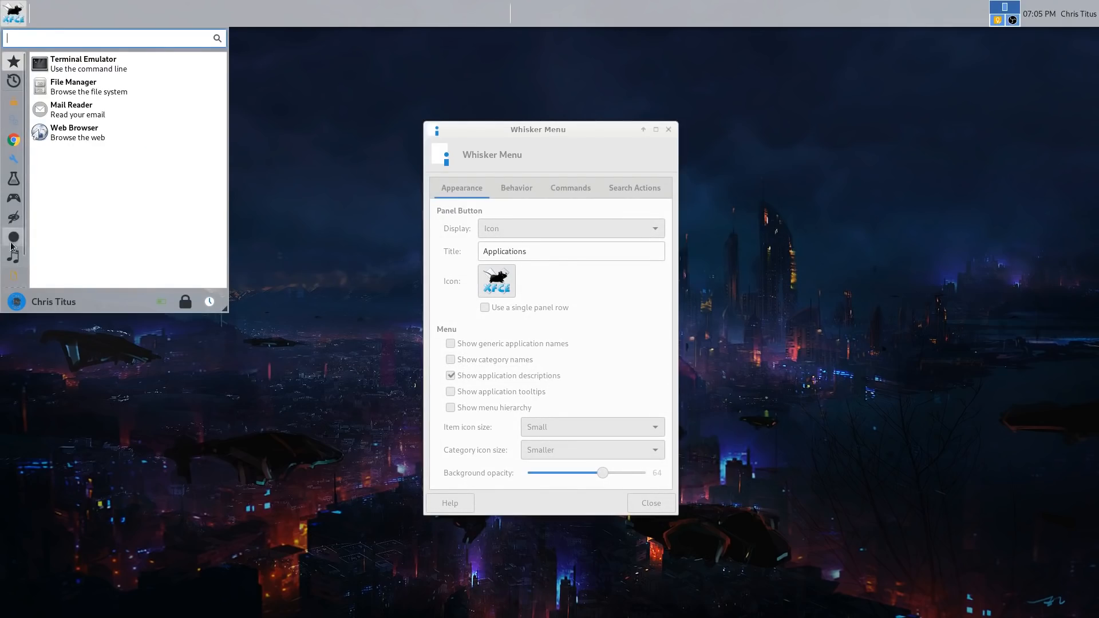
pyautogui.moveTo(12, 235)
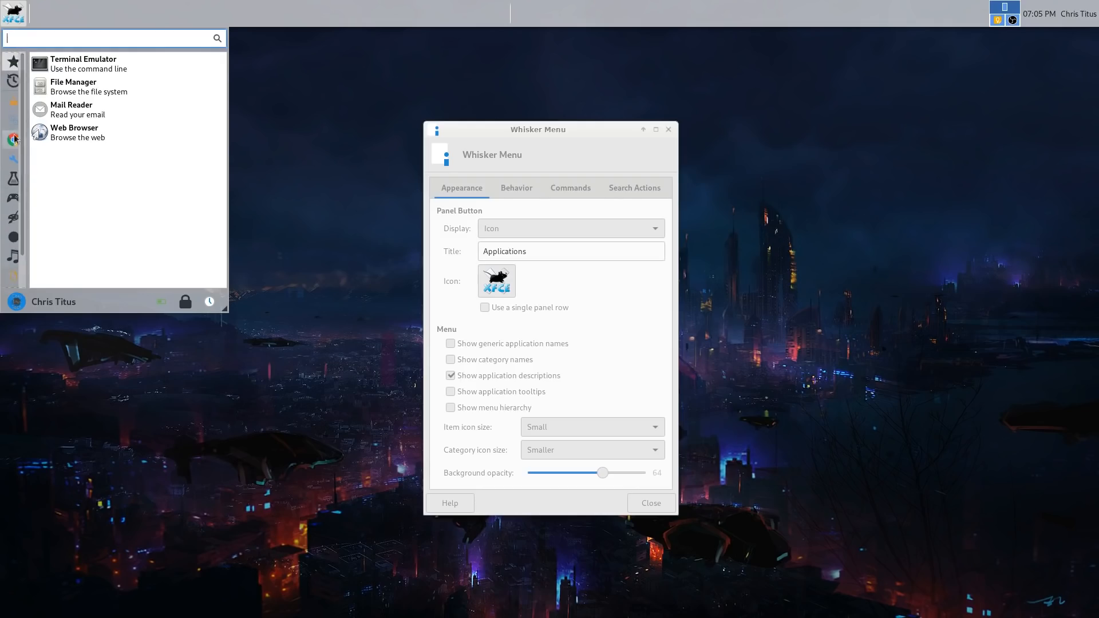
pyautogui.click(13, 100)
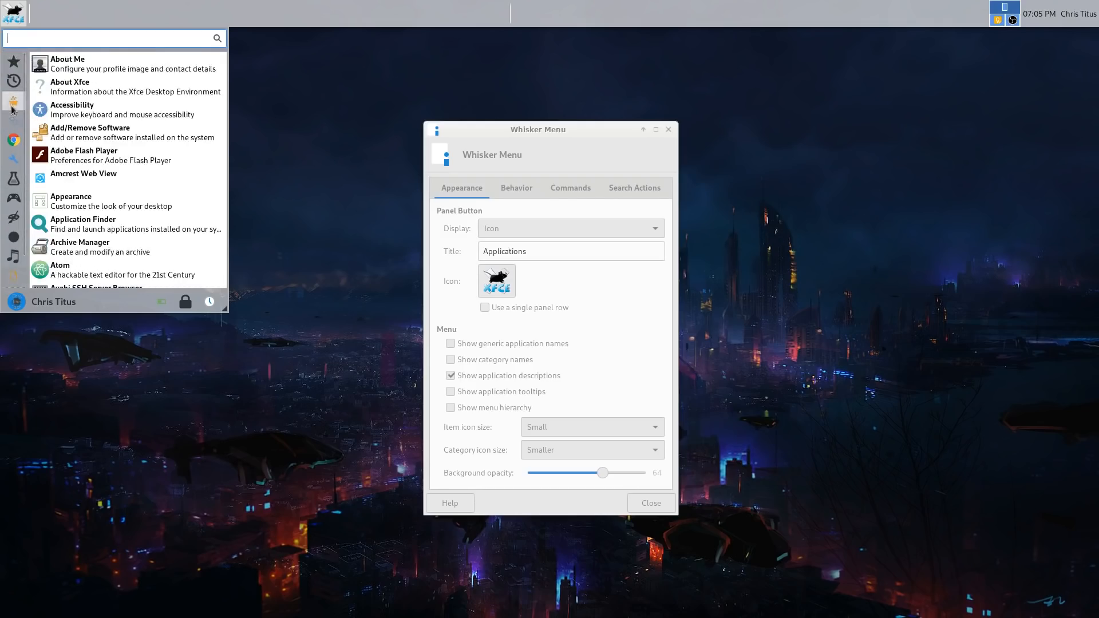
pyautogui.moveTo(98, 270)
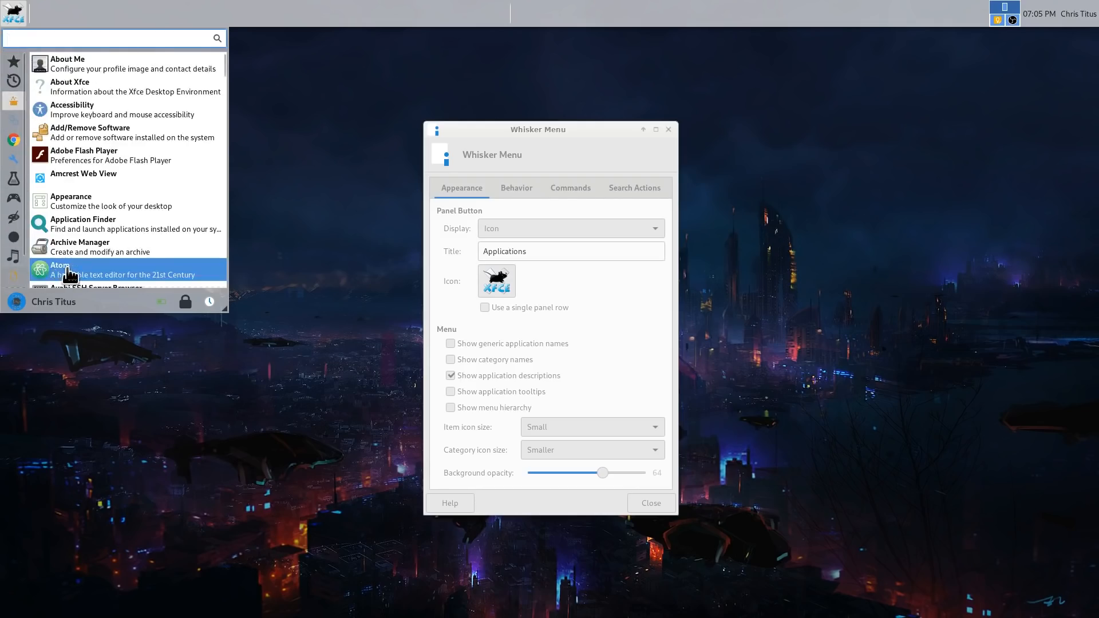
pyautogui.click(516, 187)
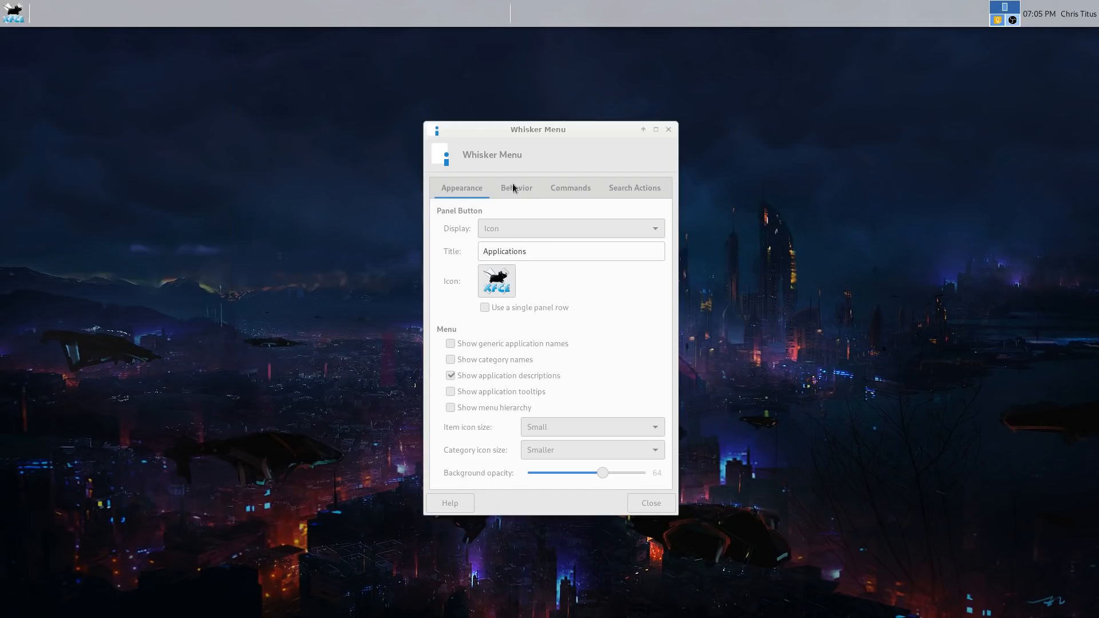
pyautogui.moveTo(524, 190)
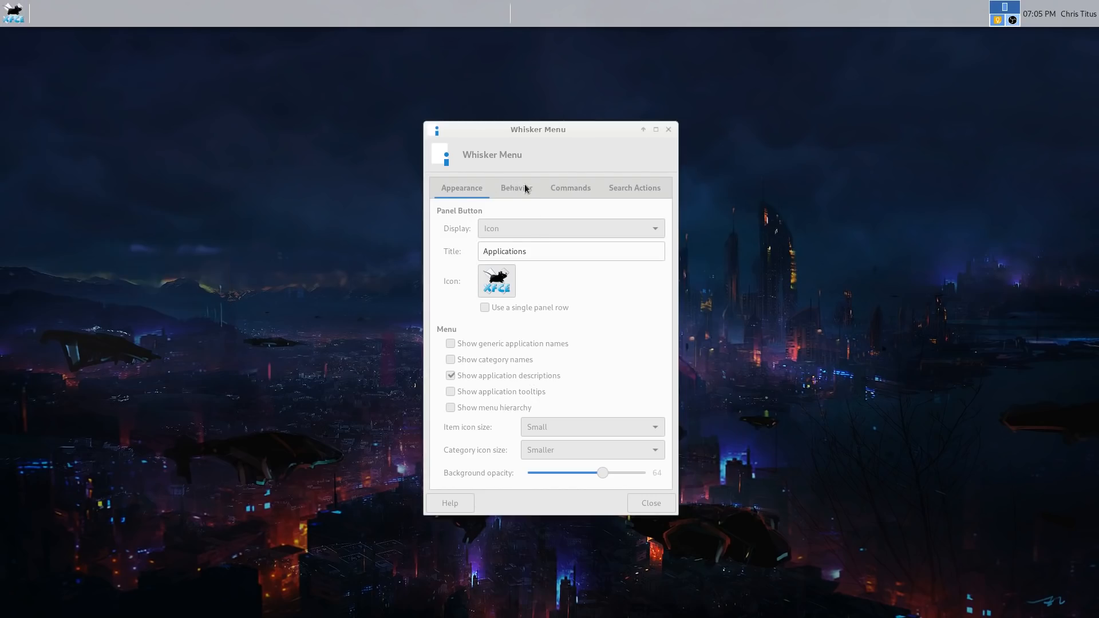
pyautogui.moveTo(510, 194)
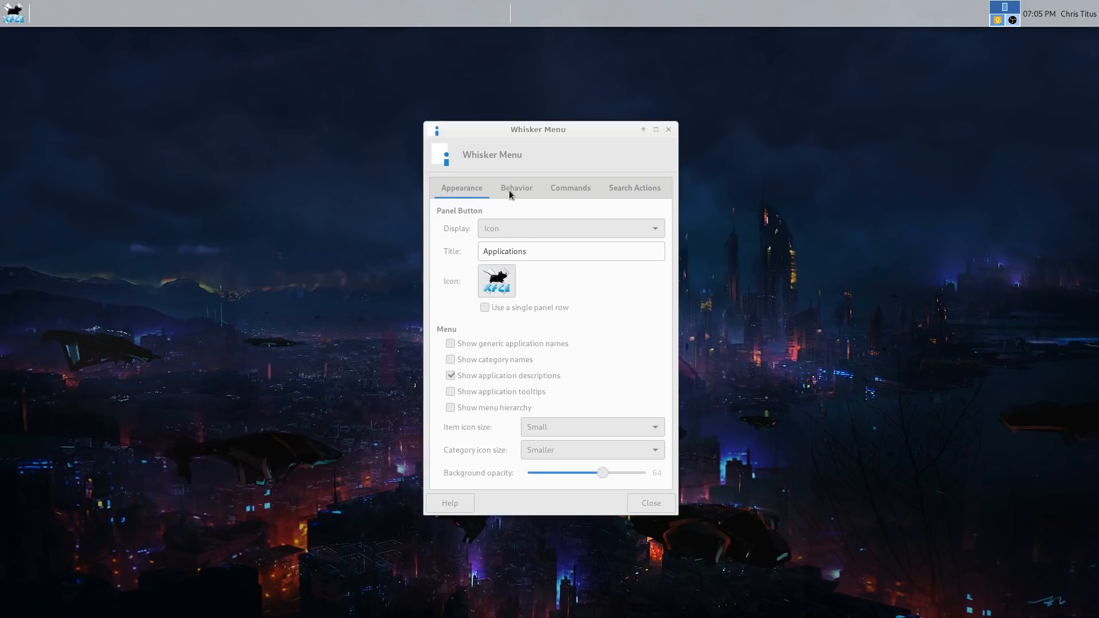
# On the Commands tab, turn off Suspend, enable Log Out, and preview the menu.
pyautogui.click(571, 188)
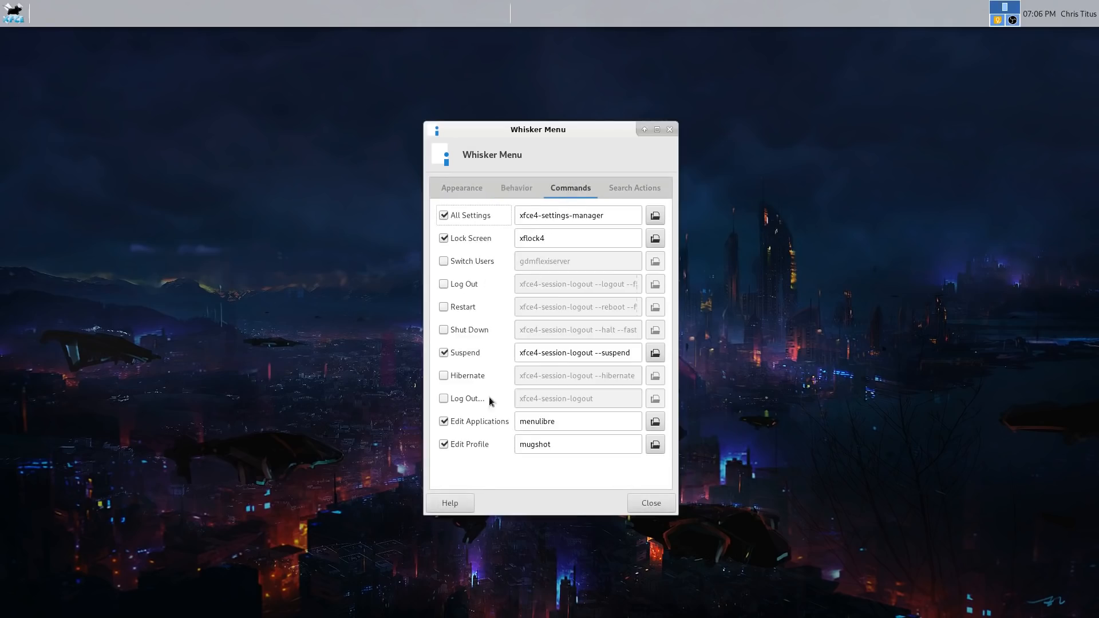
pyautogui.click(444, 353)
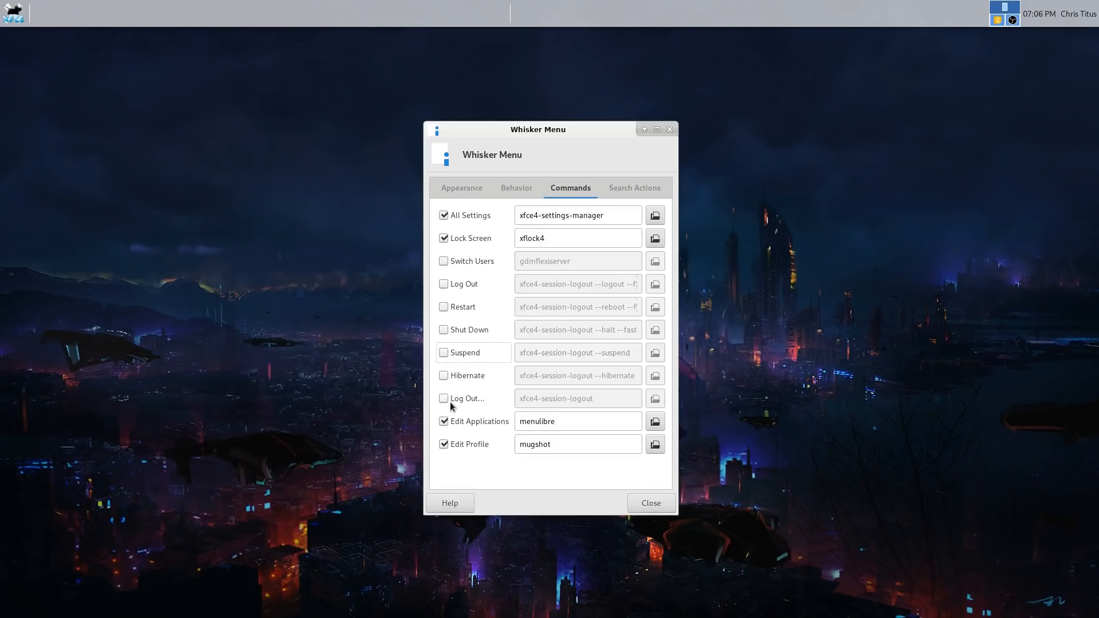
pyautogui.click(443, 398)
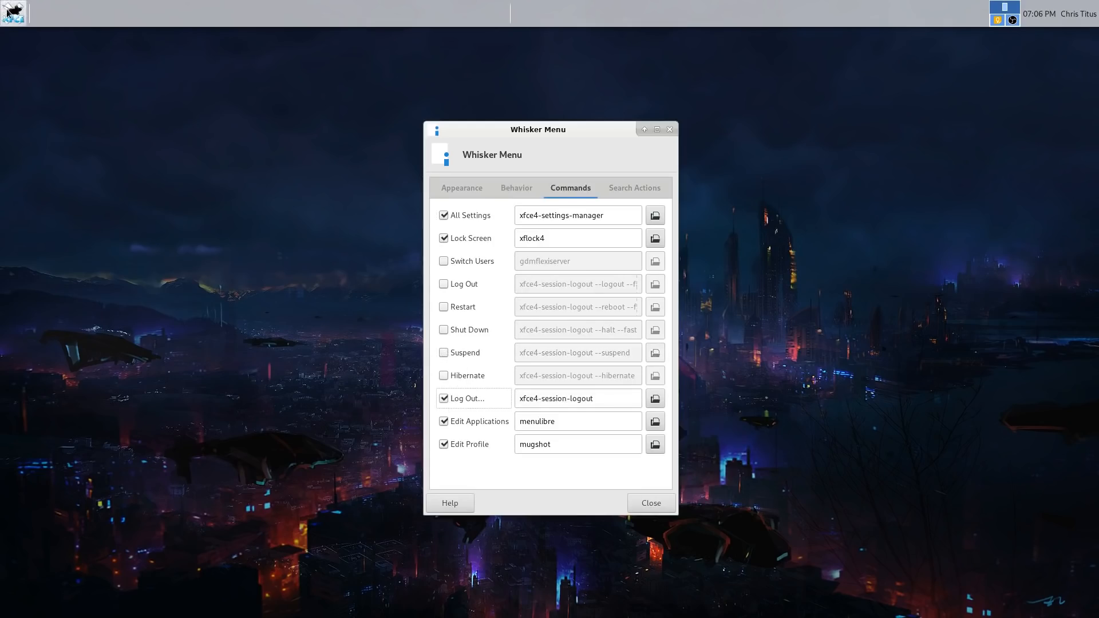
pyautogui.click(12, 13)
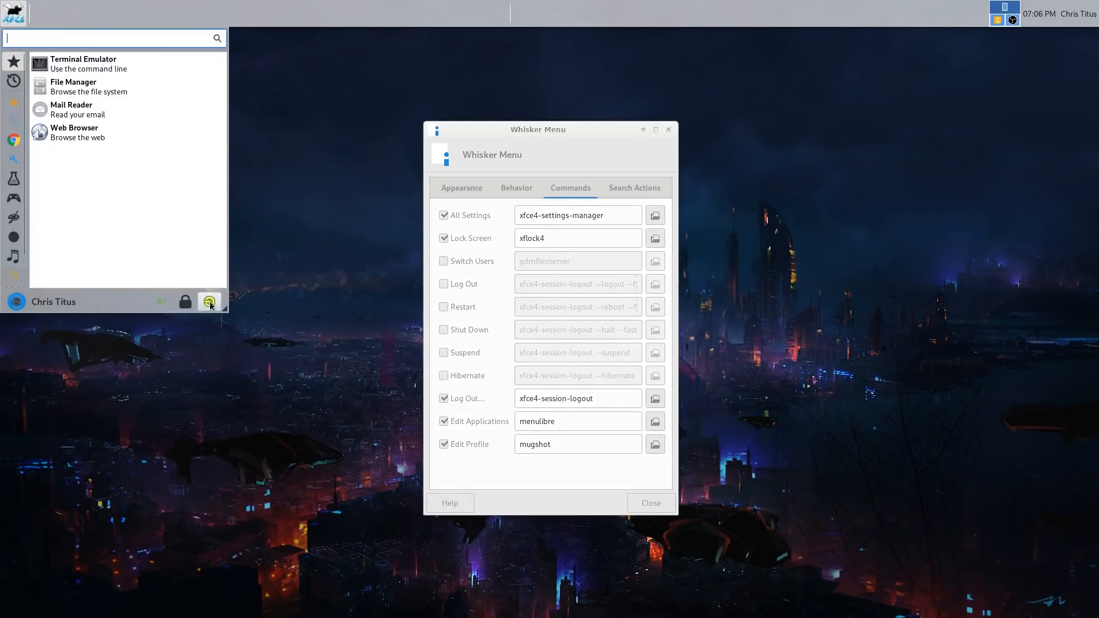
pyautogui.moveTo(209, 302)
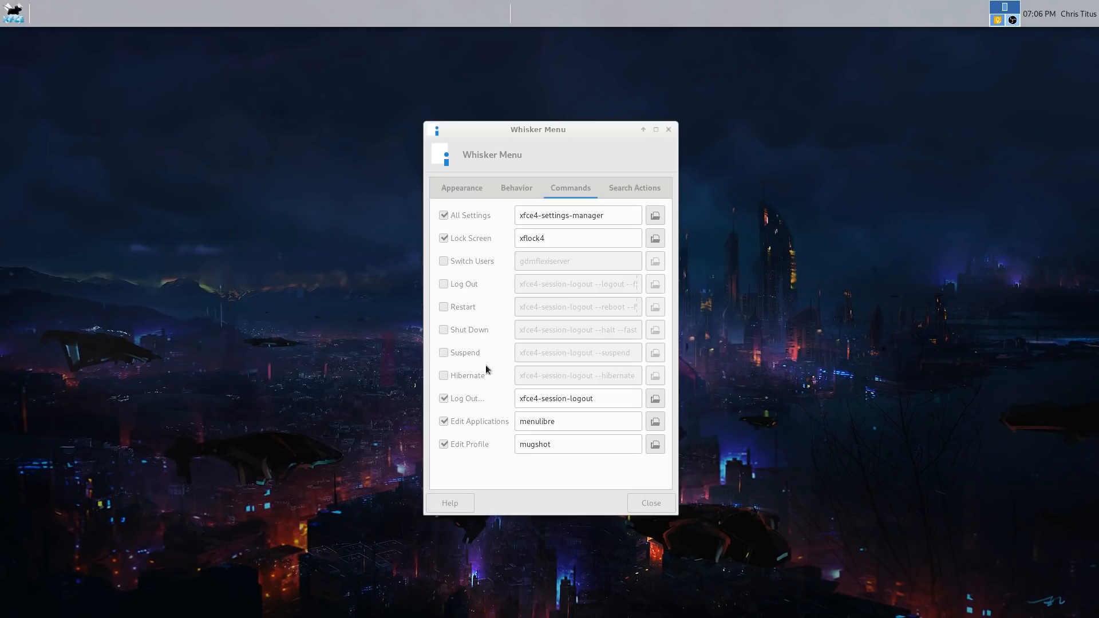
# Enable Shut Down, switch Log Out off and Suspend back on, checking the menu.
pyautogui.click(443, 330)
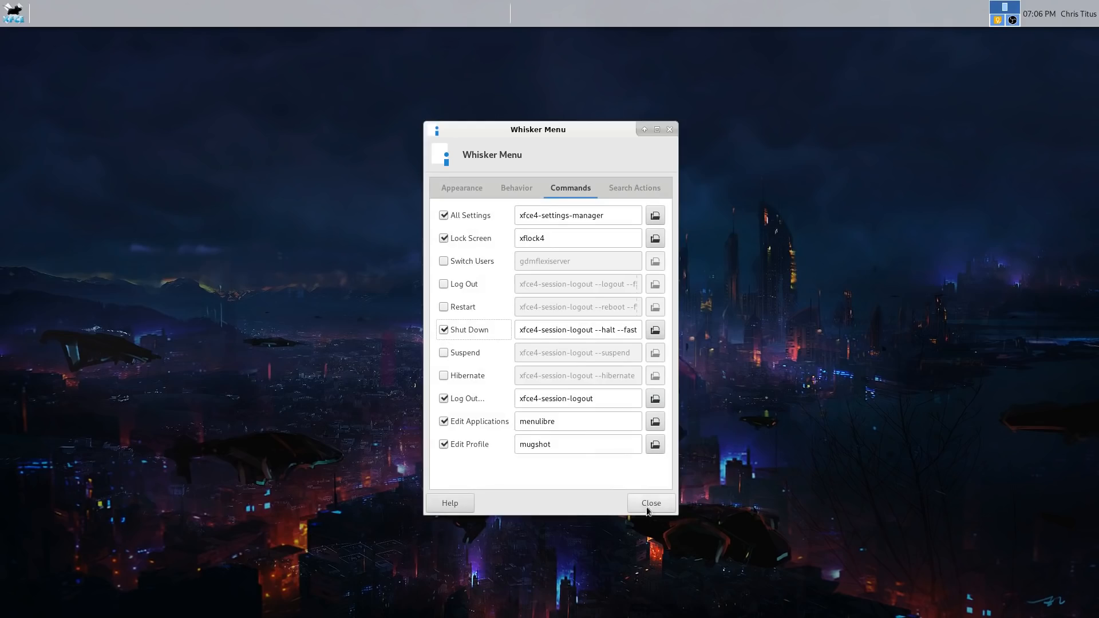
pyautogui.moveTo(246, 164)
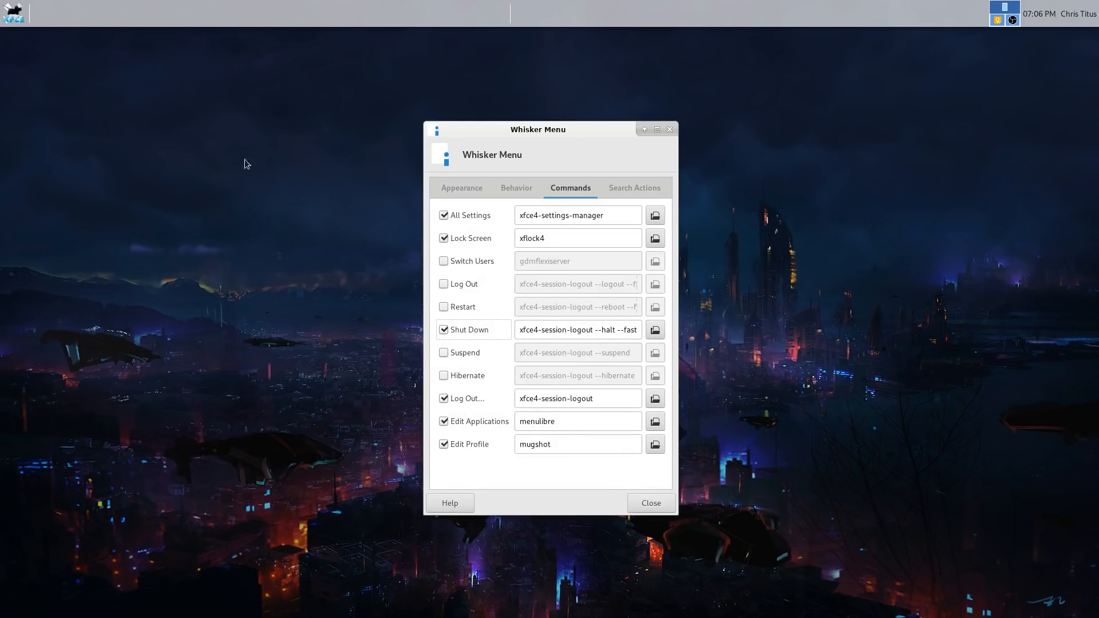
pyautogui.click(13, 13)
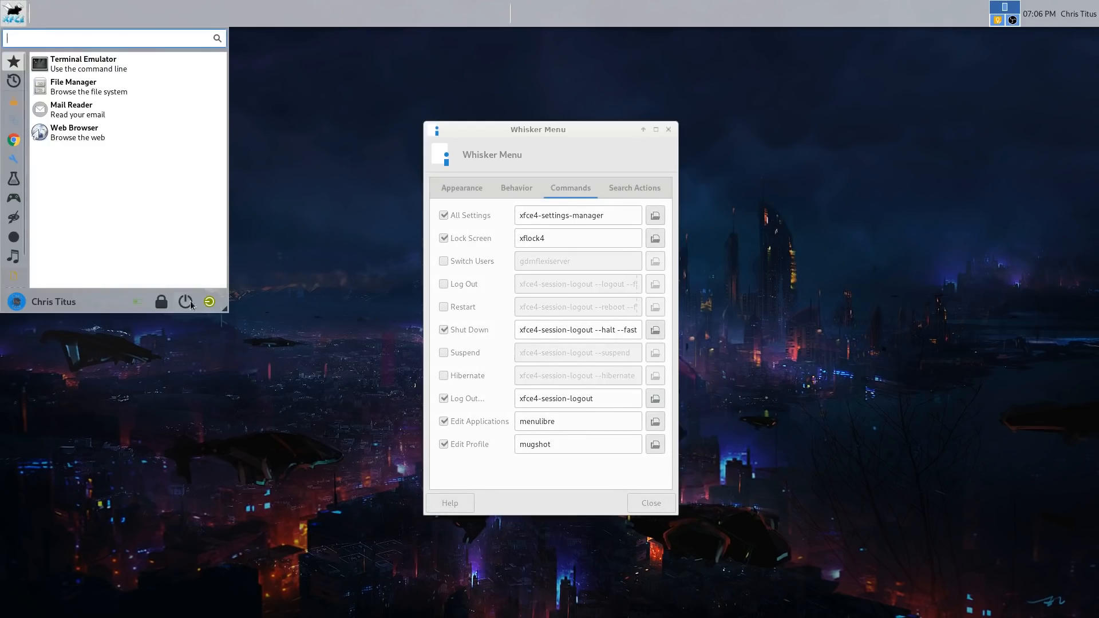
pyautogui.moveTo(186, 302)
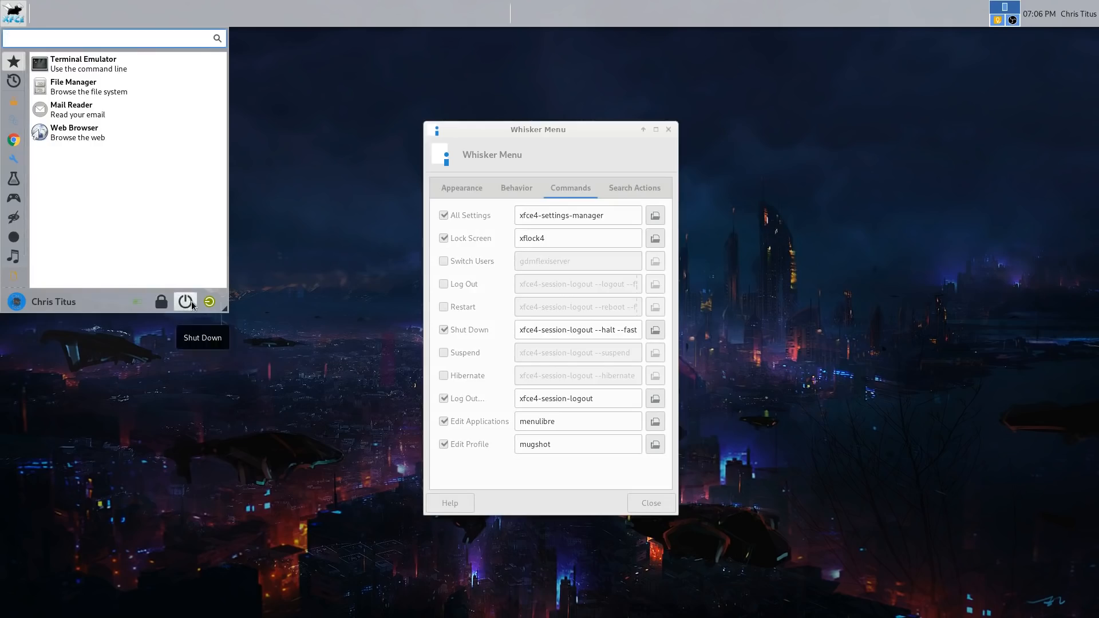
pyautogui.click(443, 399)
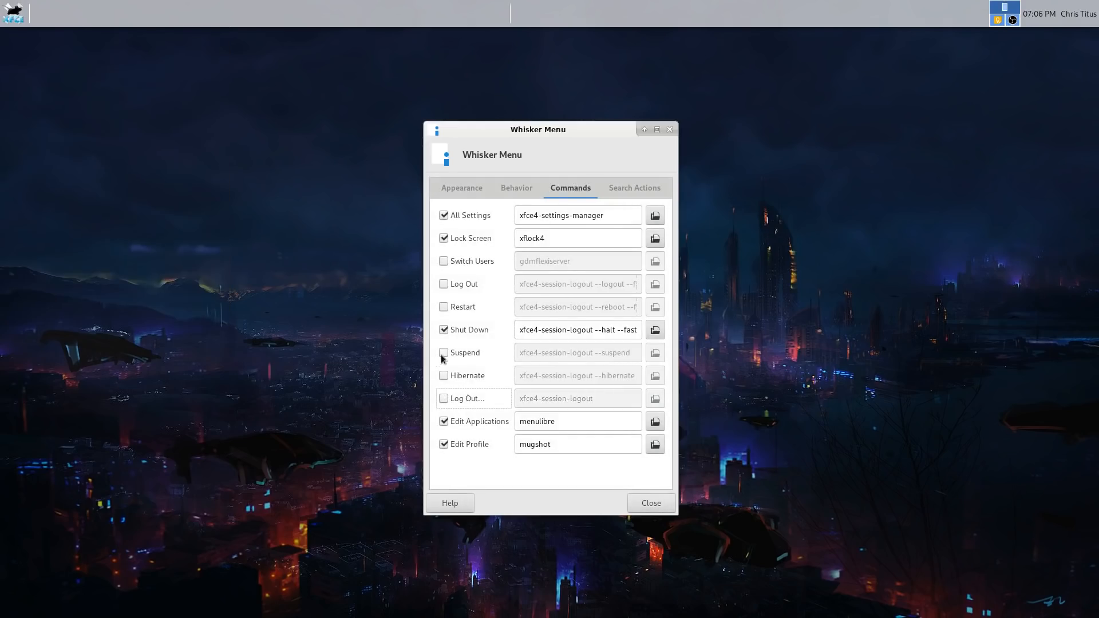
pyautogui.click(444, 353)
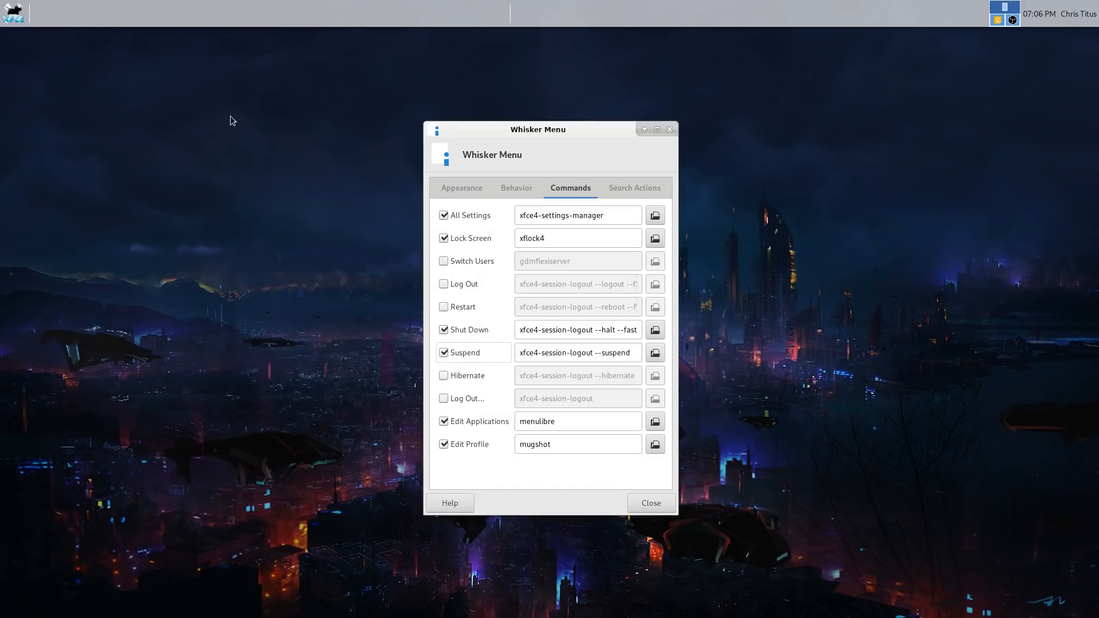
pyautogui.click(13, 13)
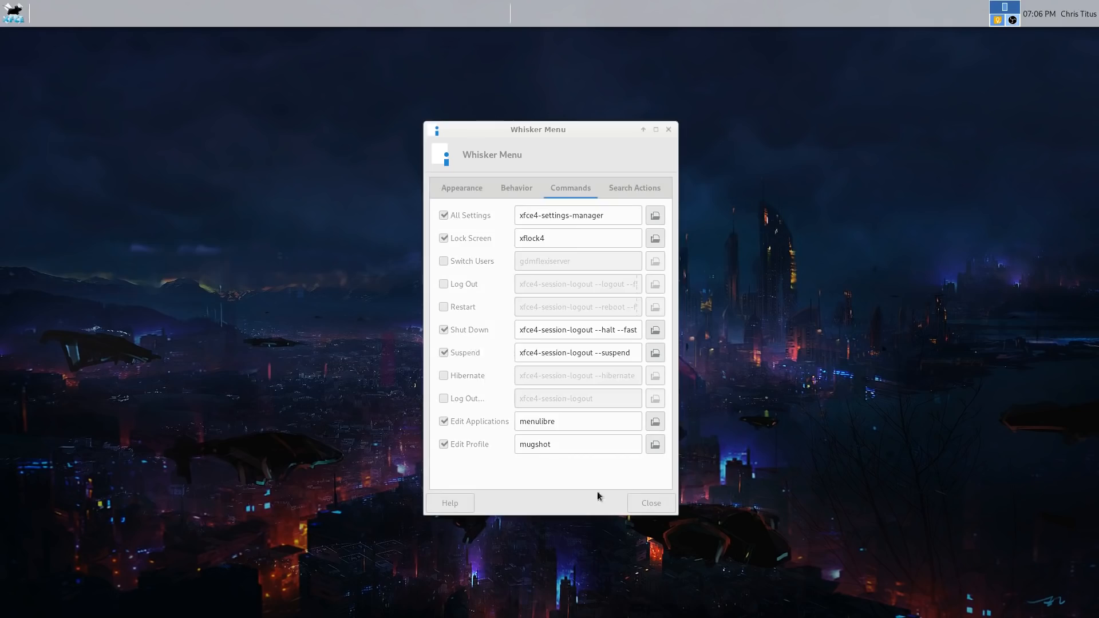
# Look over the Search Actions patterns, return to Appearance, and close Whisker Menu Properties.
pyautogui.click(634, 188)
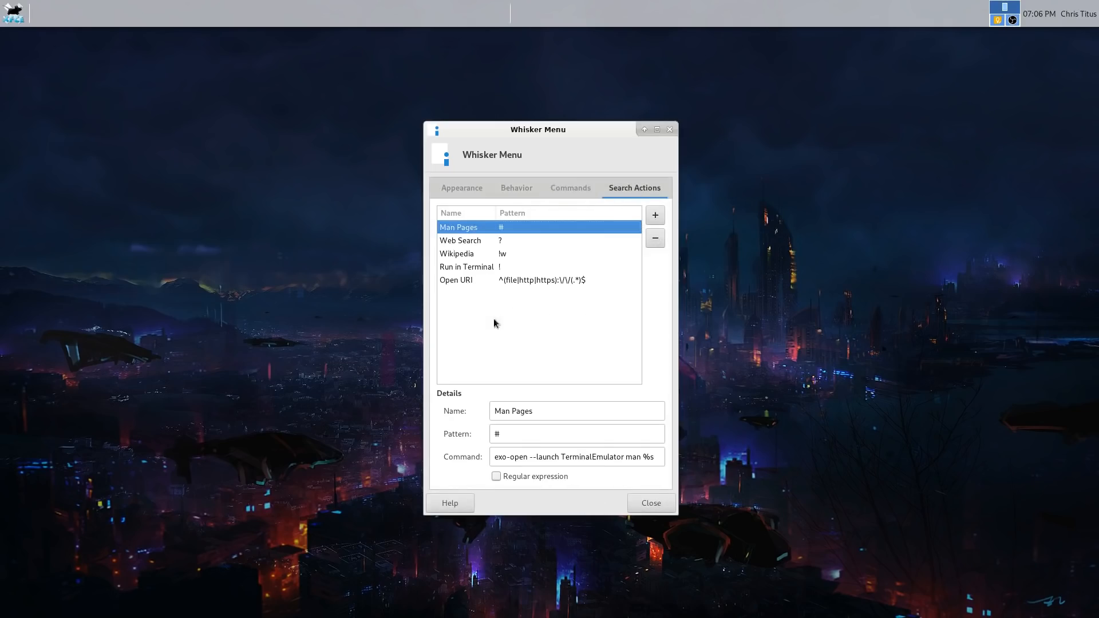
pyautogui.moveTo(547, 288)
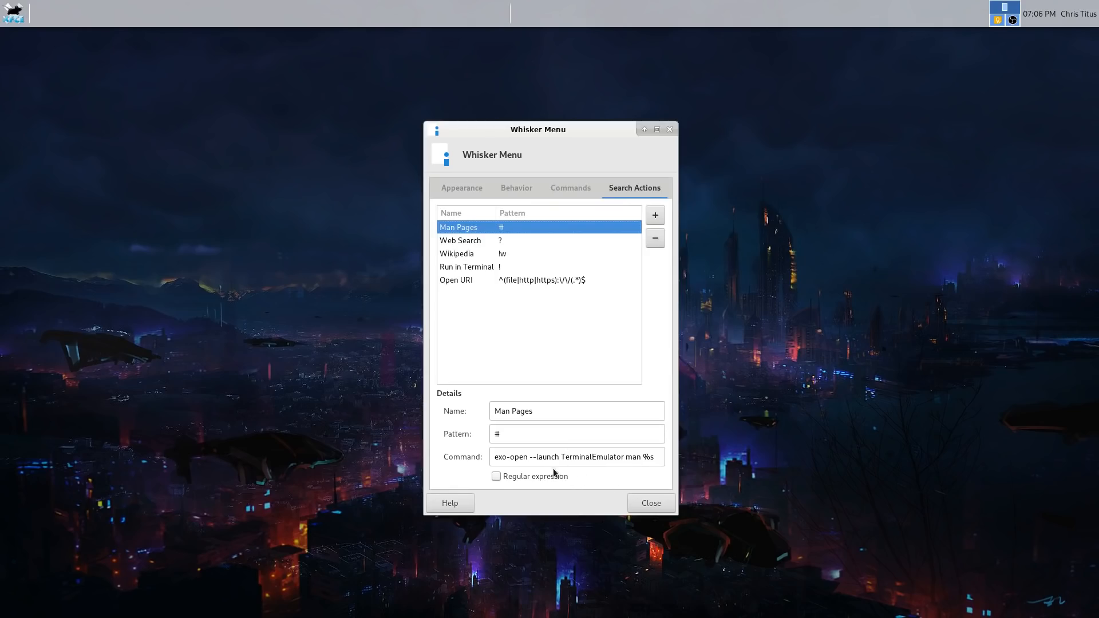
pyautogui.moveTo(533, 312)
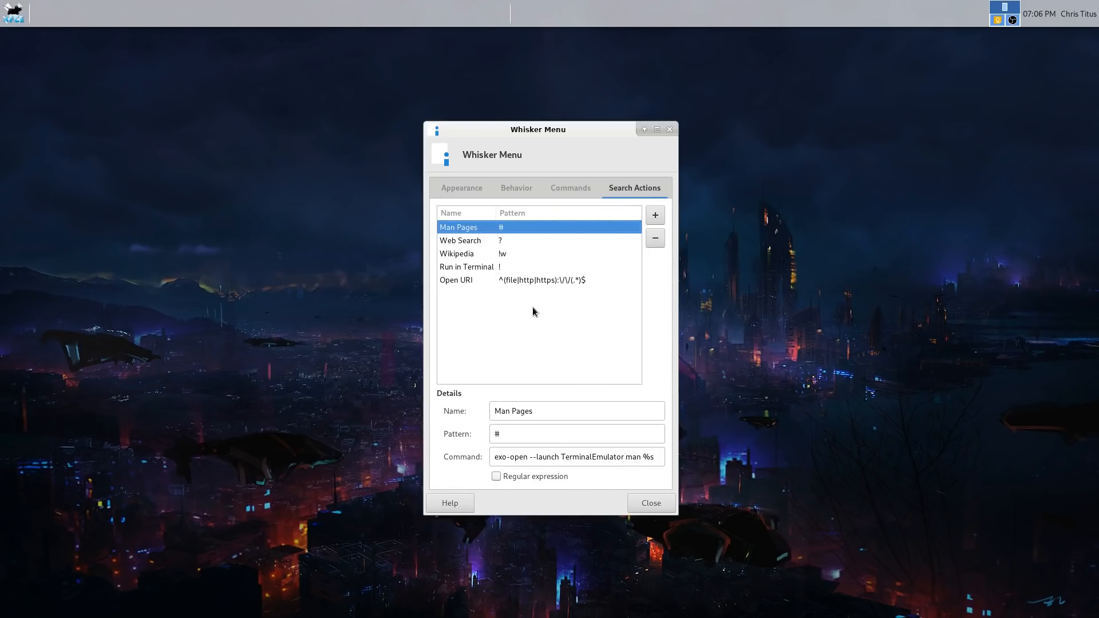
pyautogui.moveTo(462, 188)
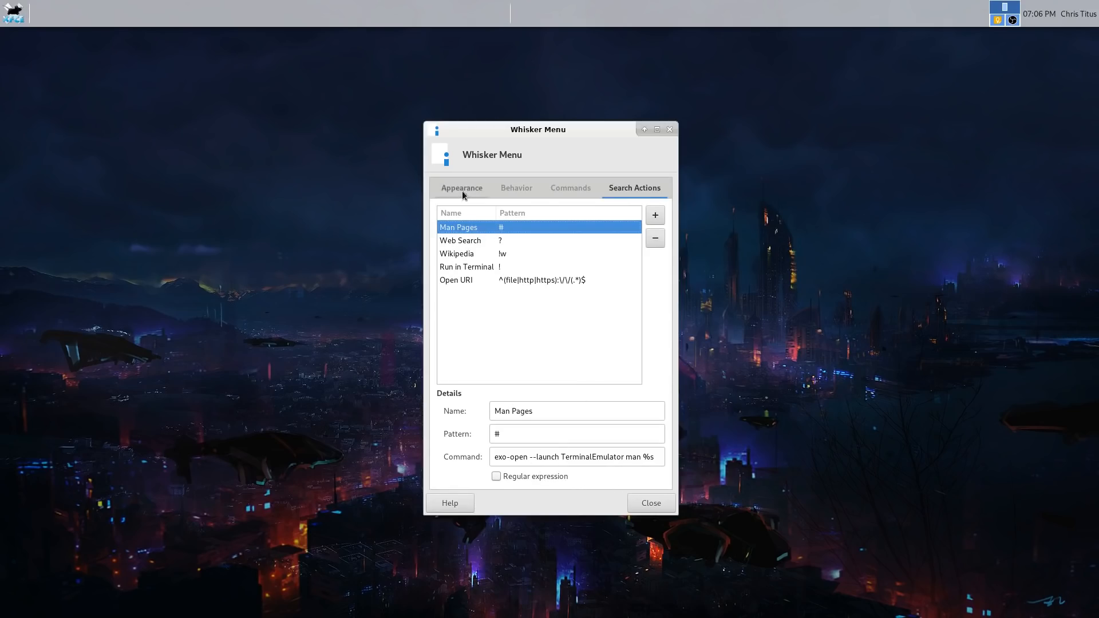
pyautogui.click(461, 187)
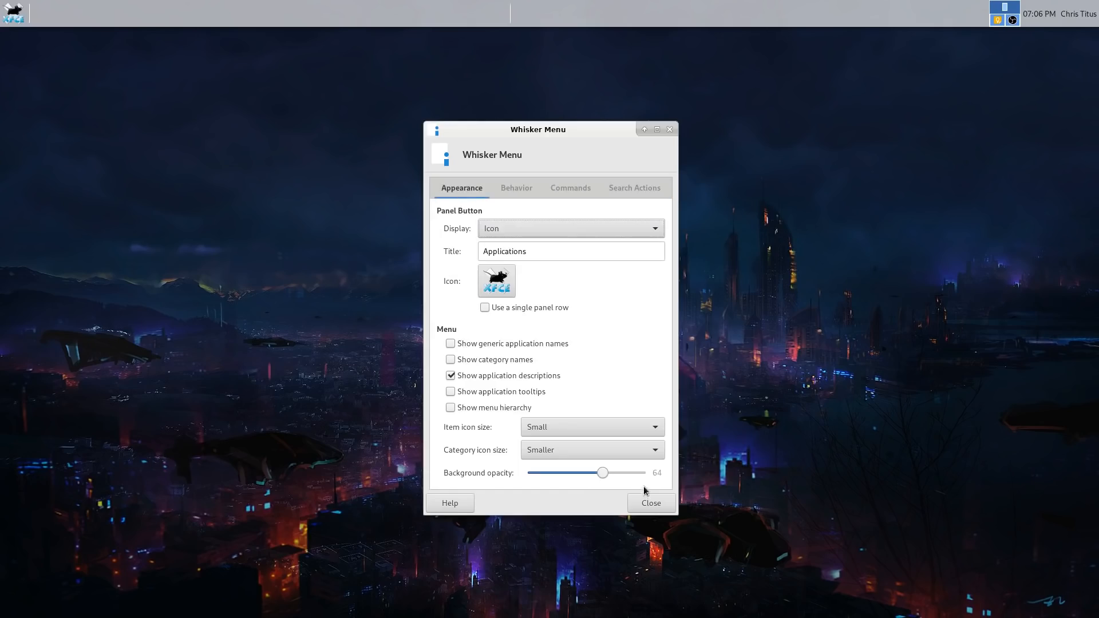
pyautogui.click(649, 503)
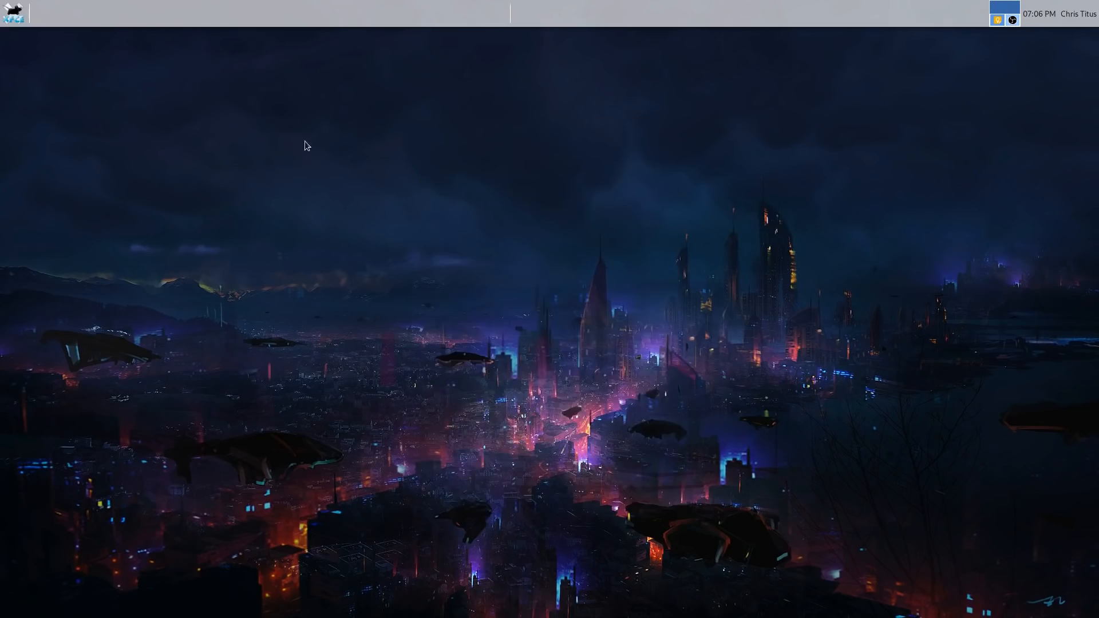
pyautogui.moveTo(383, 216)
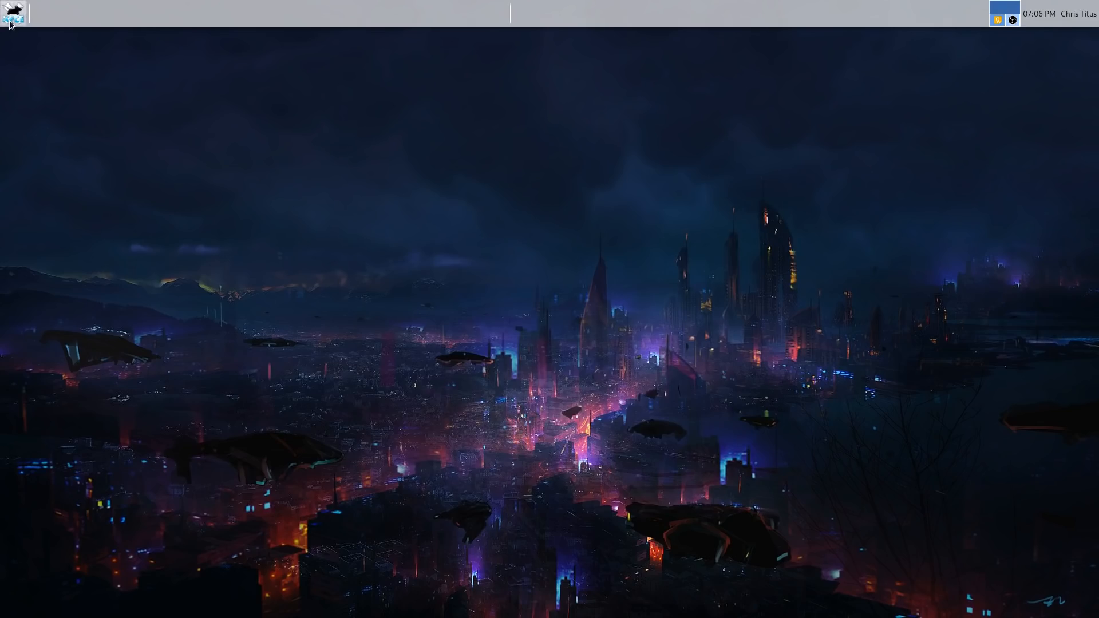
# Launch Docky and change its theme through Glass to Air in Docky Settings.
pyautogui.click(12, 13)
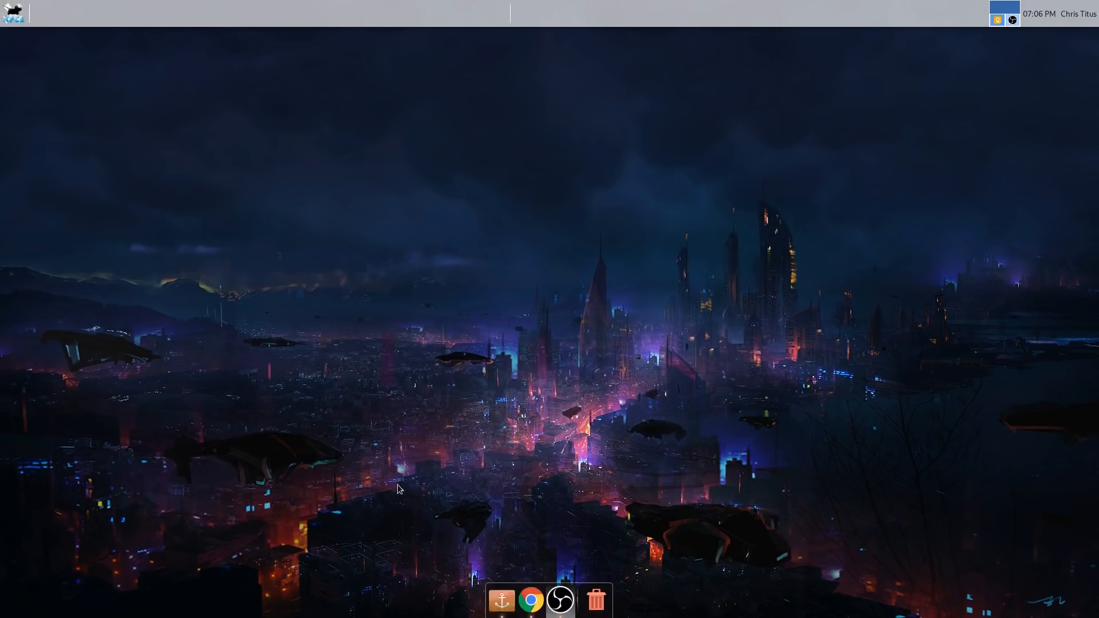
pyautogui.moveTo(501, 599)
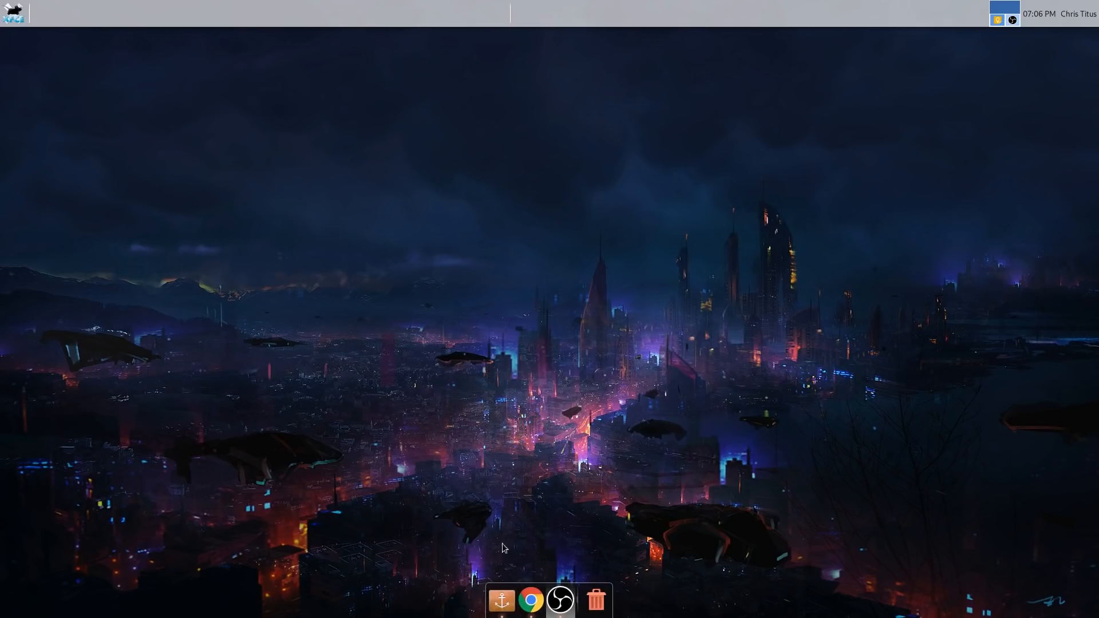
pyautogui.moveTo(504, 592)
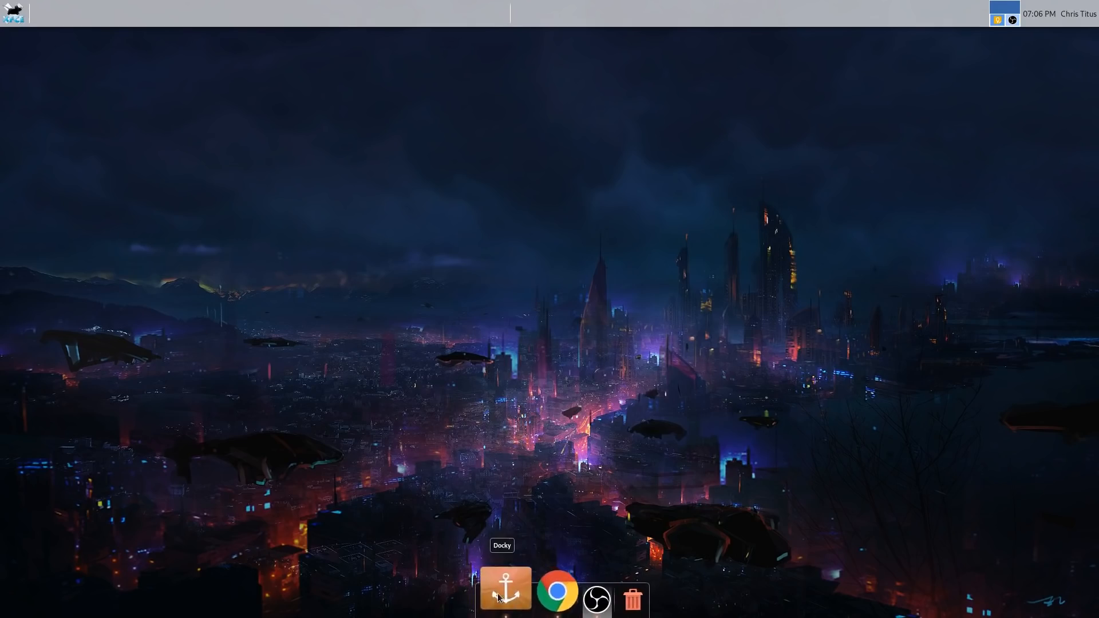
pyautogui.click(506, 590)
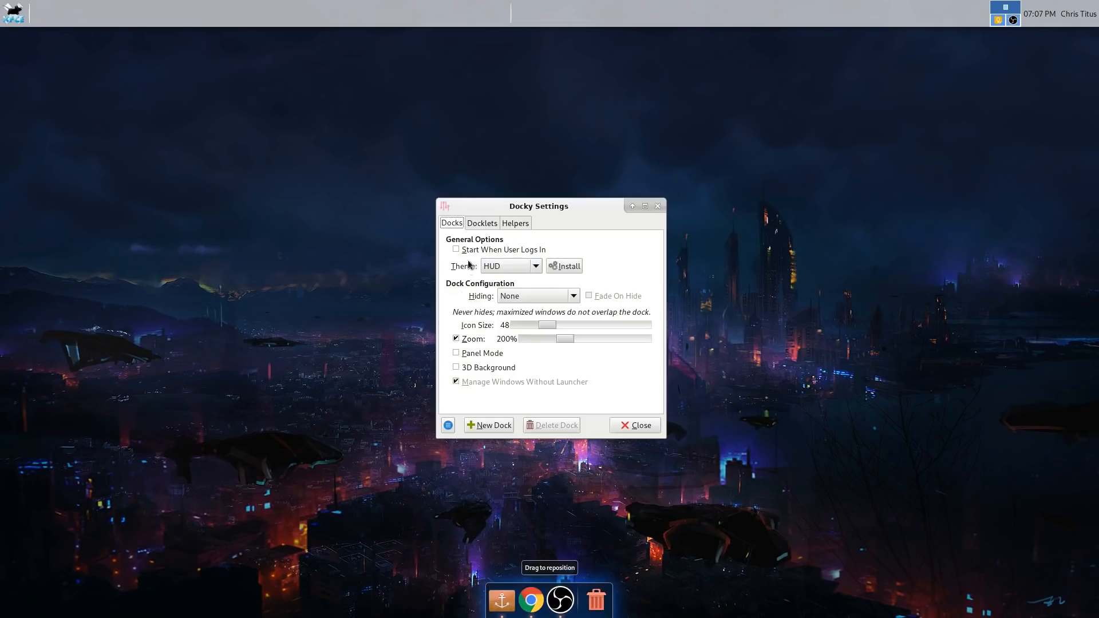
pyautogui.moveTo(522, 265)
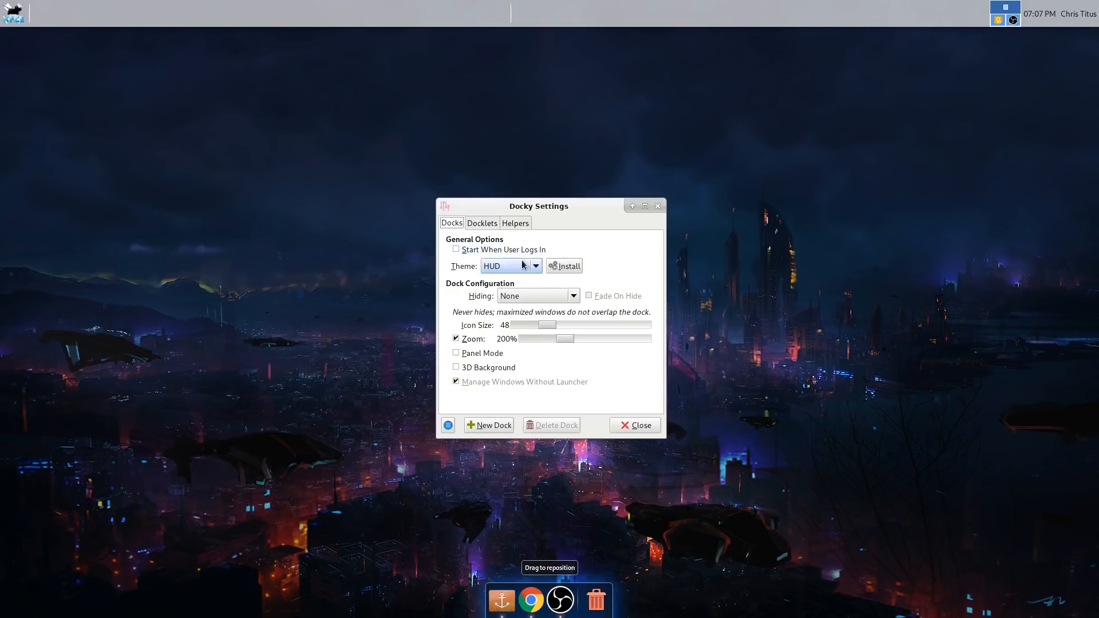
pyautogui.click(510, 266)
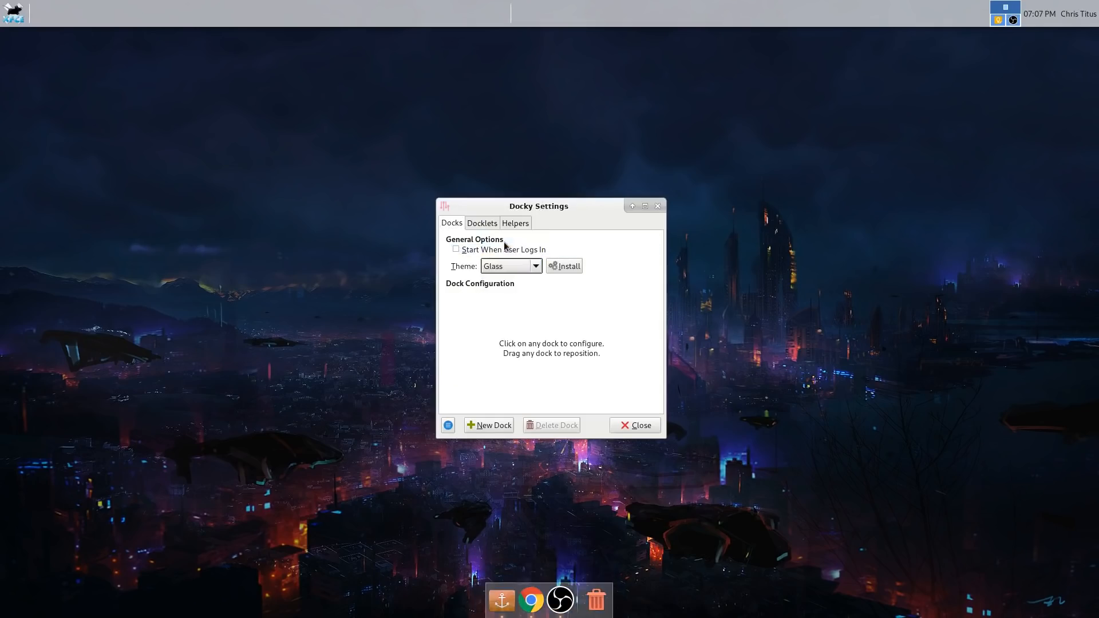
pyautogui.click(508, 266)
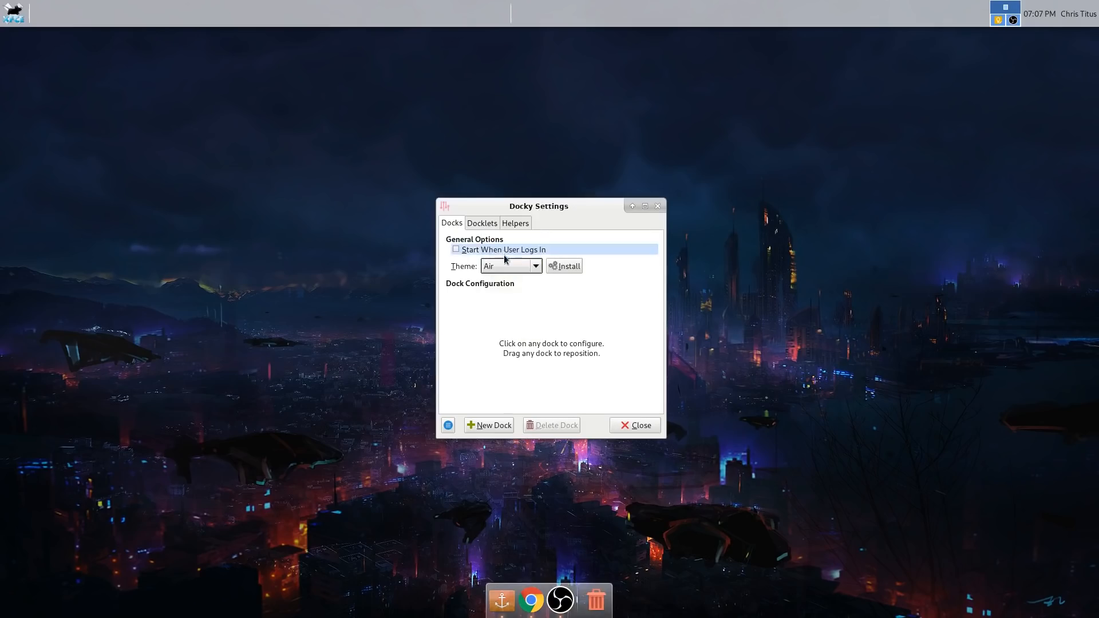
pyautogui.moveTo(543, 357)
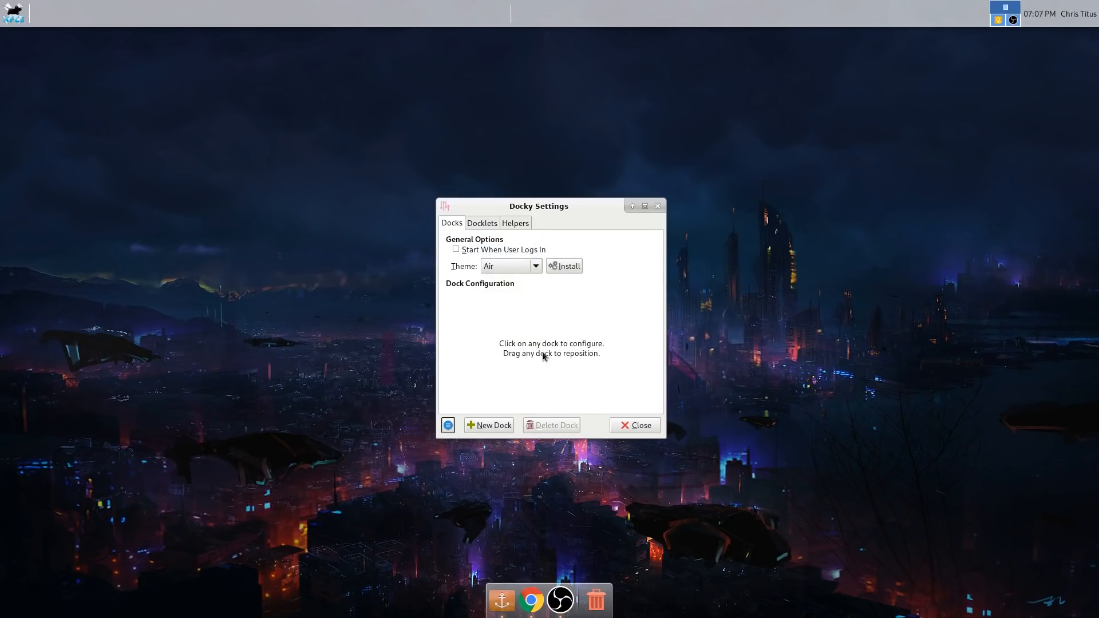
pyautogui.moveTo(597, 563)
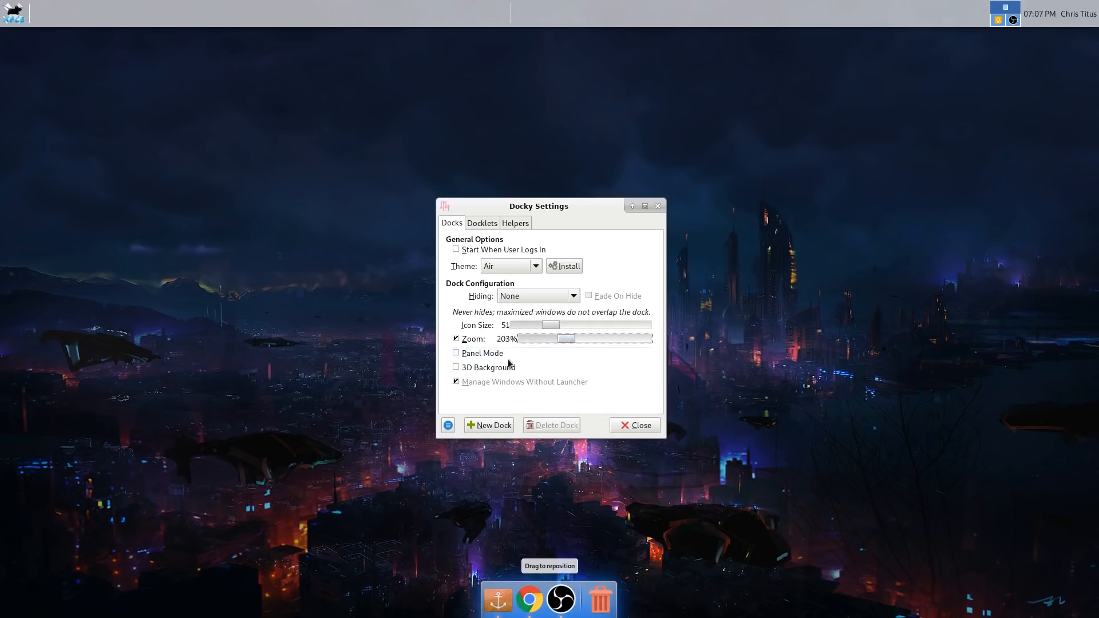
pyautogui.moveTo(489, 325)
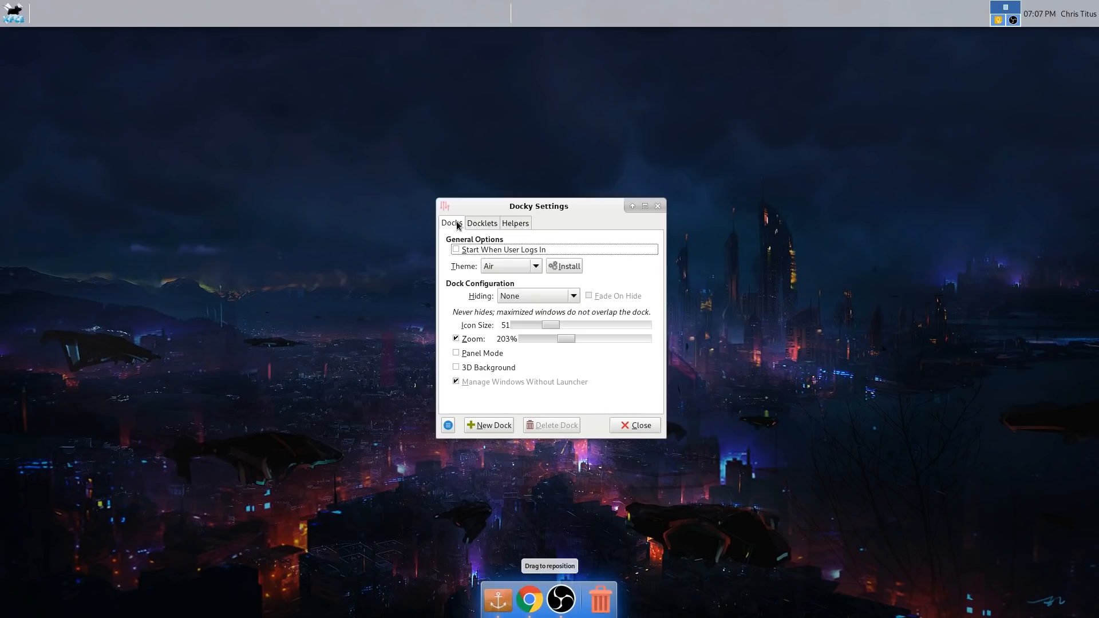
pyautogui.moveTo(493, 398)
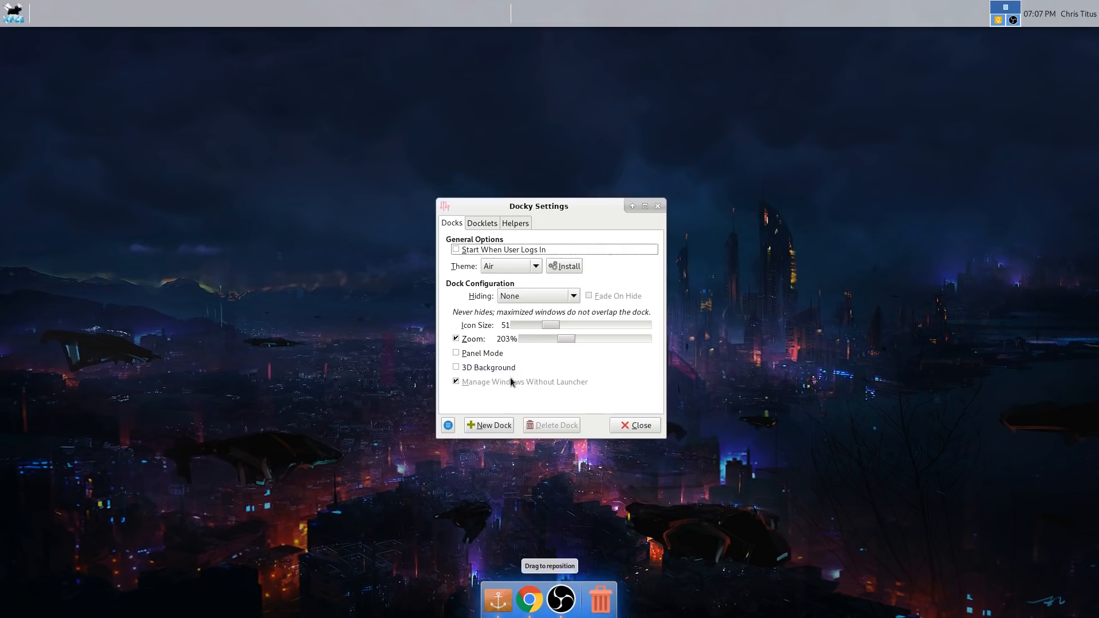
pyautogui.moveTo(551, 386)
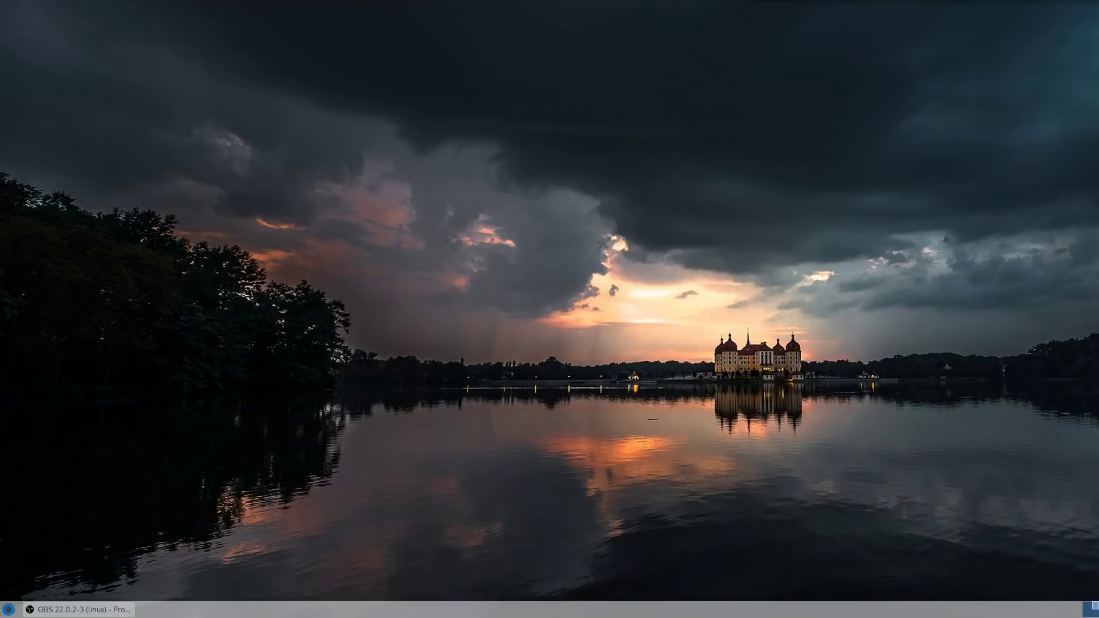
pyautogui.moveTo(859, 82)
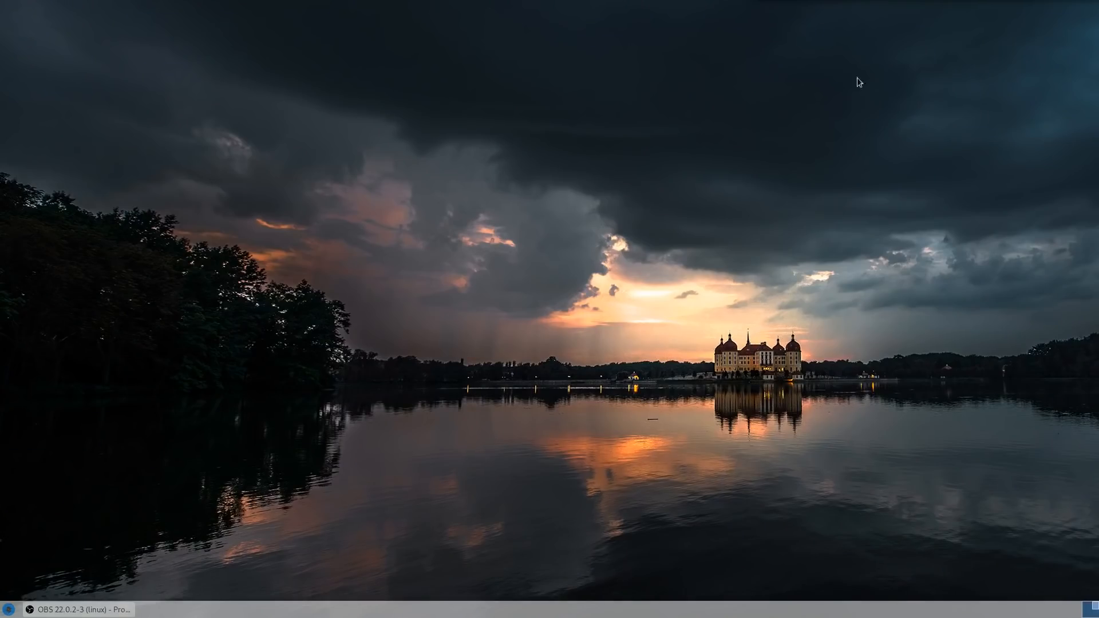
pyautogui.moveTo(609, 233)
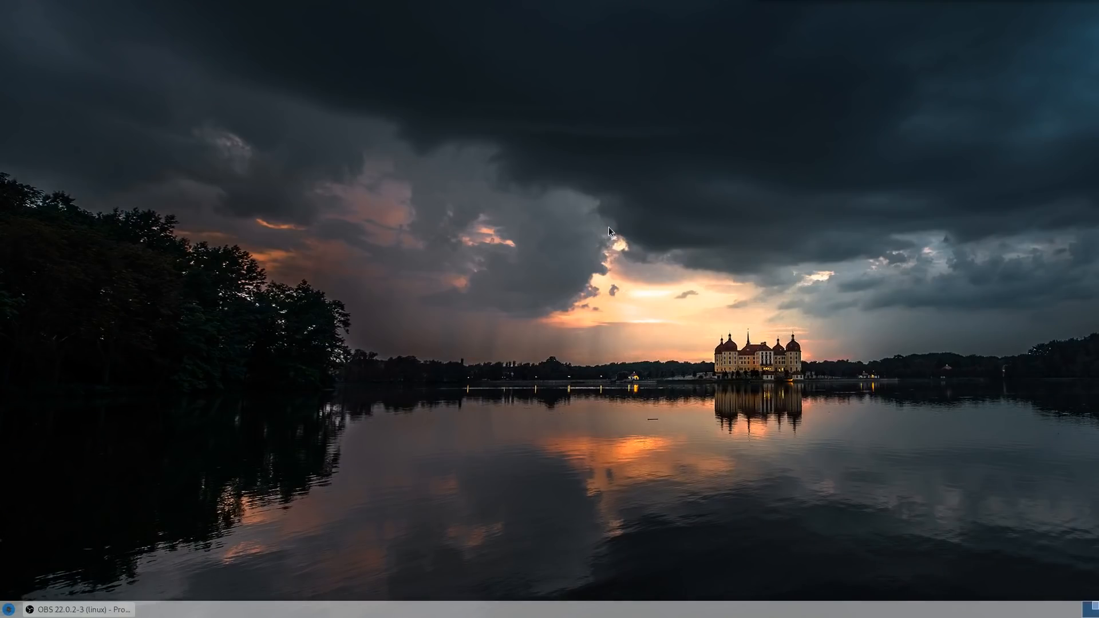
# Open desktop background settings and preview wallpapers, ending on the stormy lake photo.
pyautogui.rightClick(610, 231)
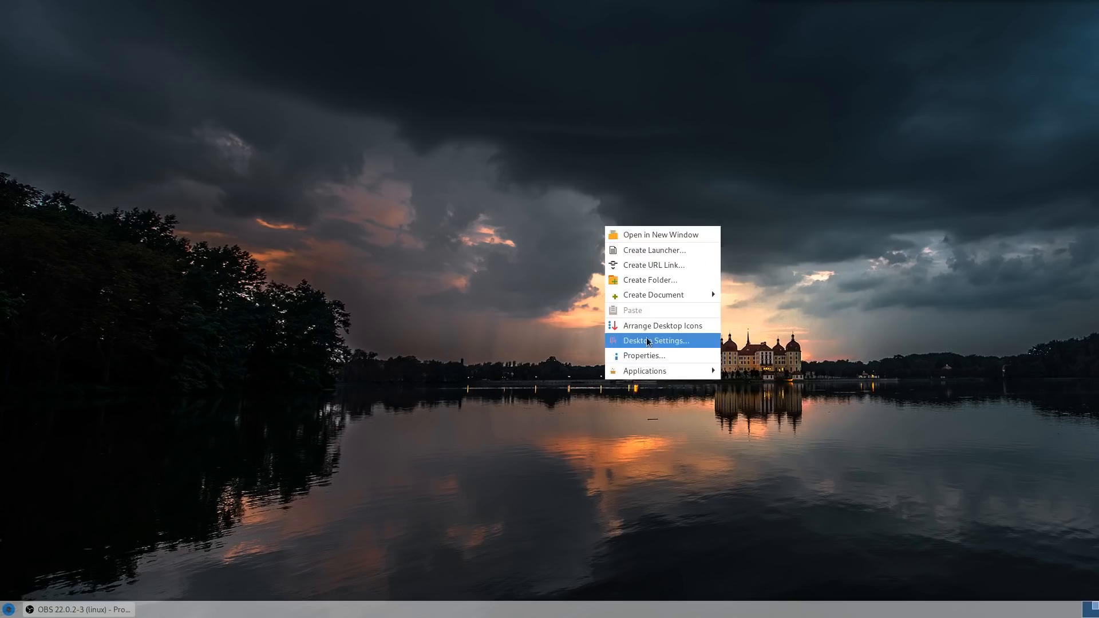
pyautogui.click(655, 341)
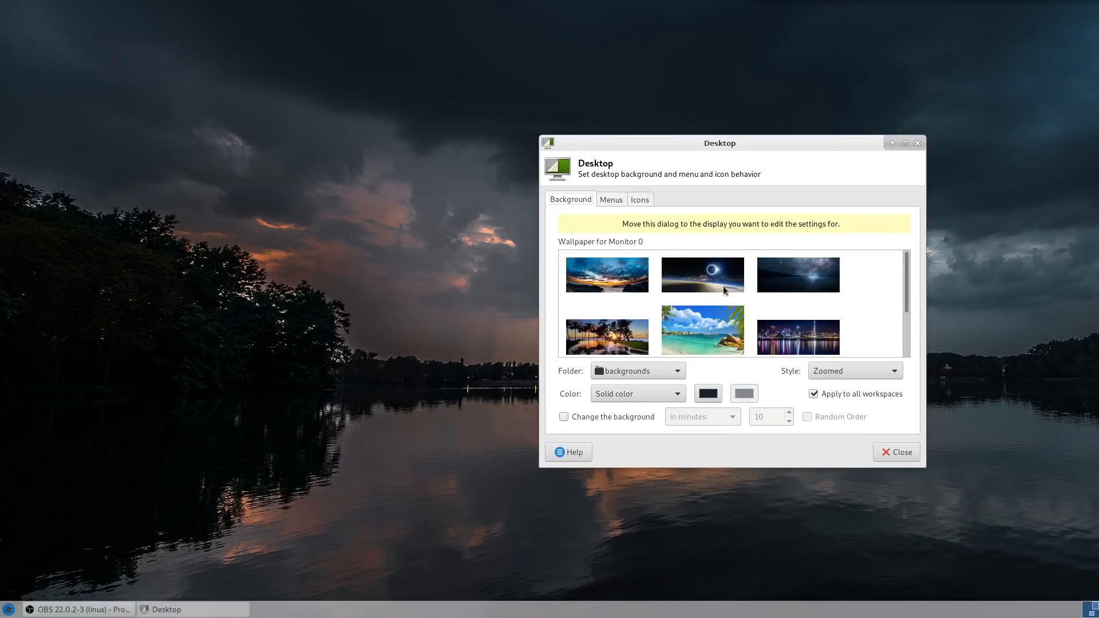
pyautogui.click(607, 331)
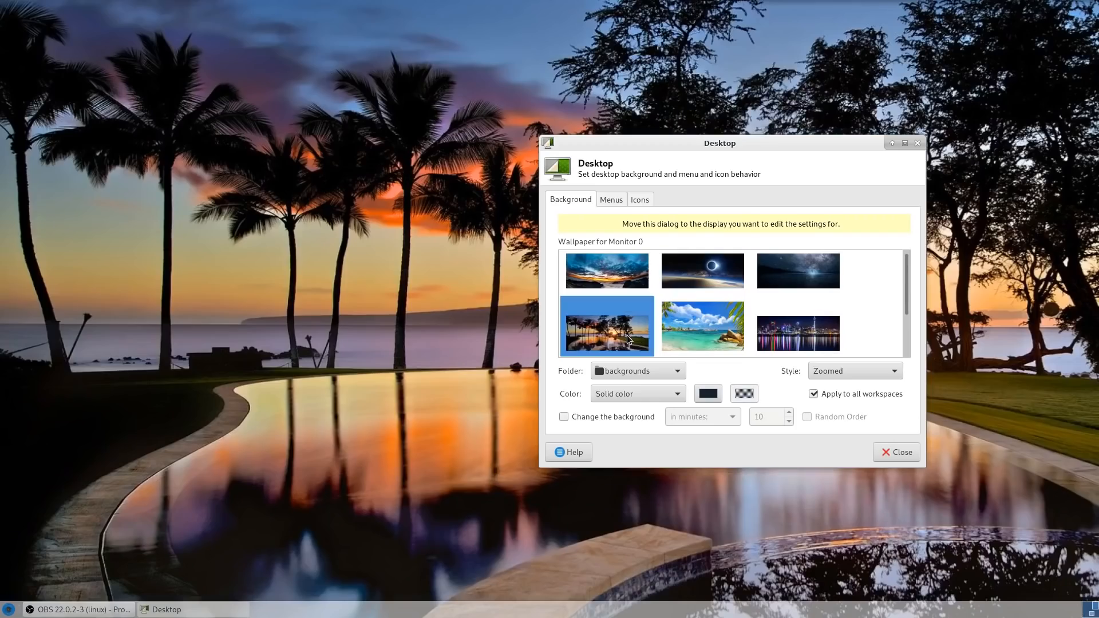
pyautogui.click(797, 332)
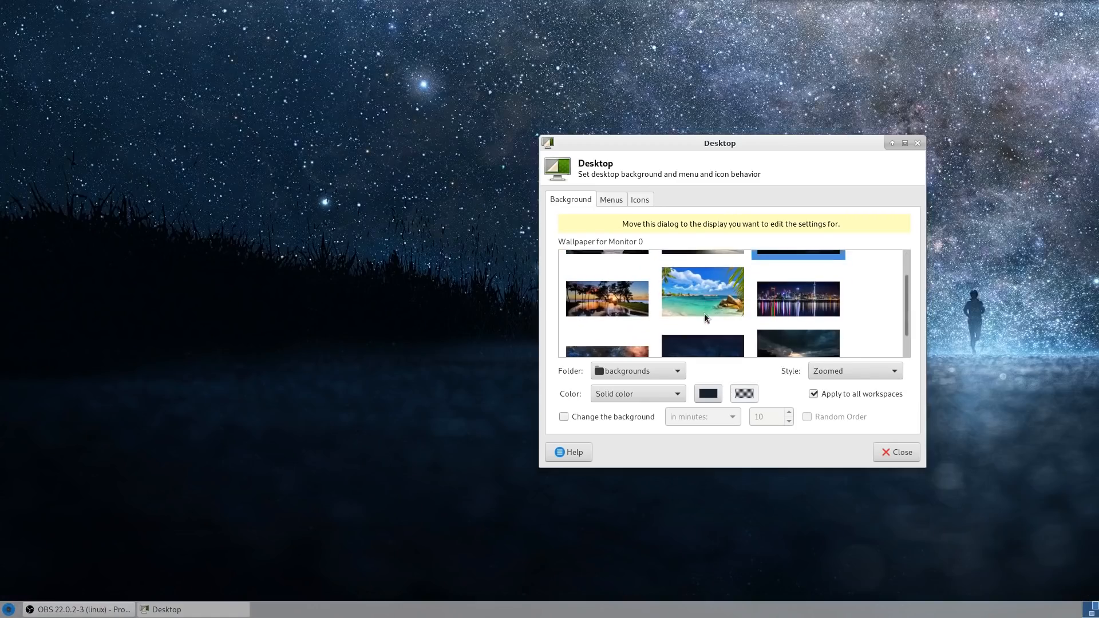
pyautogui.click(607, 323)
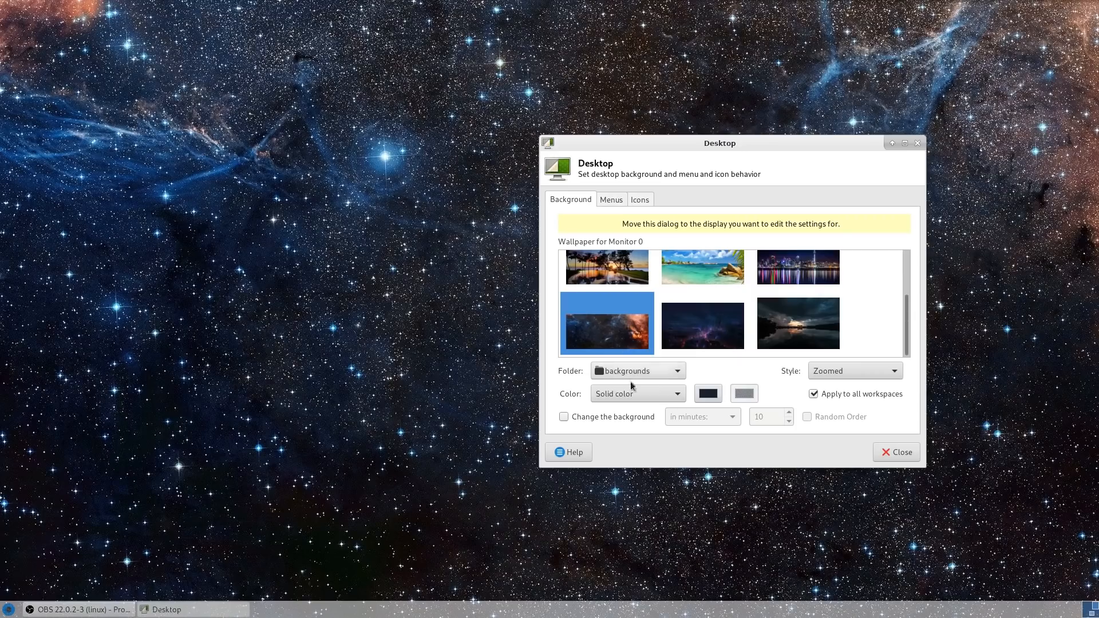
pyautogui.click(797, 323)
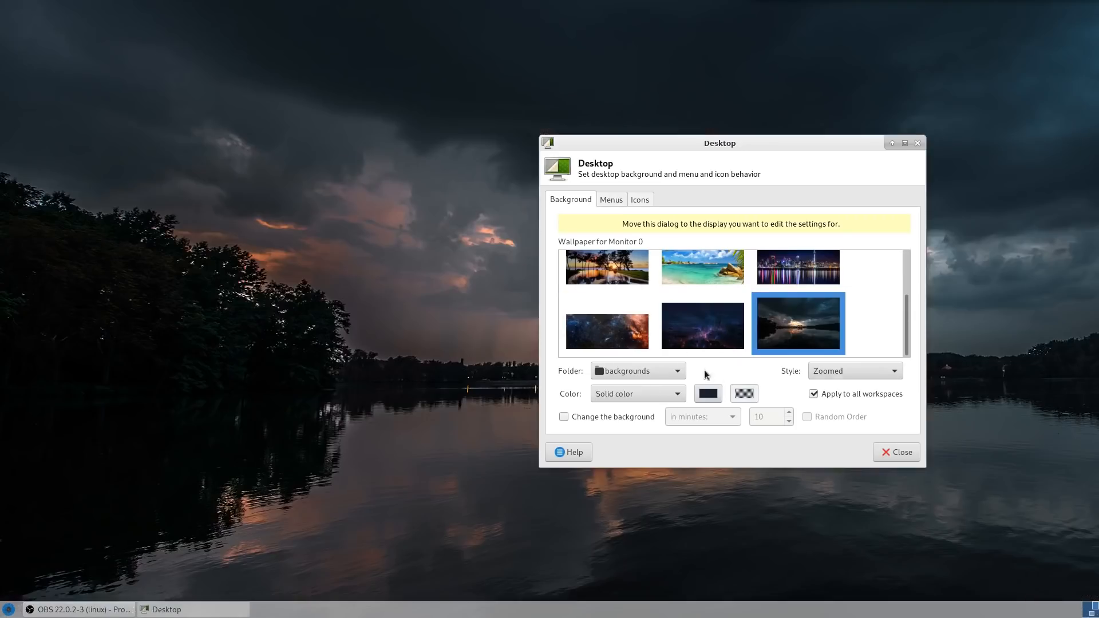
pyautogui.moveTo(664, 298)
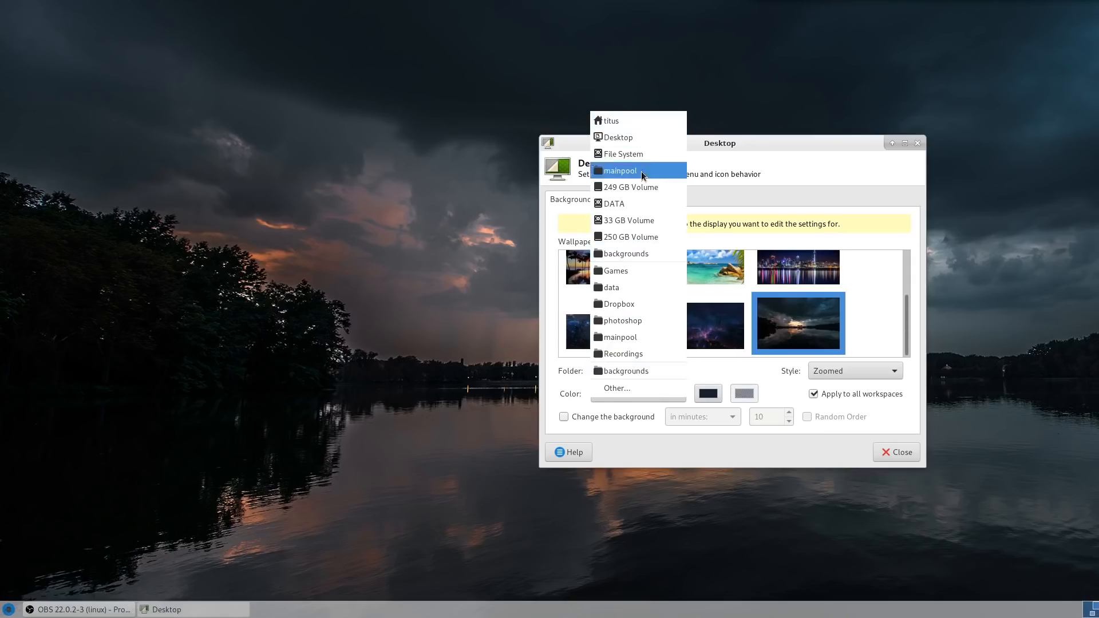
pyautogui.moveTo(611, 419)
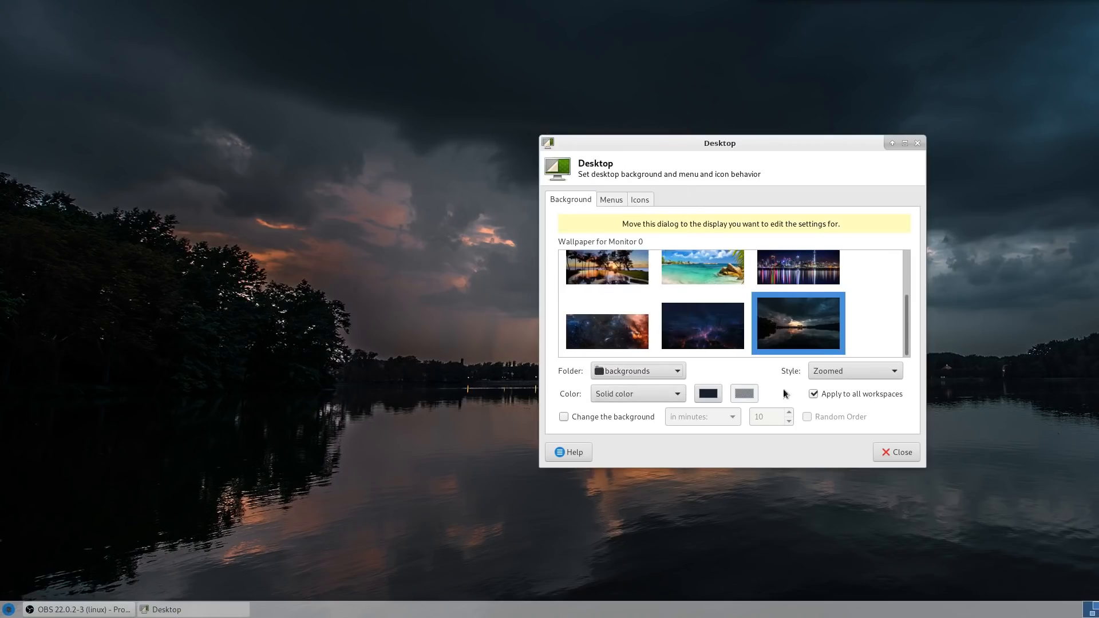
# Check the Menus tab, then turn off the Home, File System and Trash desktop icons.
pyautogui.click(611, 199)
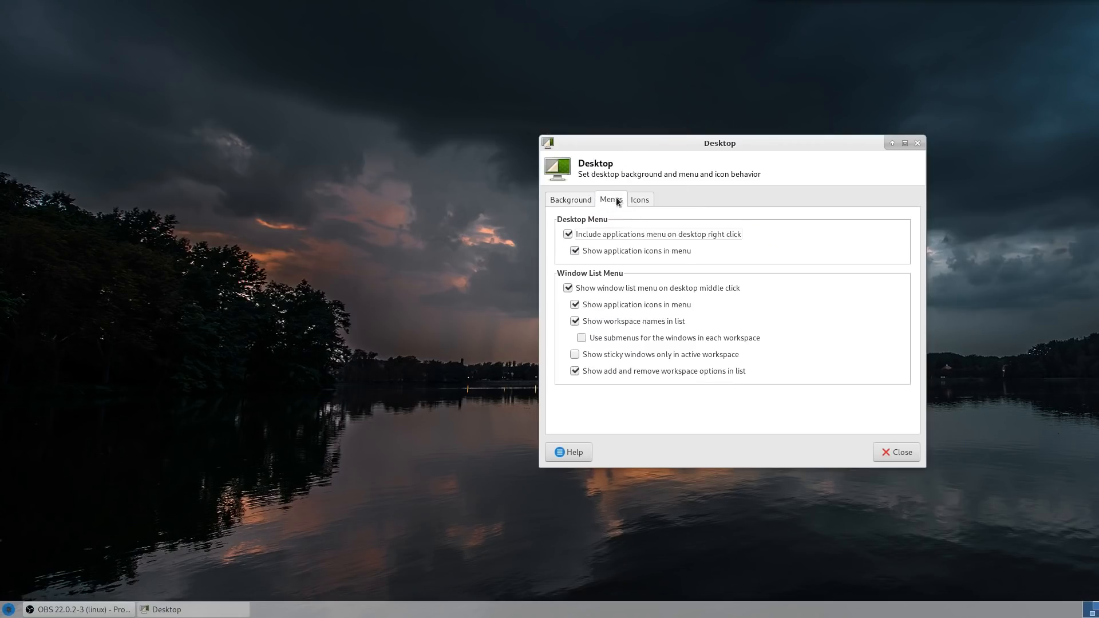
pyautogui.click(639, 200)
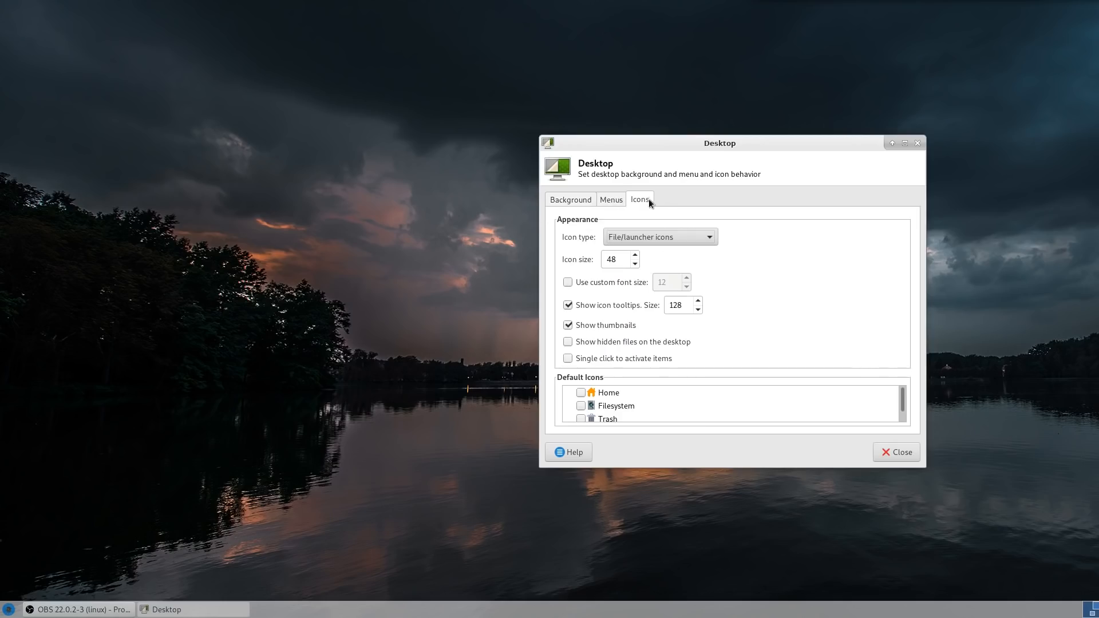
pyautogui.moveTo(652, 228)
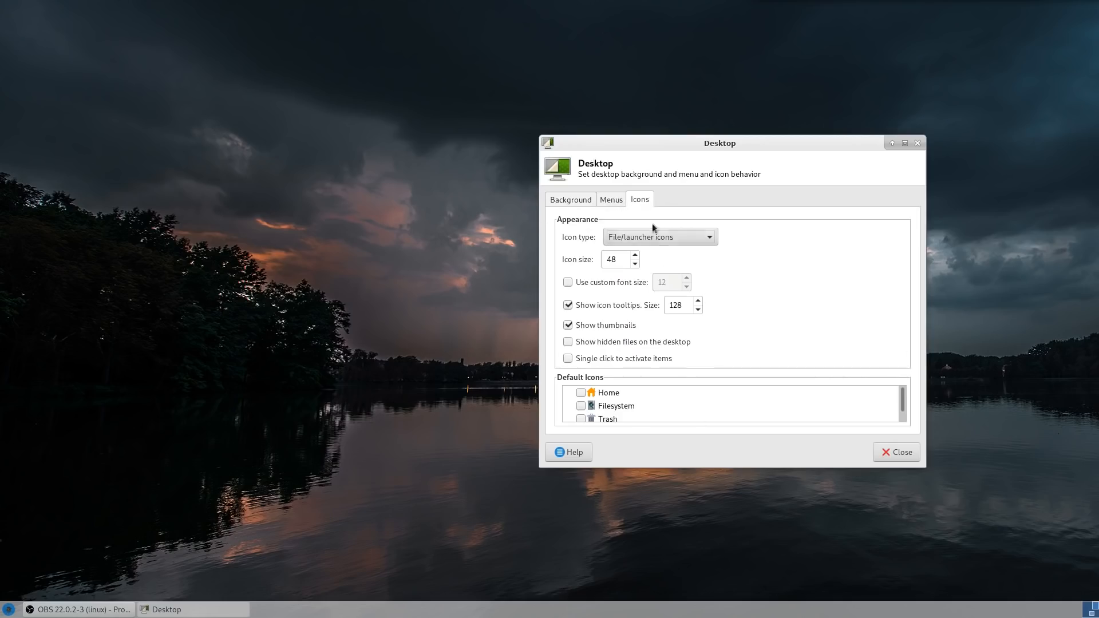
pyautogui.moveTo(640, 199)
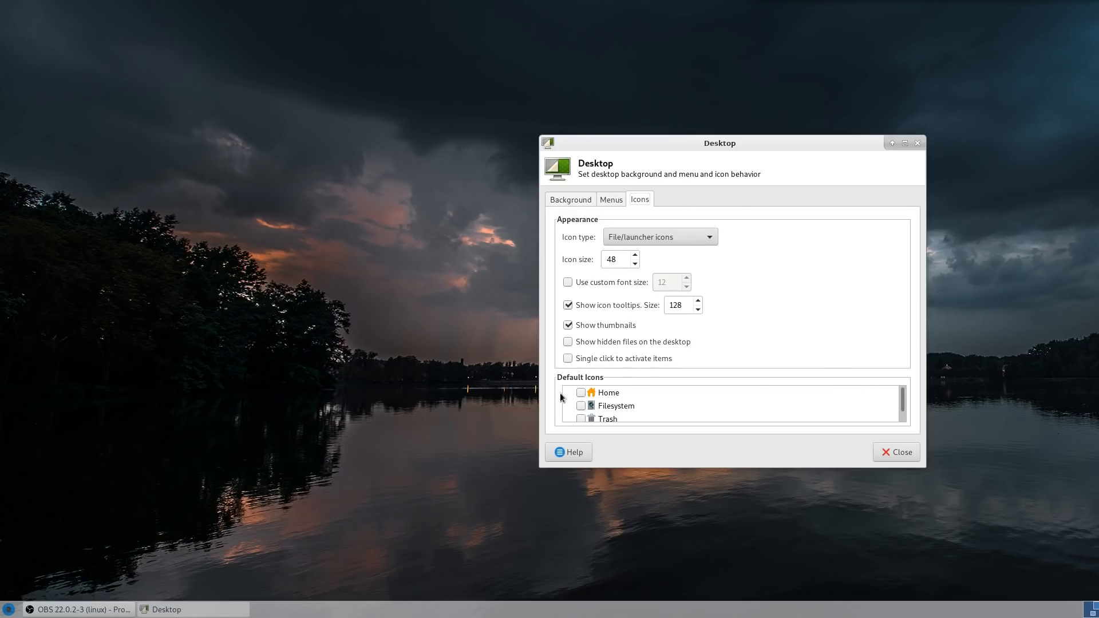
pyautogui.click(581, 415)
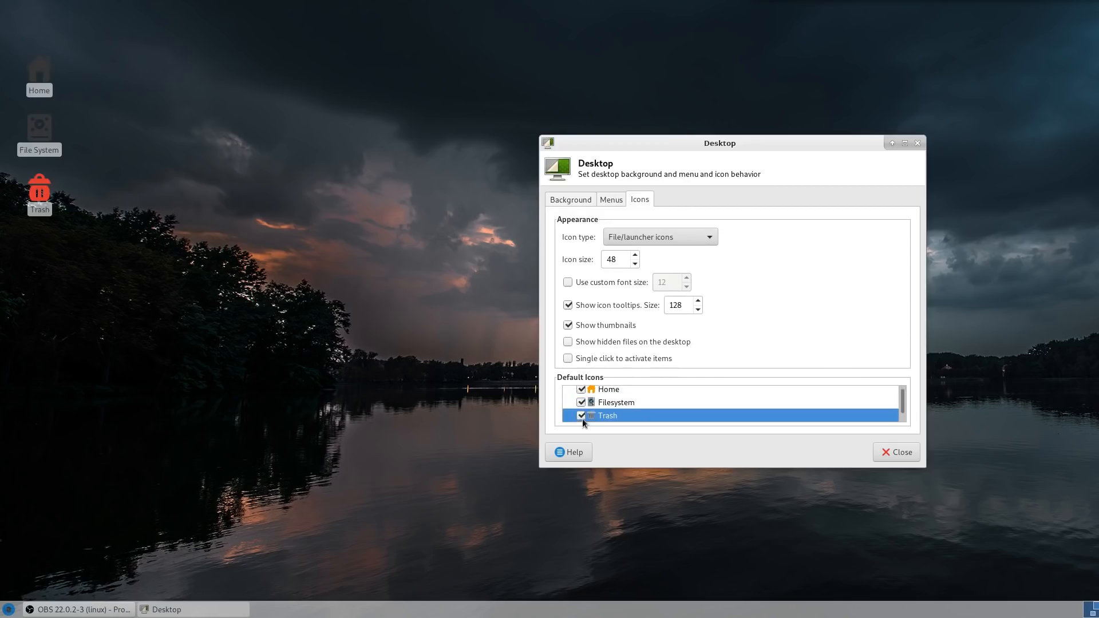
pyautogui.click(581, 416)
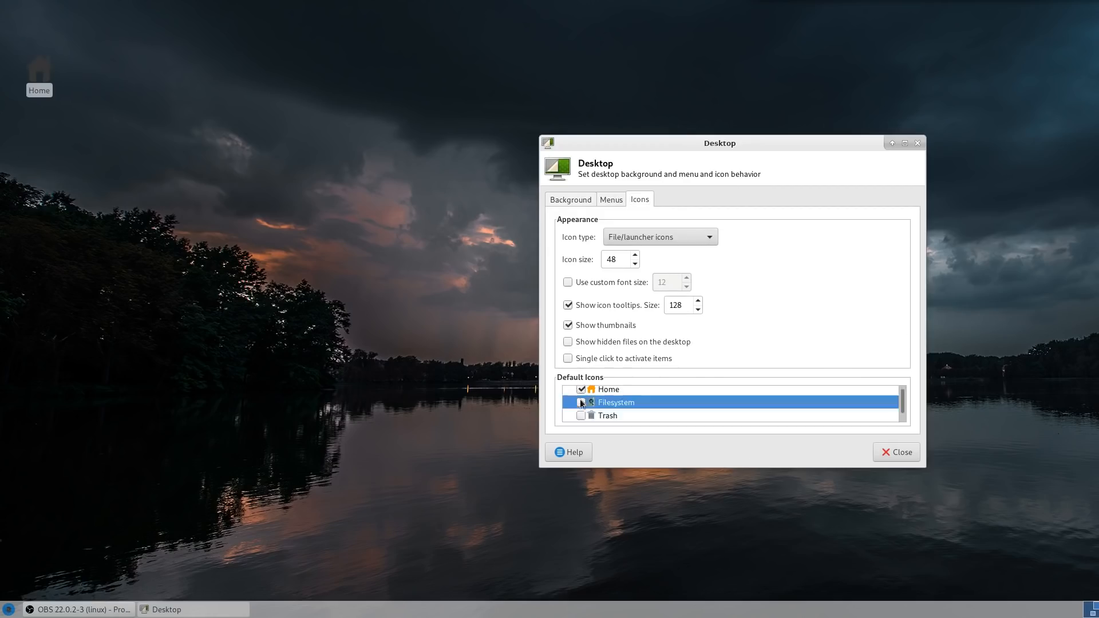
pyautogui.click(581, 392)
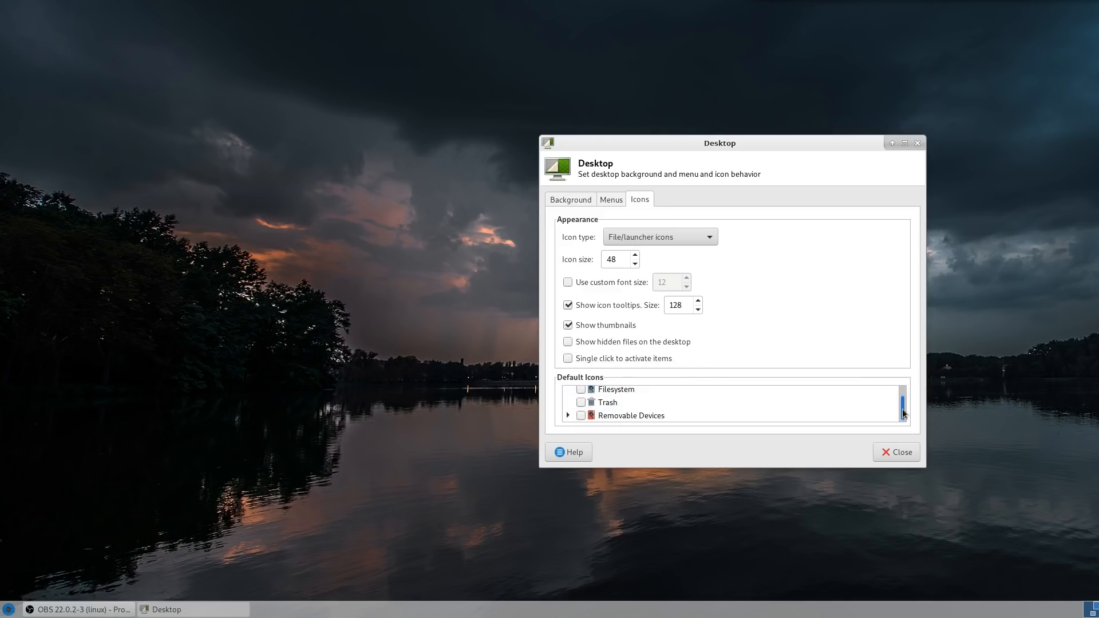
pyautogui.moveTo(580, 421)
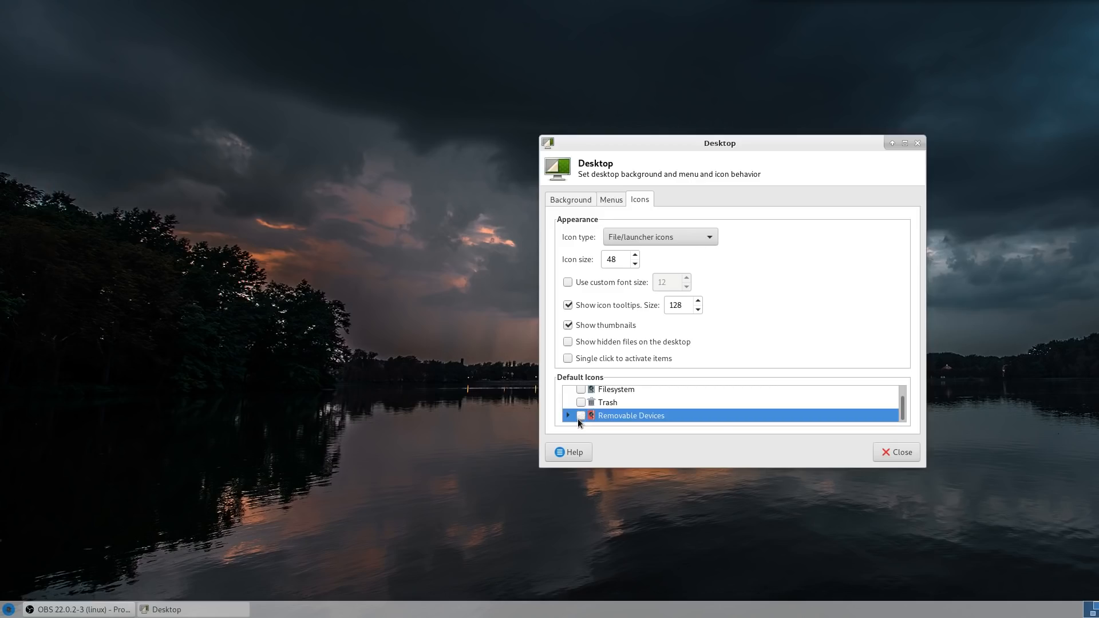
pyautogui.moveTo(902, 452)
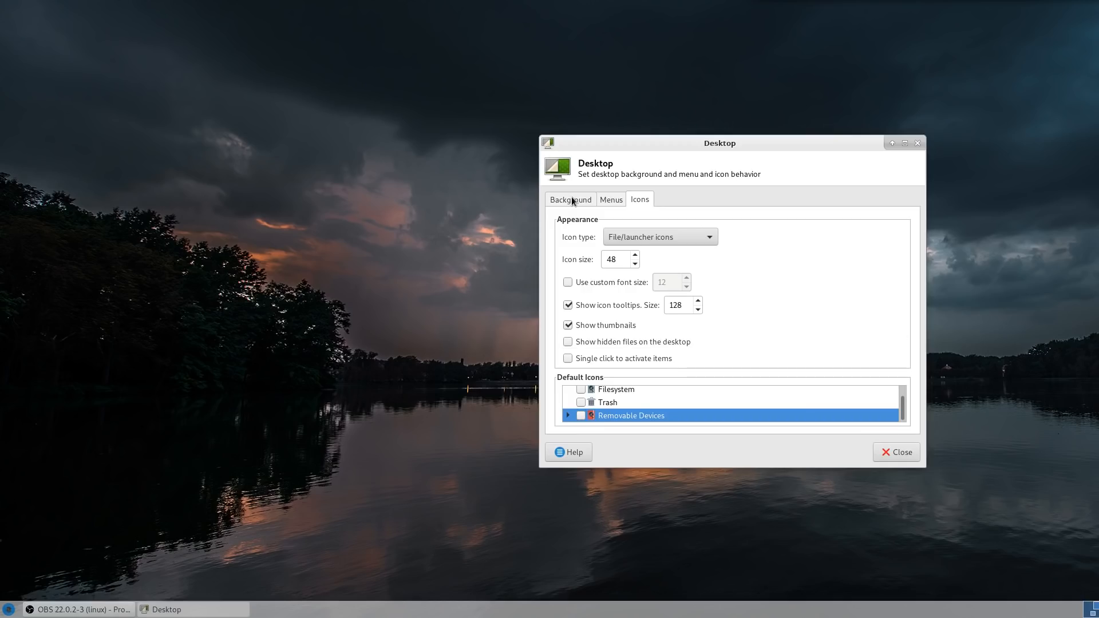
# Close Desktop settings, preview Clearlooks and ThinIce styles, then view the icon themes list.
pyautogui.click(900, 452)
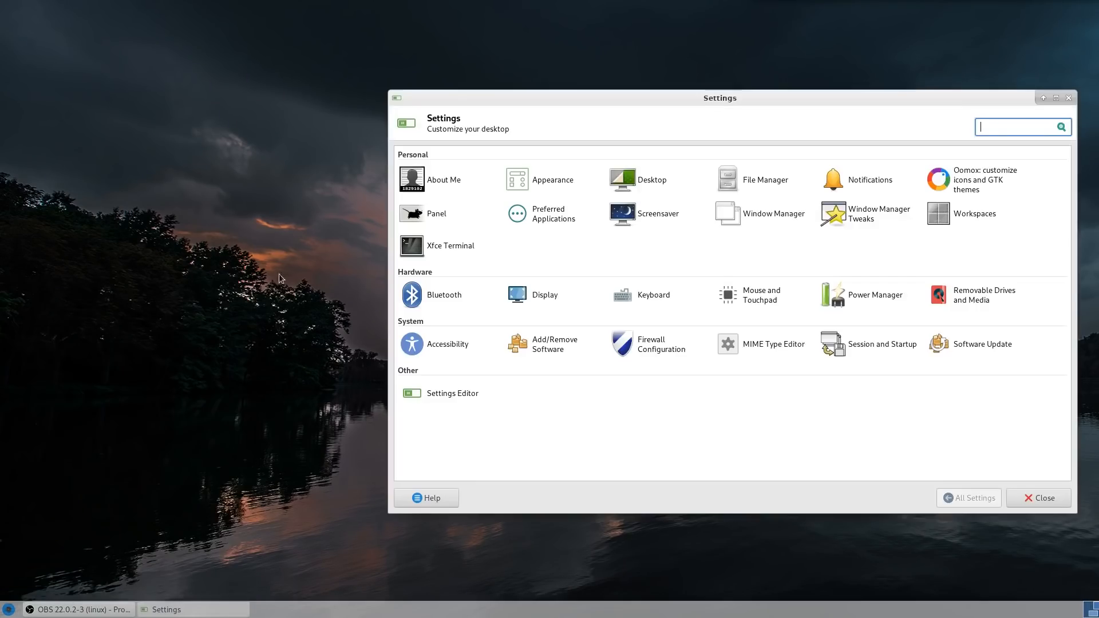
pyautogui.moveTo(537, 190)
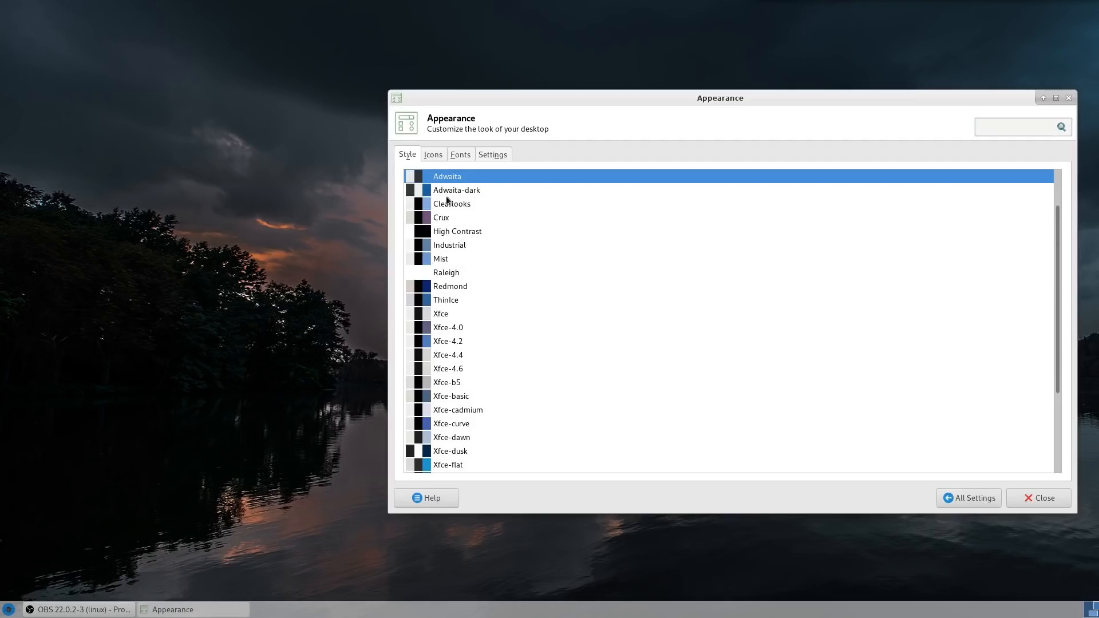
pyautogui.moveTo(468, 202)
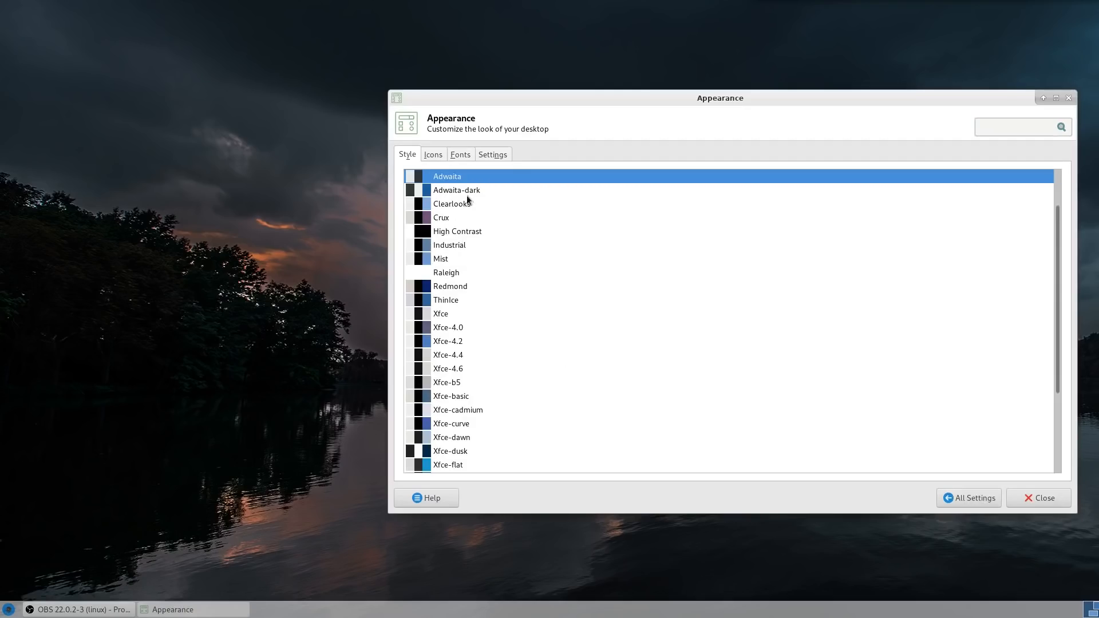
pyautogui.click(451, 205)
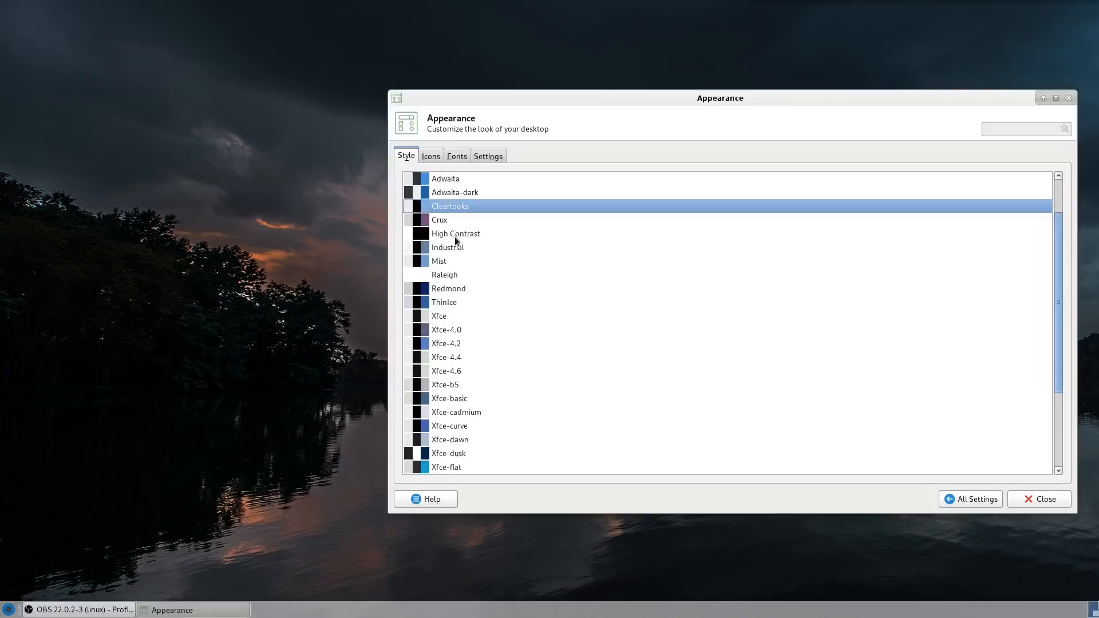
pyautogui.click(444, 302)
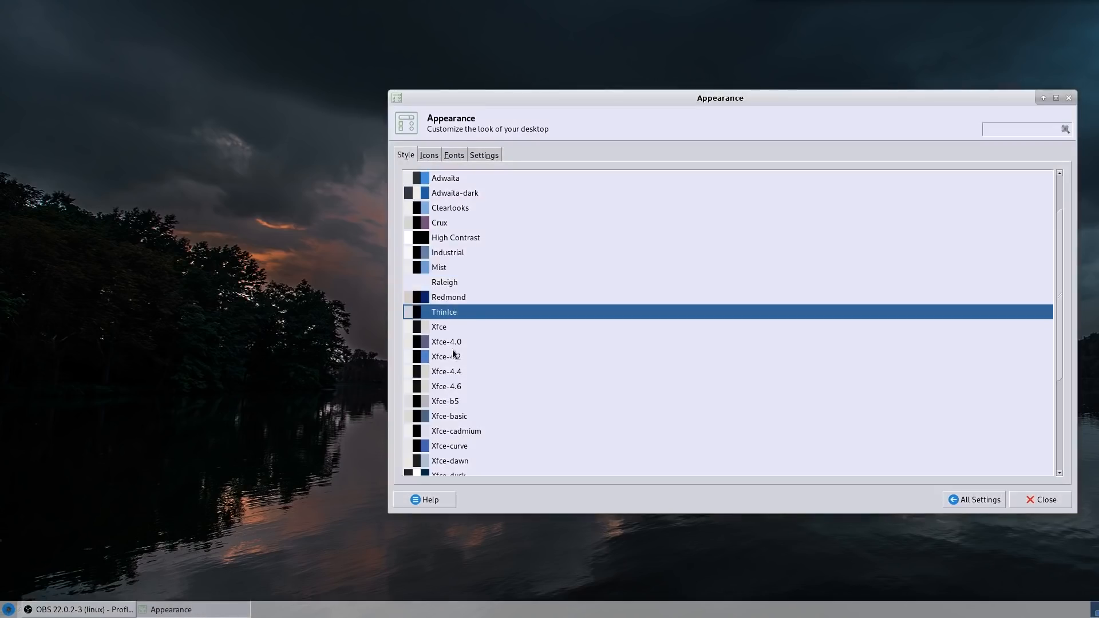
pyautogui.scroll(3)
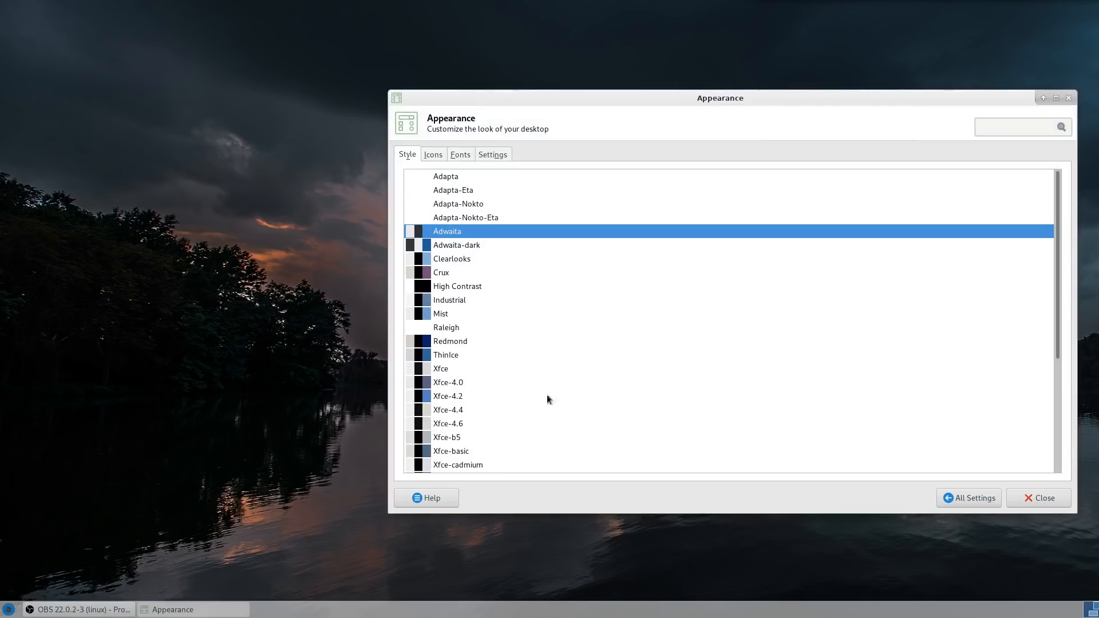
pyautogui.moveTo(460, 155)
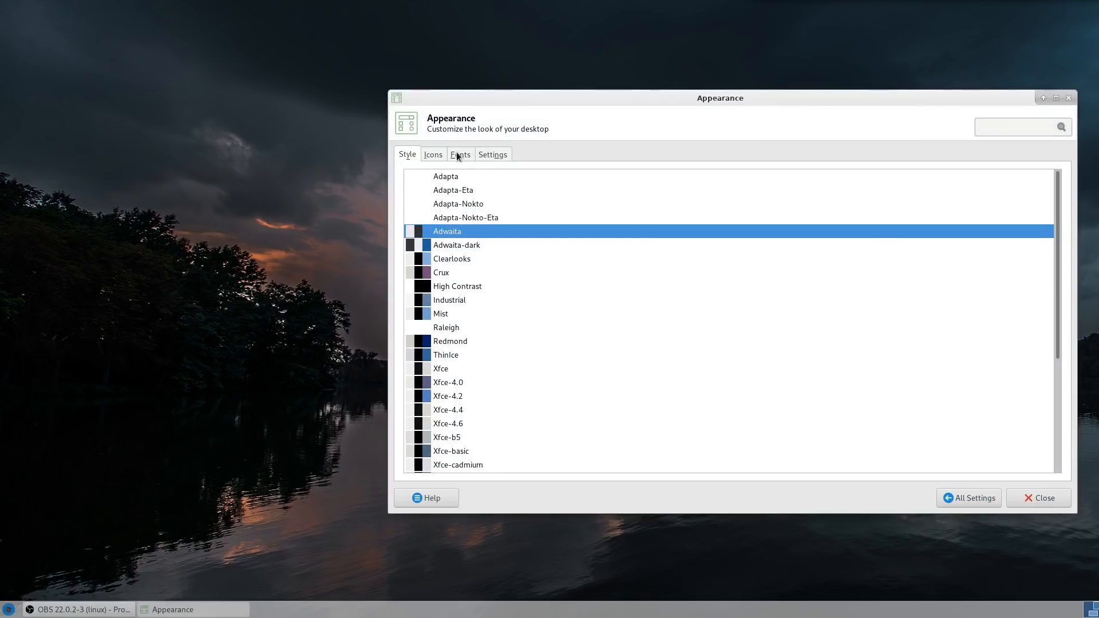
pyautogui.click(433, 154)
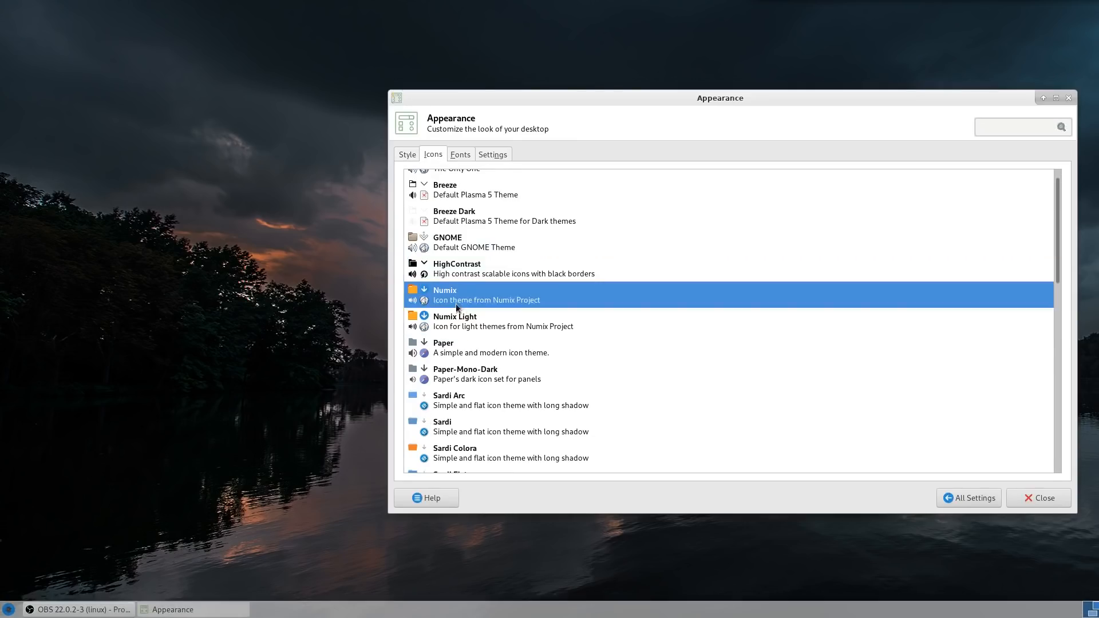
# Select the Numix Light icon theme, glance at Fonts, and return to the Style list.
pyautogui.click(454, 321)
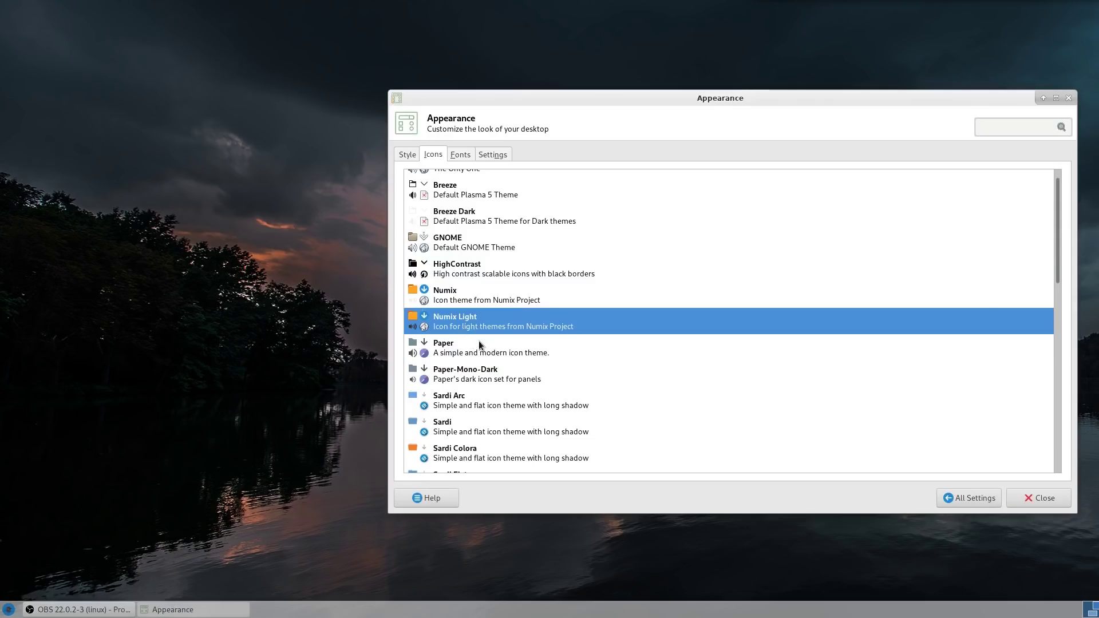
pyautogui.click(460, 154)
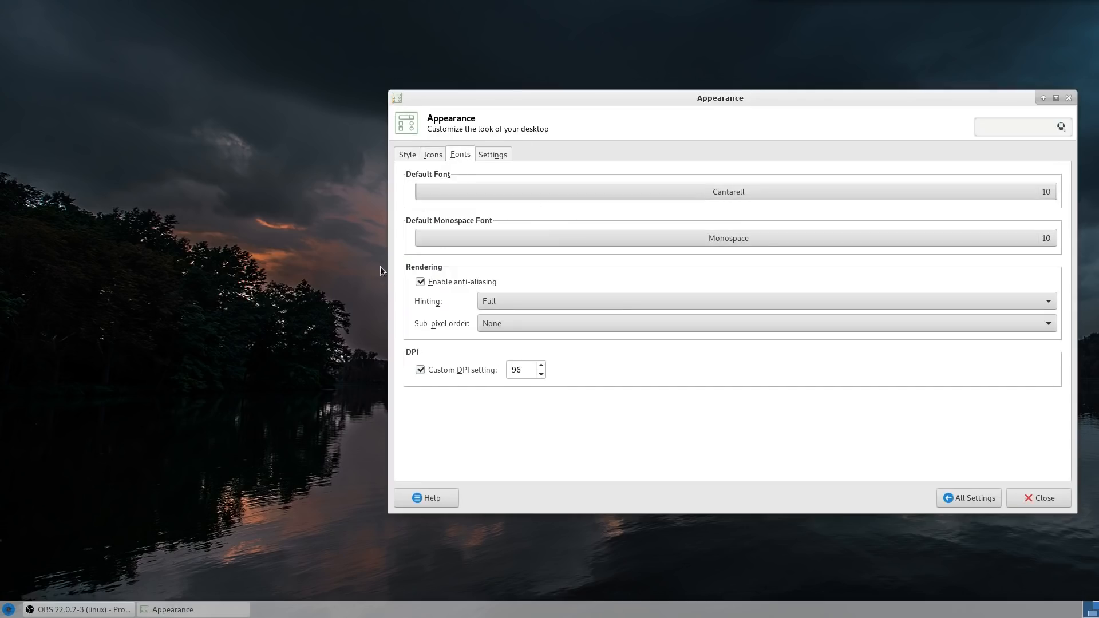
pyautogui.moveTo(493, 156)
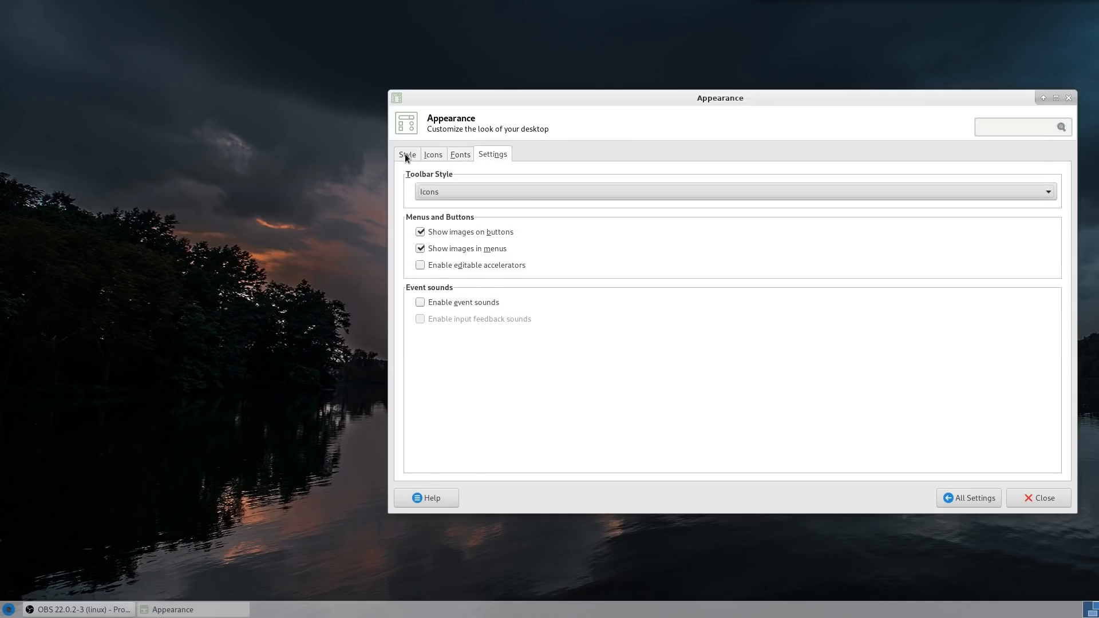
pyautogui.click(406, 154)
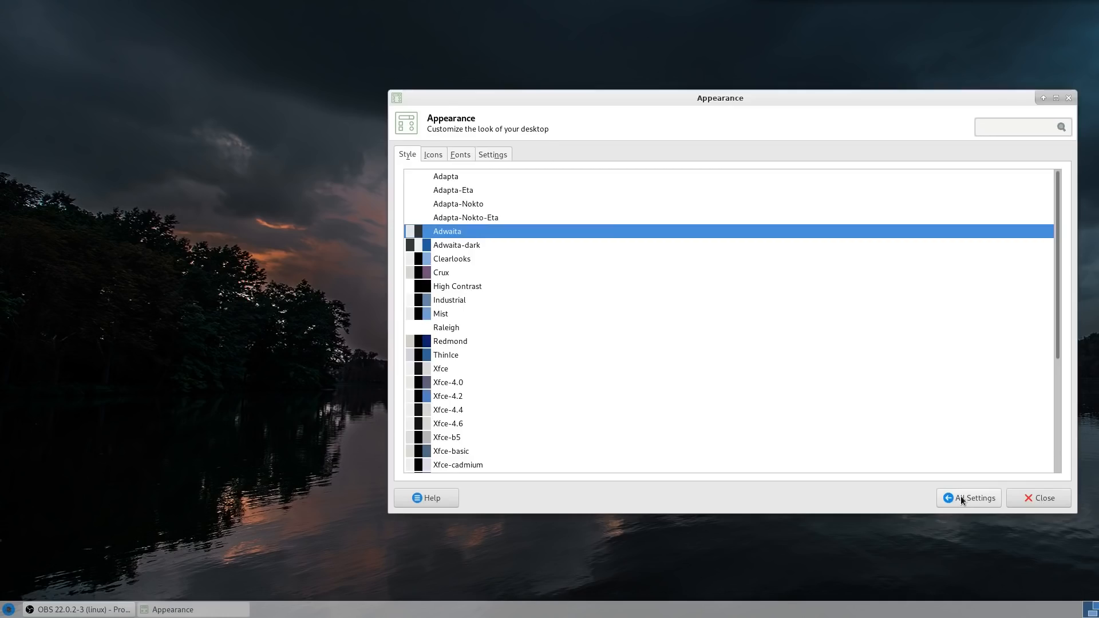
pyautogui.click(969, 497)
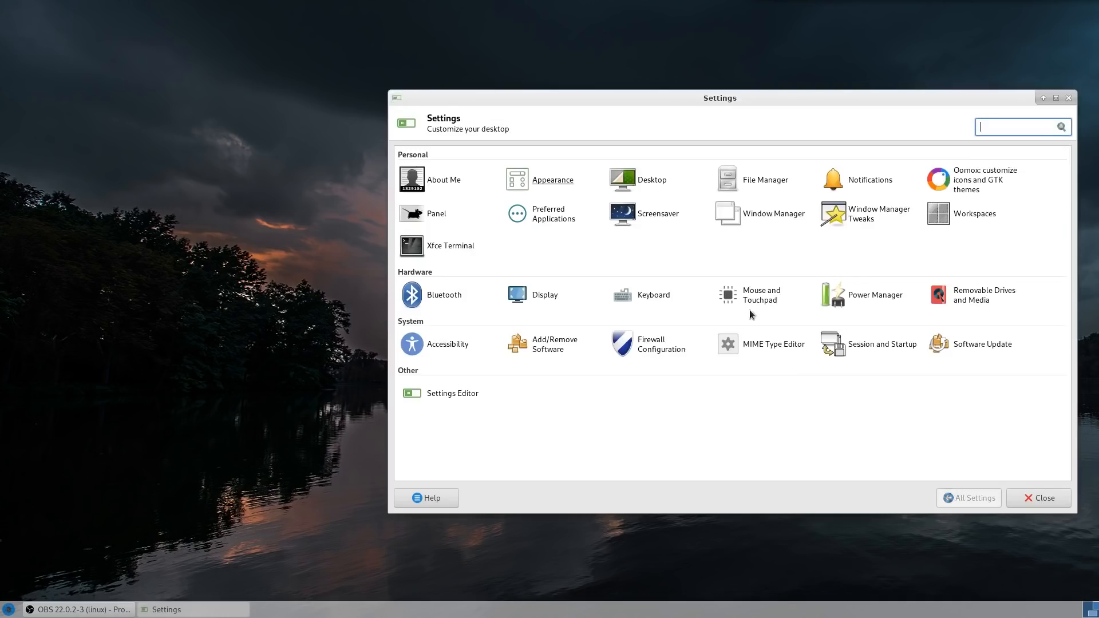
pyautogui.moveTo(881, 213)
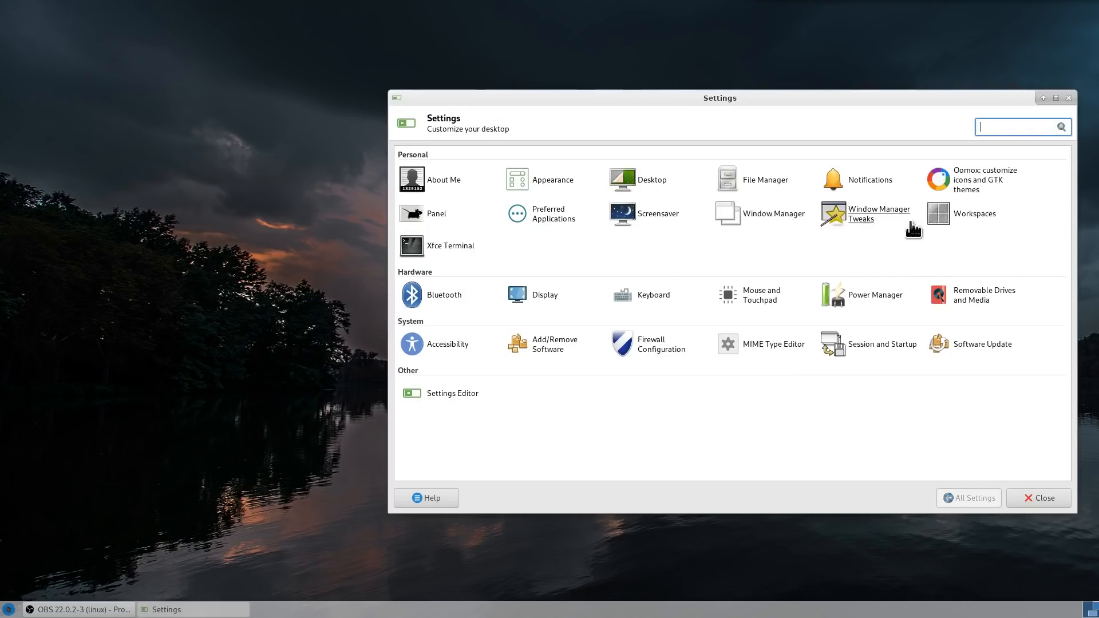
pyautogui.moveTo(975, 213)
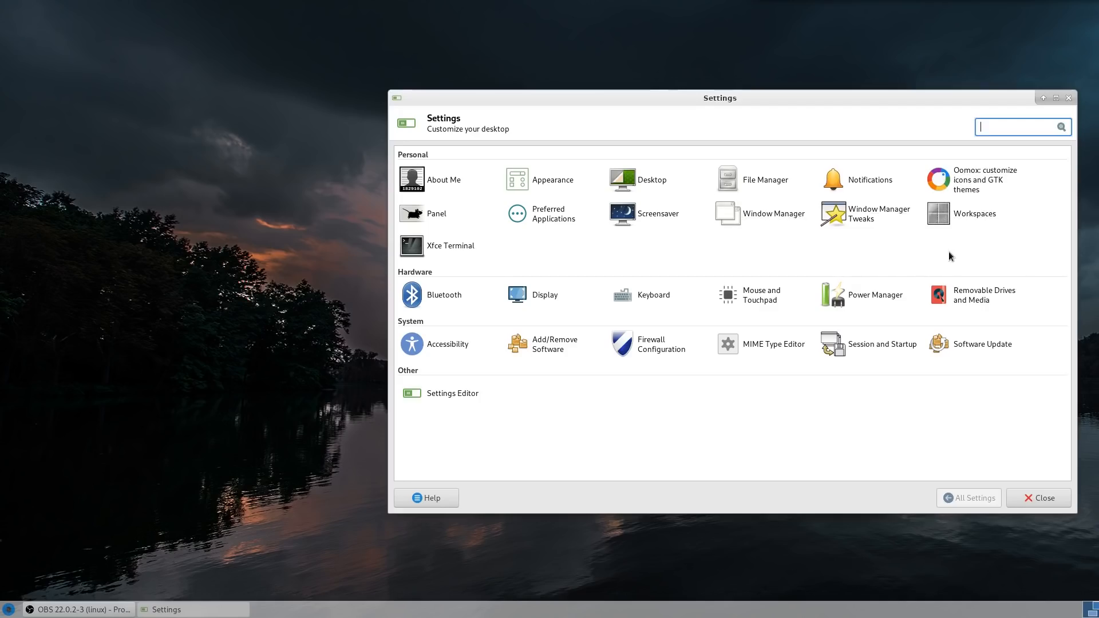
pyautogui.moveTo(924, 237)
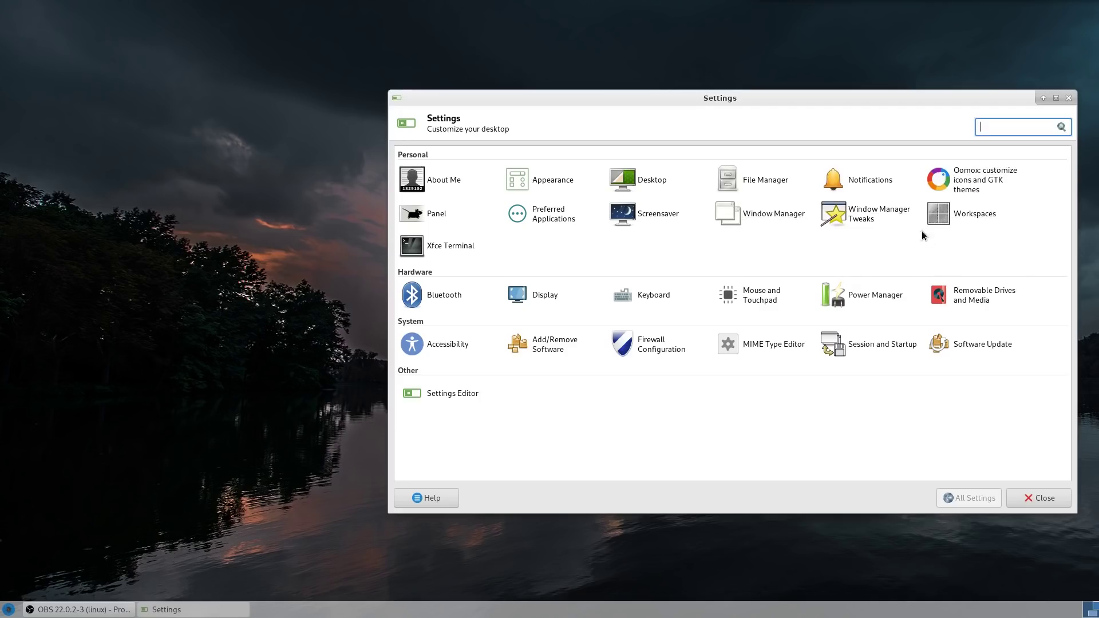
pyautogui.moveTo(786, 255)
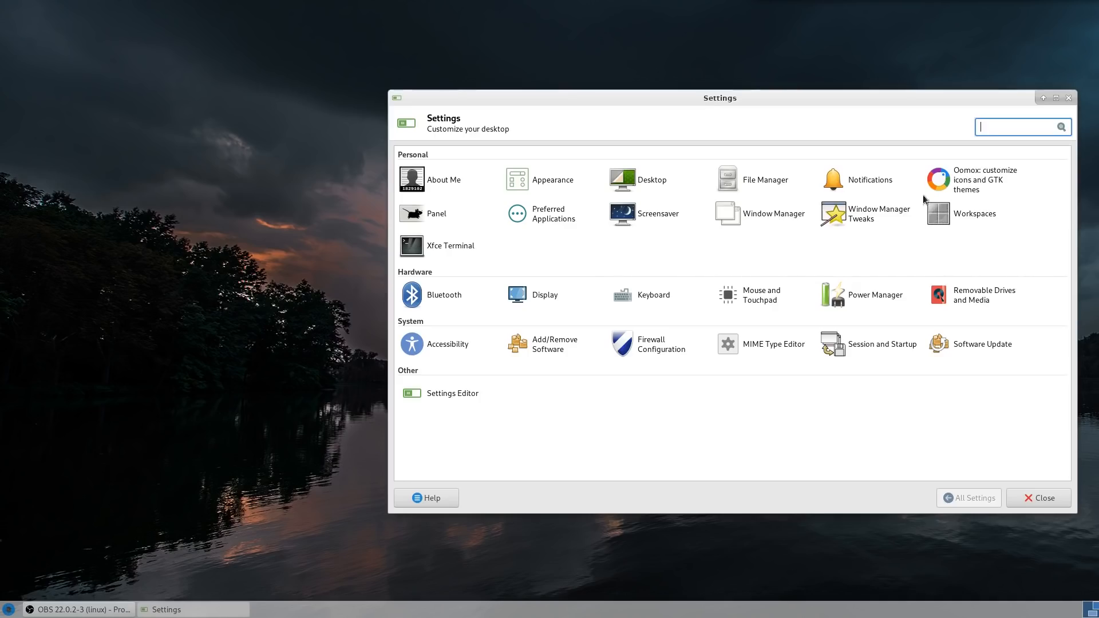
pyautogui.moveTo(847, 219)
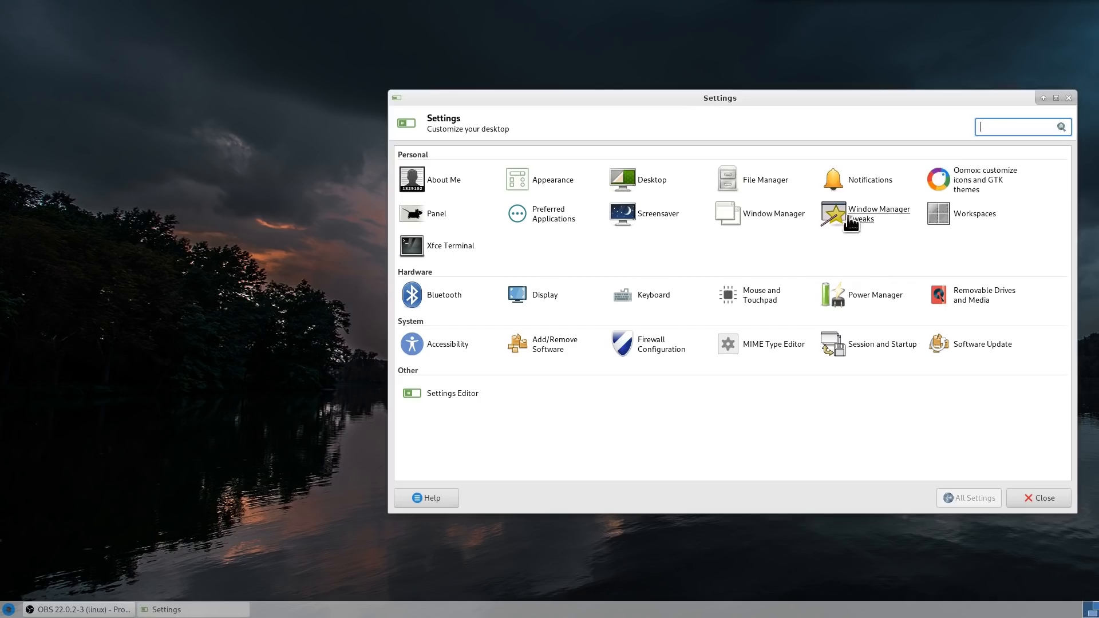
pyautogui.moveTo(757, 219)
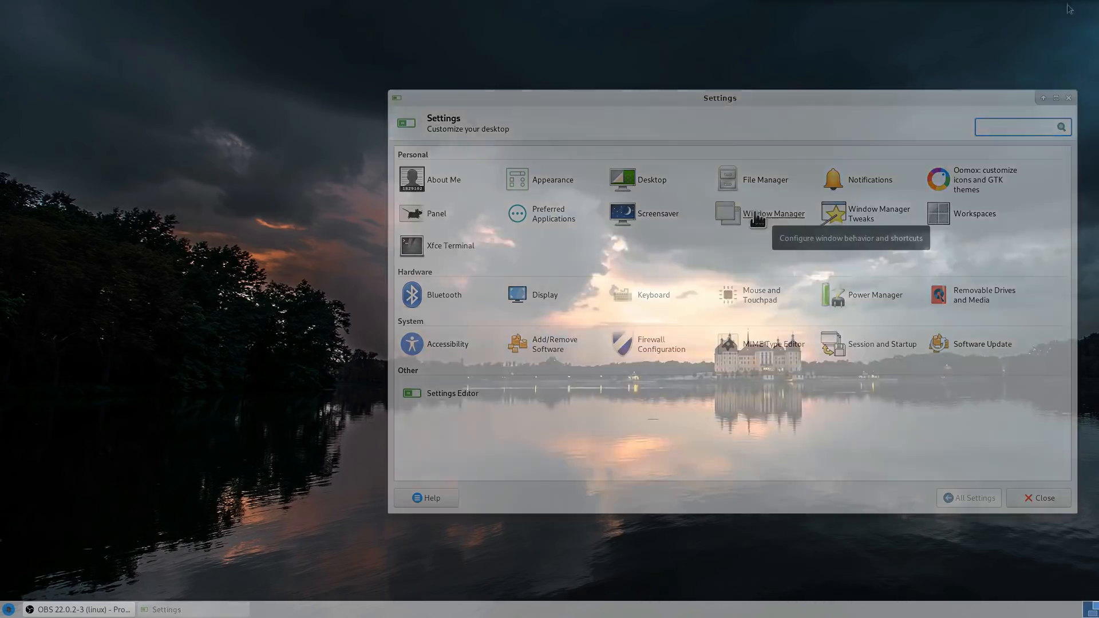
pyautogui.click(1043, 498)
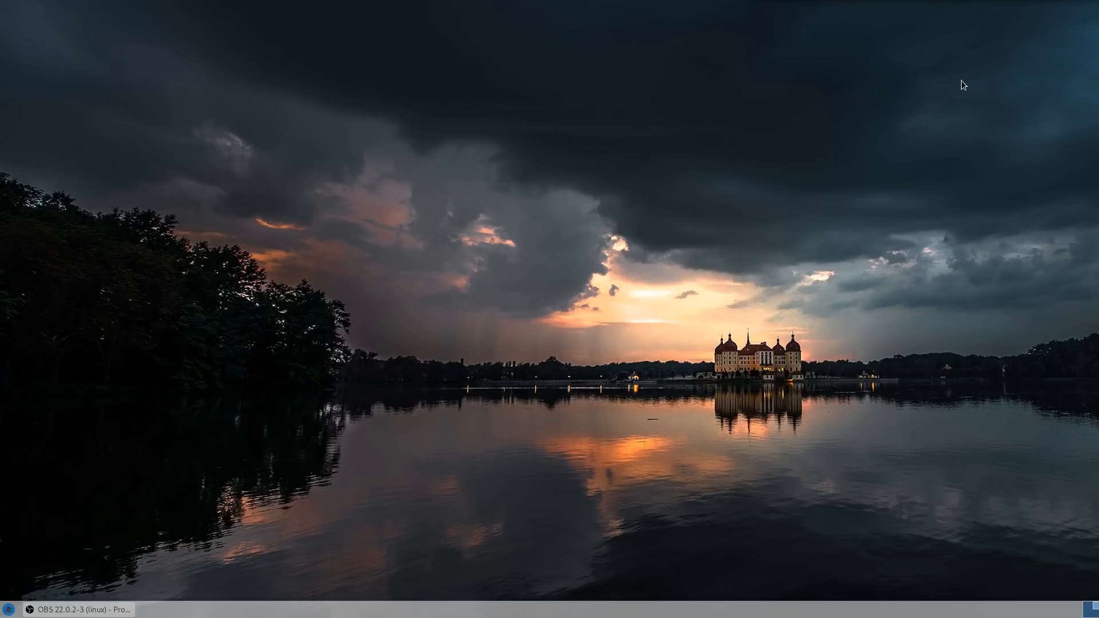
pyautogui.moveTo(964, 77)
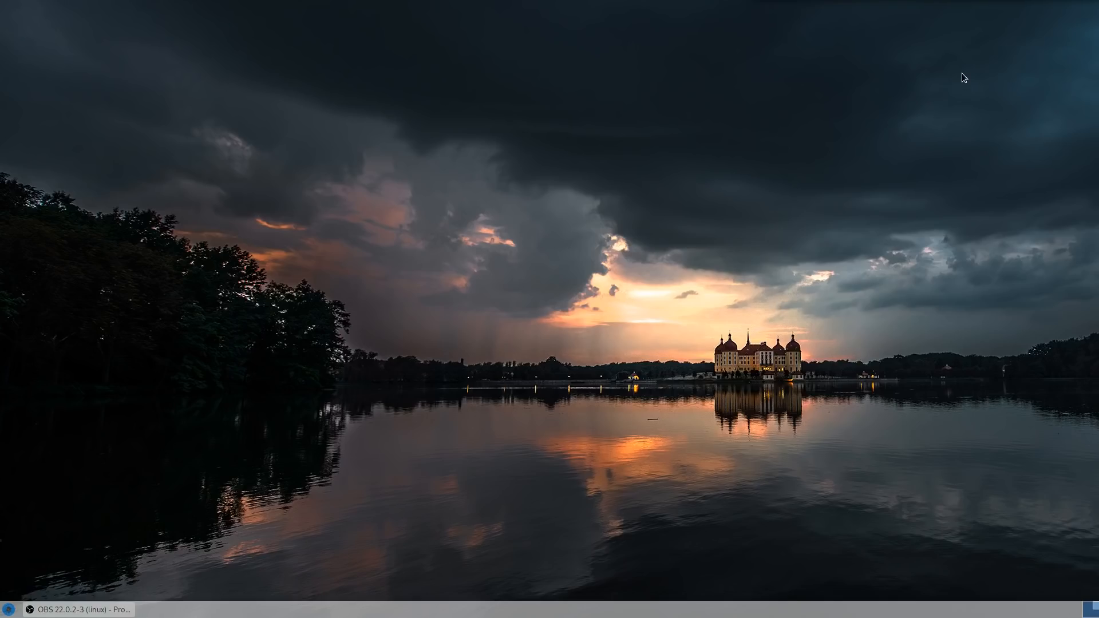
pyautogui.moveTo(953, 57)
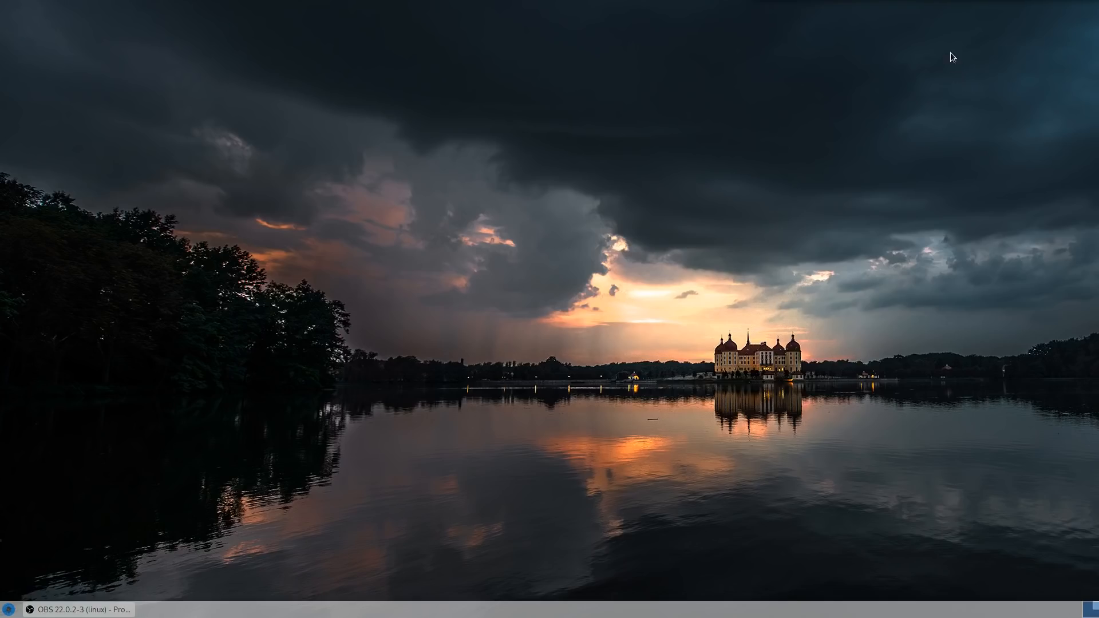
pyautogui.moveTo(293, 407)
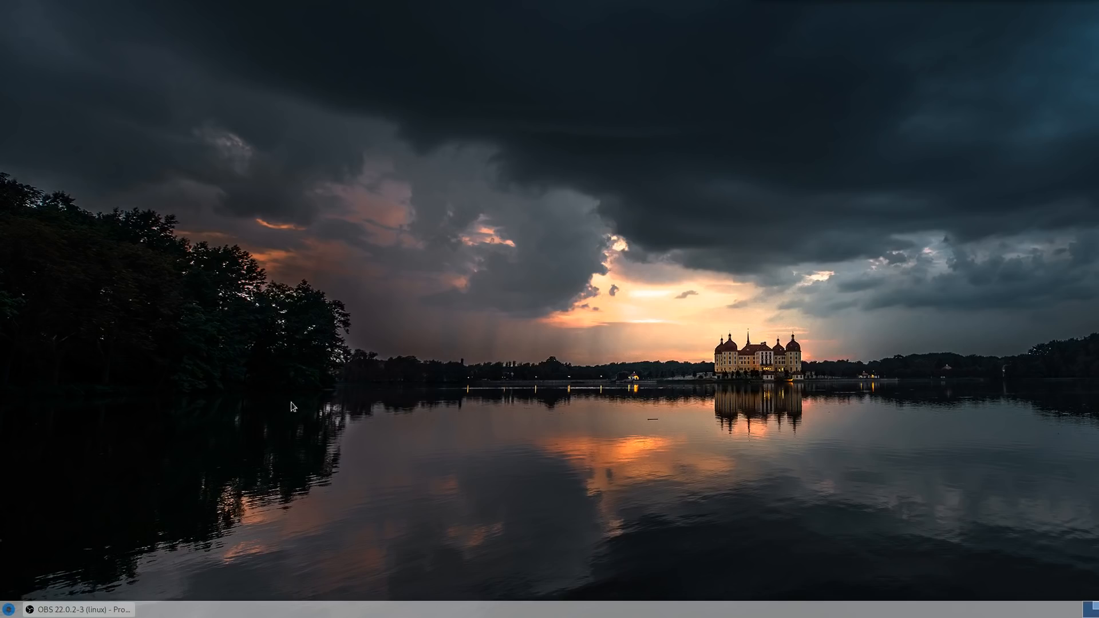
pyautogui.click(8, 609)
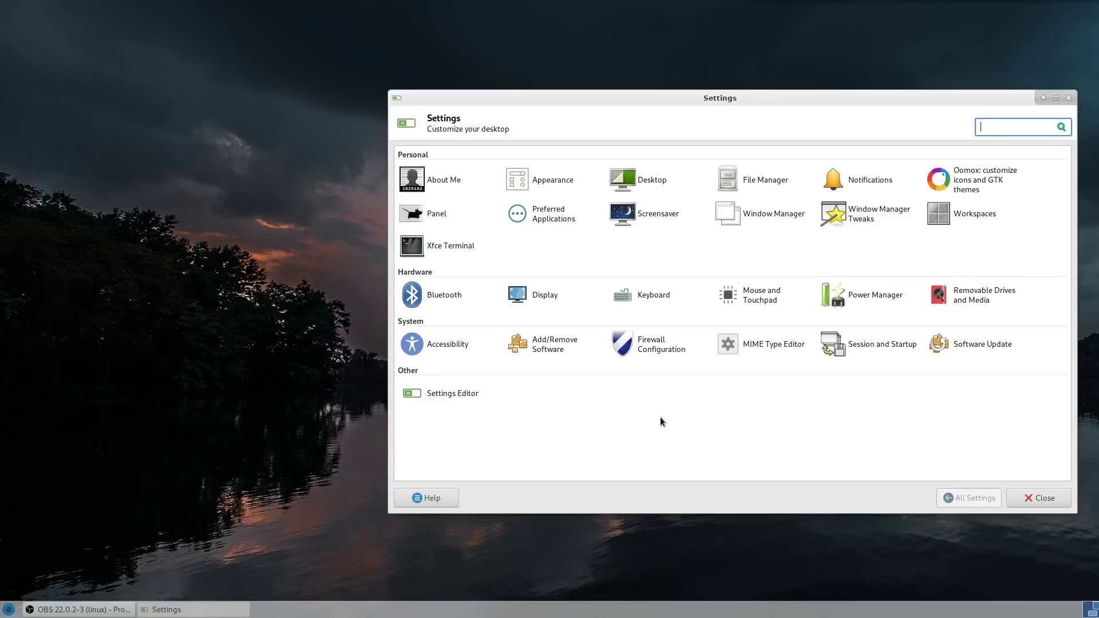
pyautogui.moveTo(522, 294)
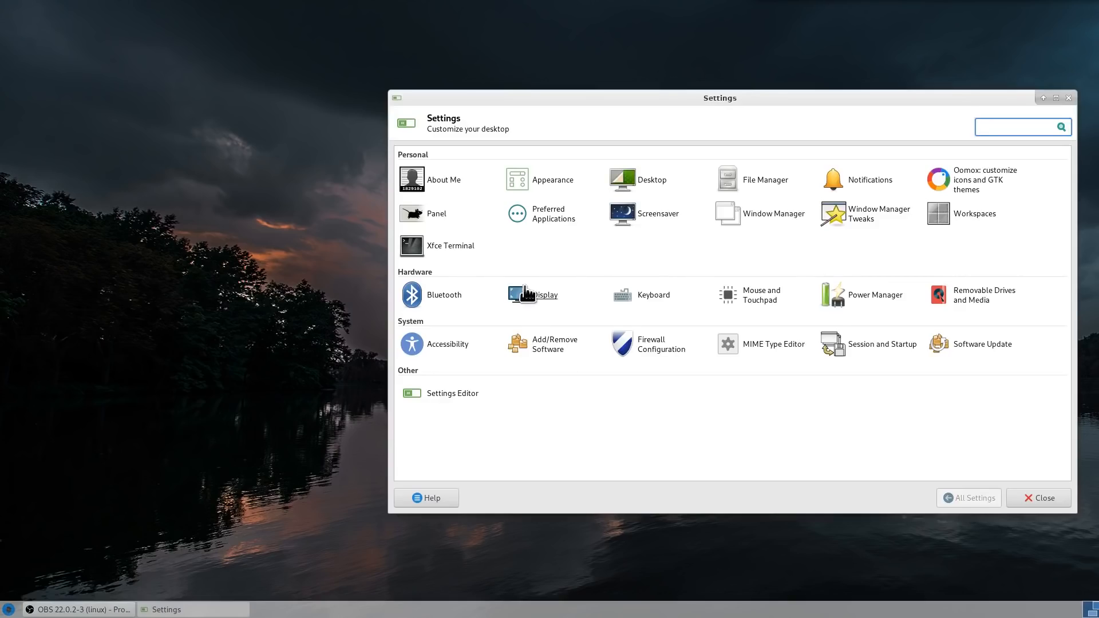
# Review Keyboard application shortcuts, close the terminal and home folder they launched, then close Keyboard.
pyautogui.click(653, 294)
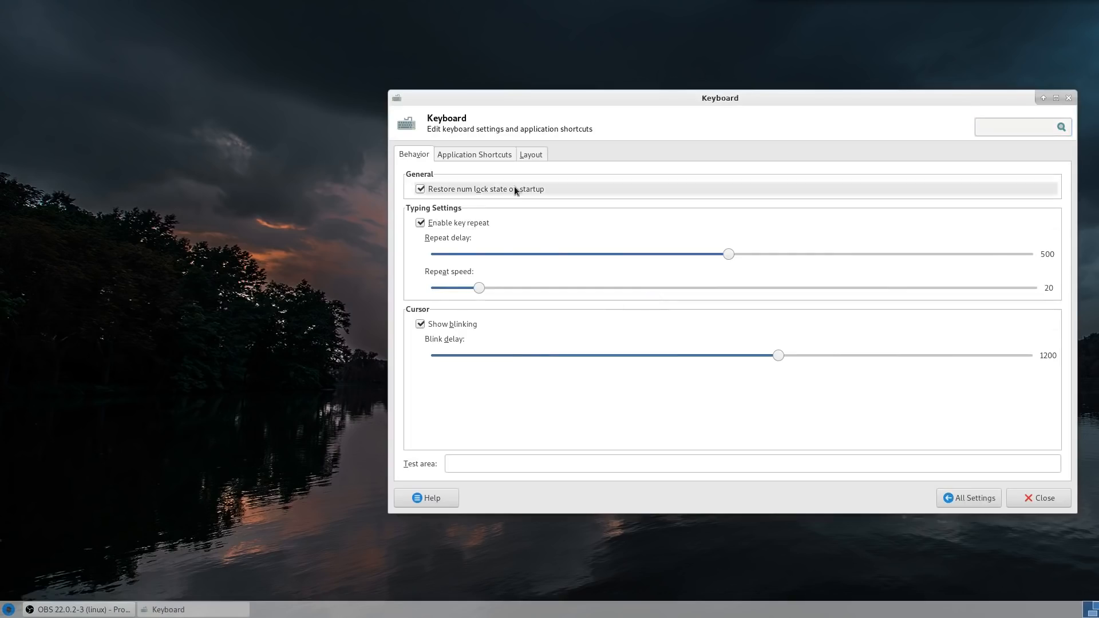
pyautogui.click(475, 154)
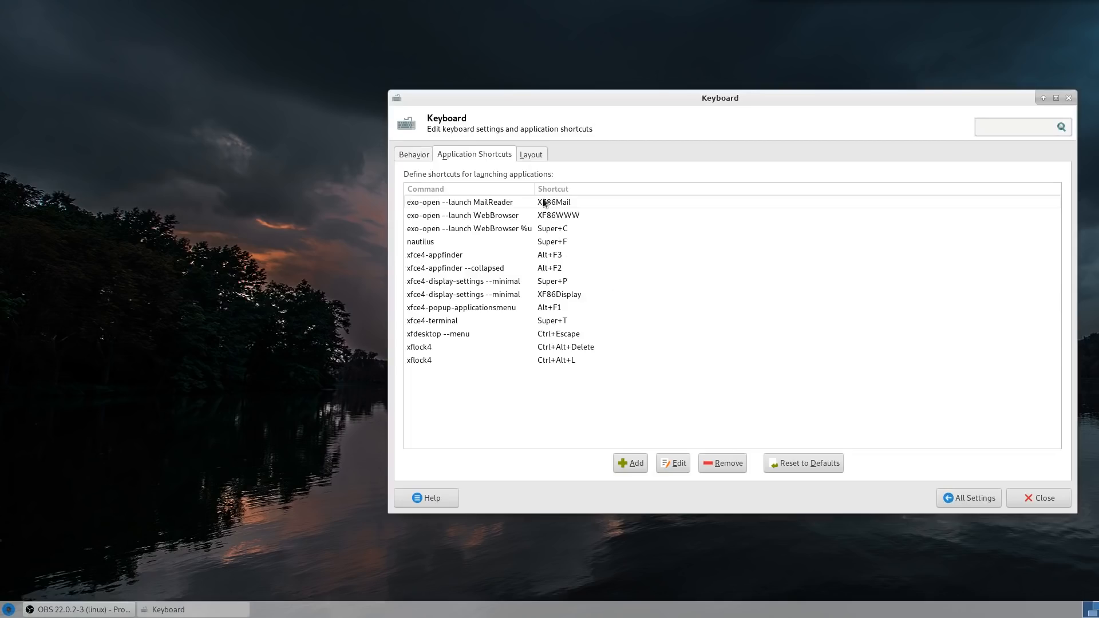
pyautogui.moveTo(529, 294)
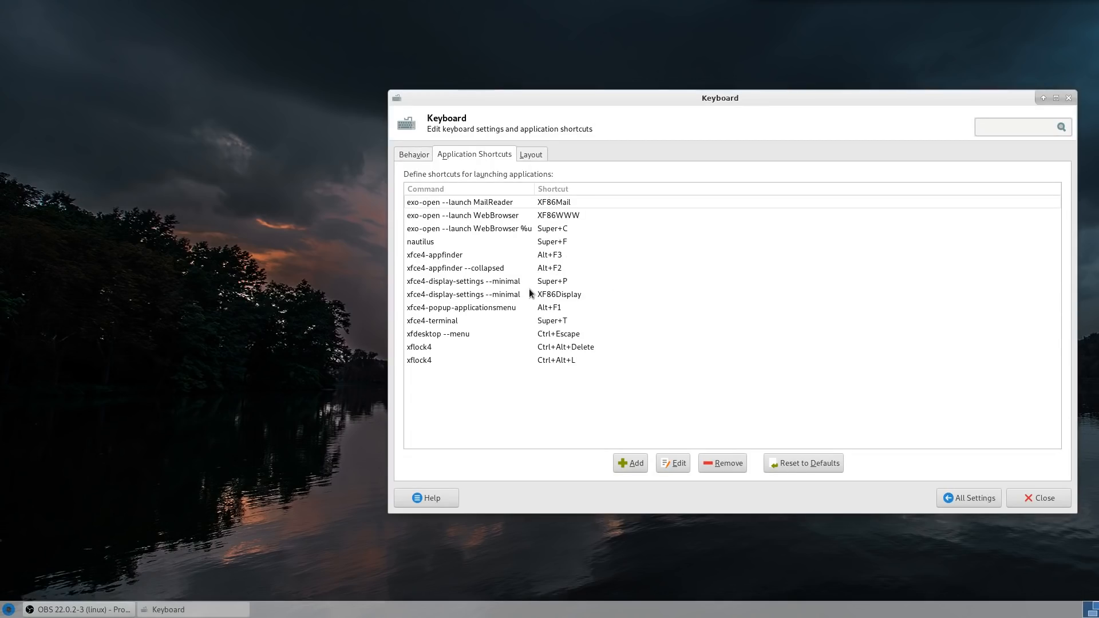
pyautogui.moveTo(576, 318)
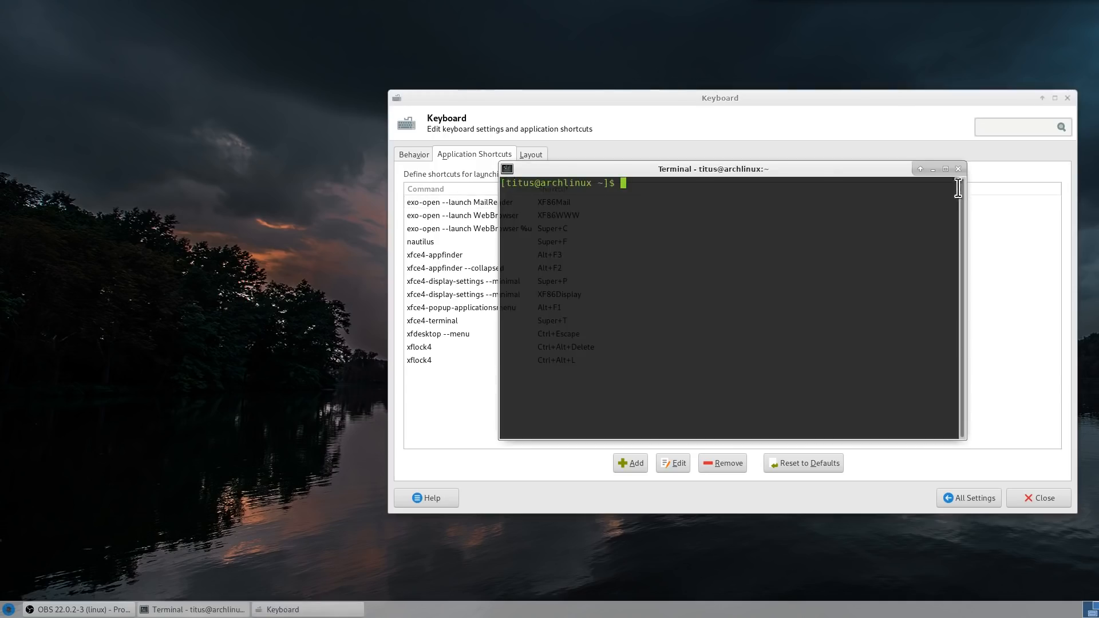
pyautogui.click(957, 168)
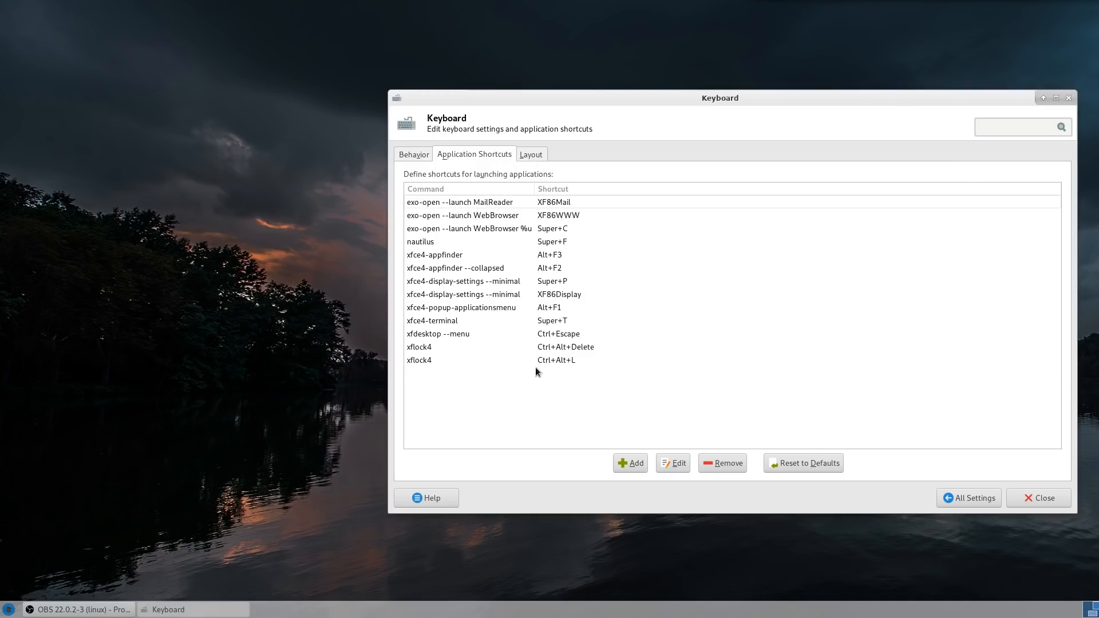
pyautogui.moveTo(482, 356)
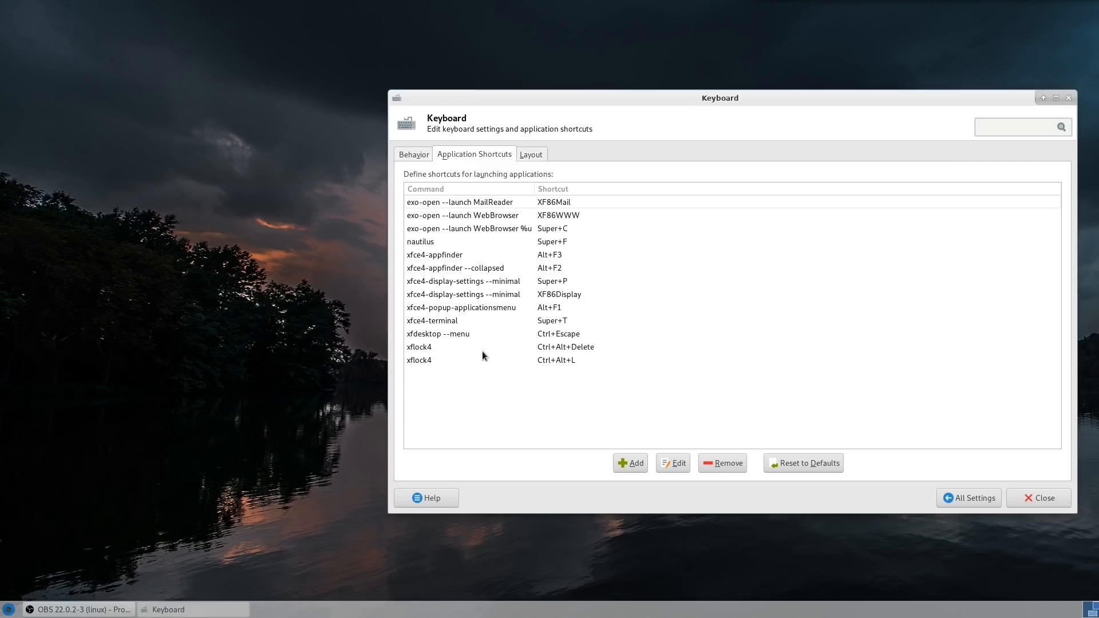
pyautogui.moveTo(476, 359)
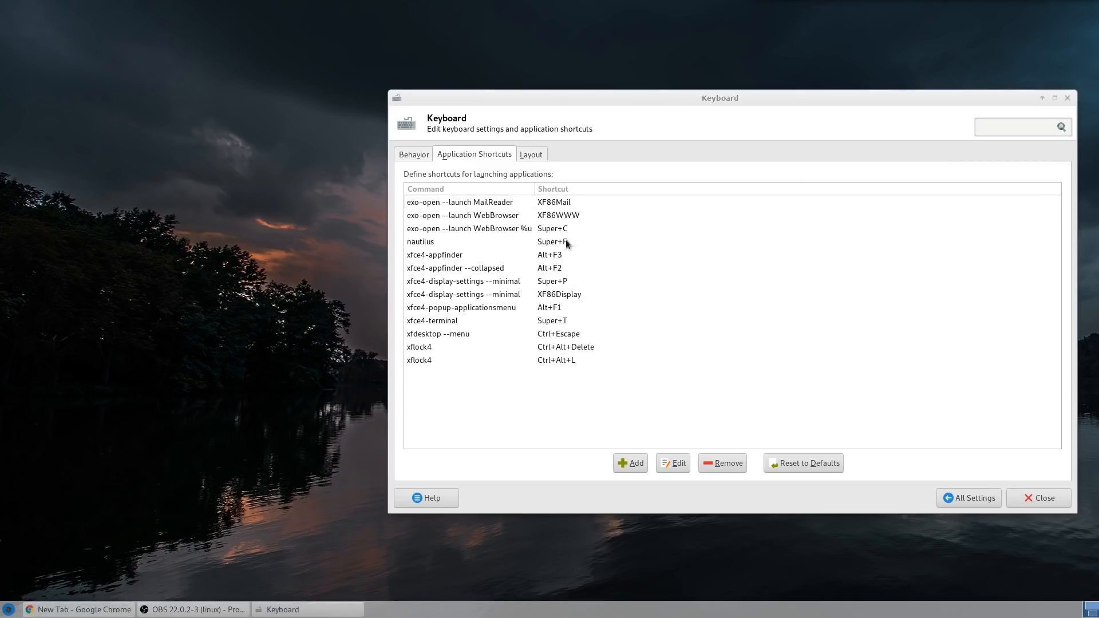
pyautogui.click(77, 610)
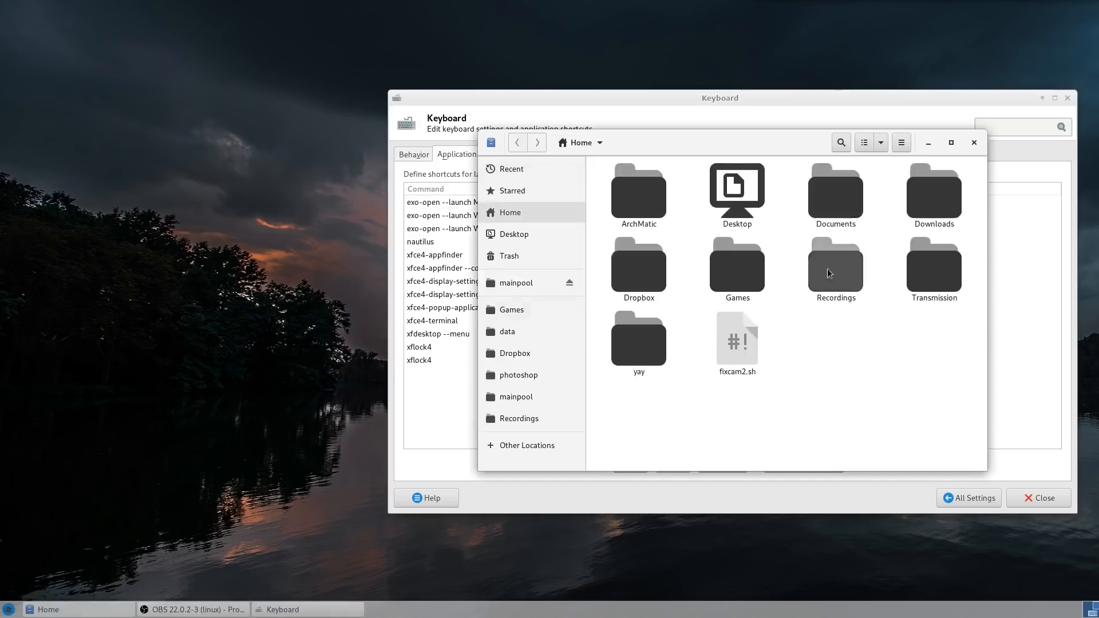
pyautogui.moveTo(734, 321)
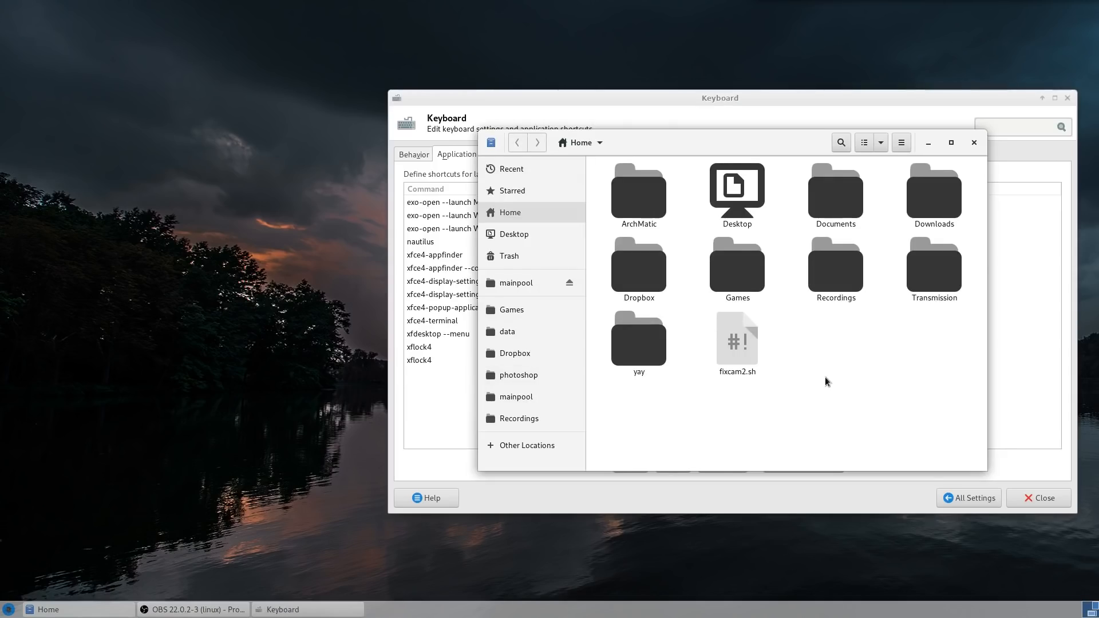
pyautogui.click(973, 143)
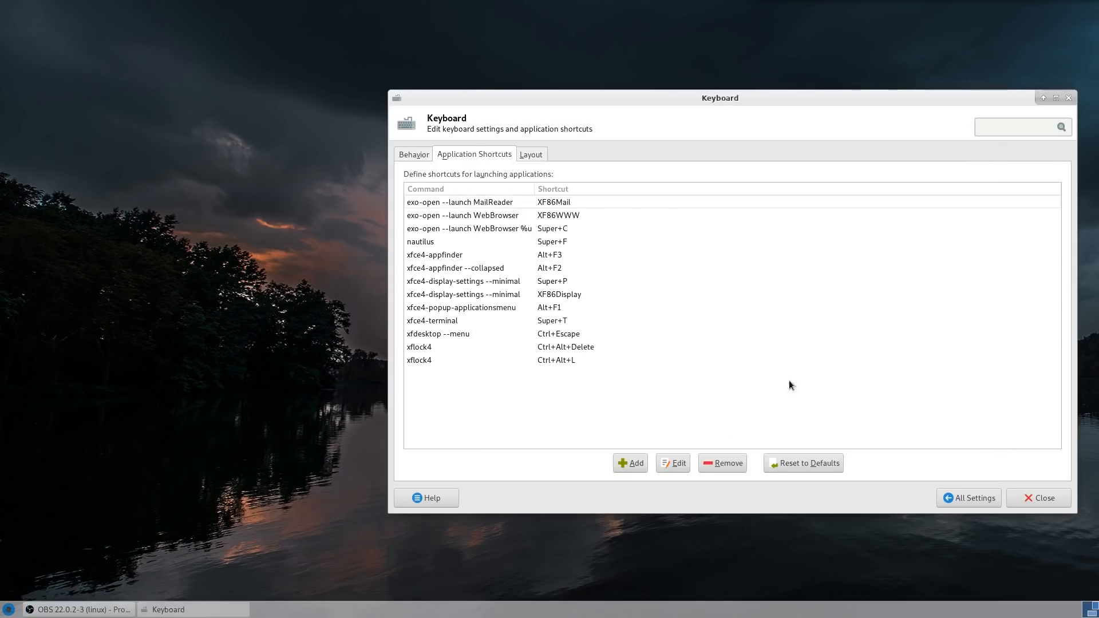
pyautogui.moveTo(825, 303)
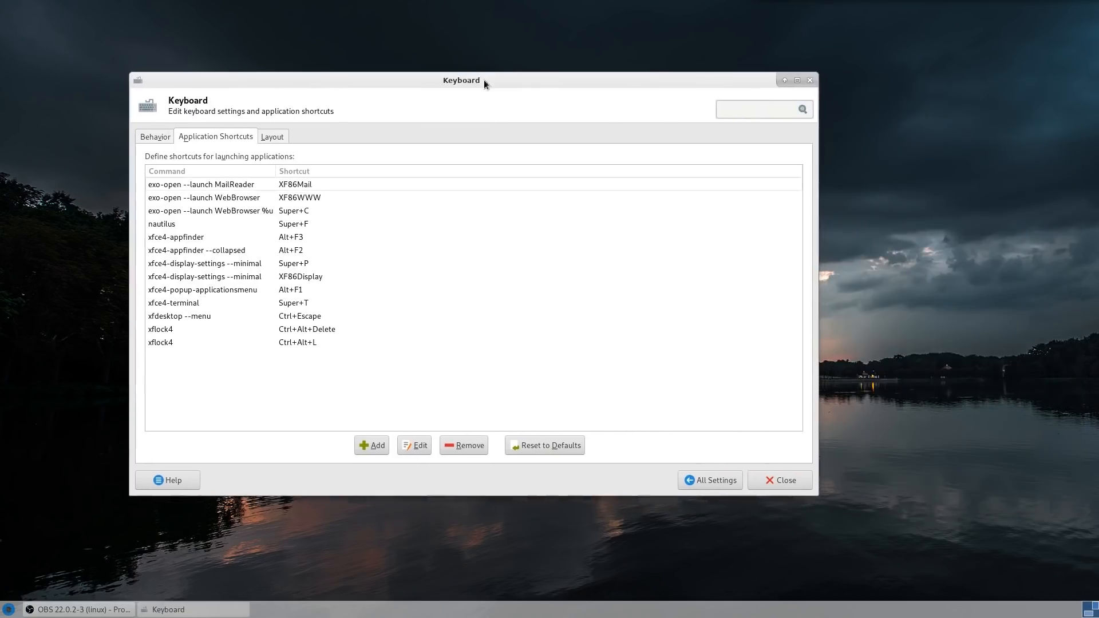
pyautogui.click(780, 481)
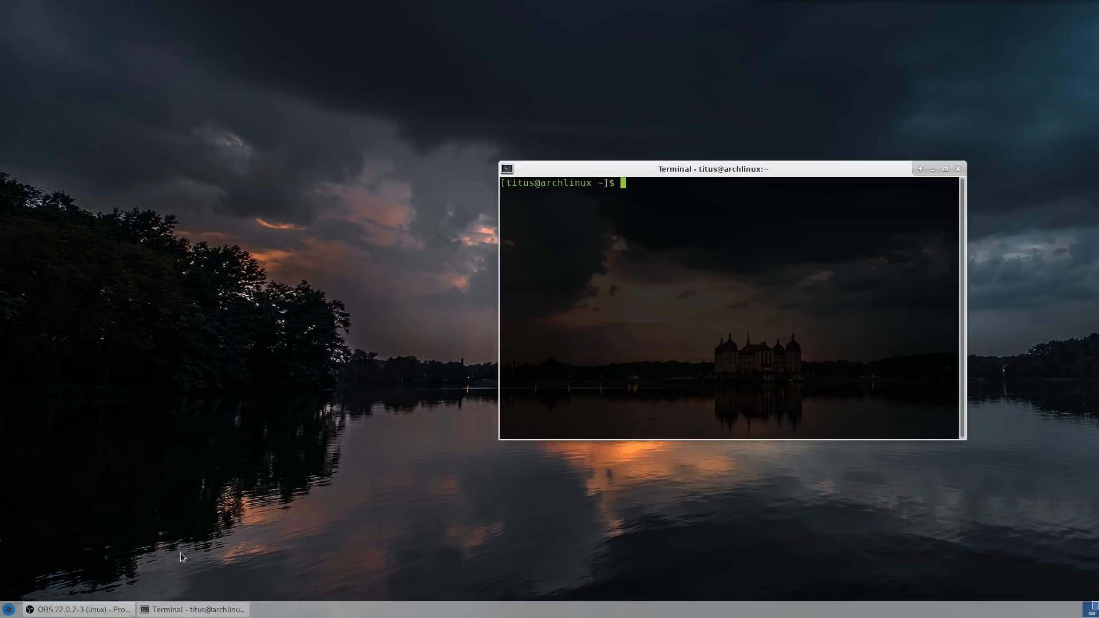
pyautogui.moveTo(727, 178)
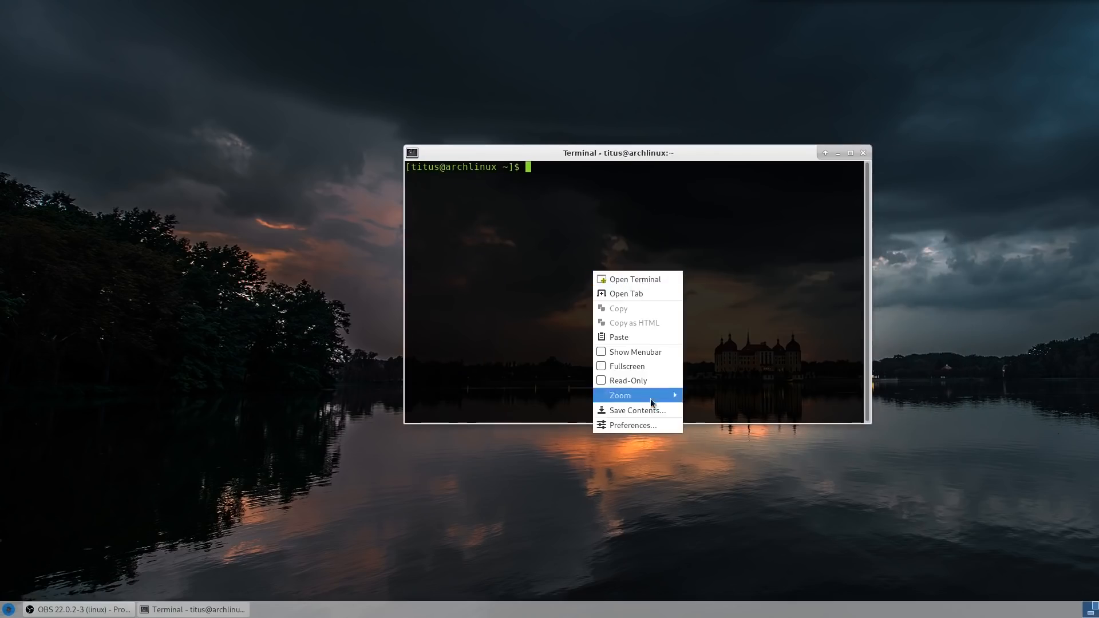
pyautogui.click(632, 424)
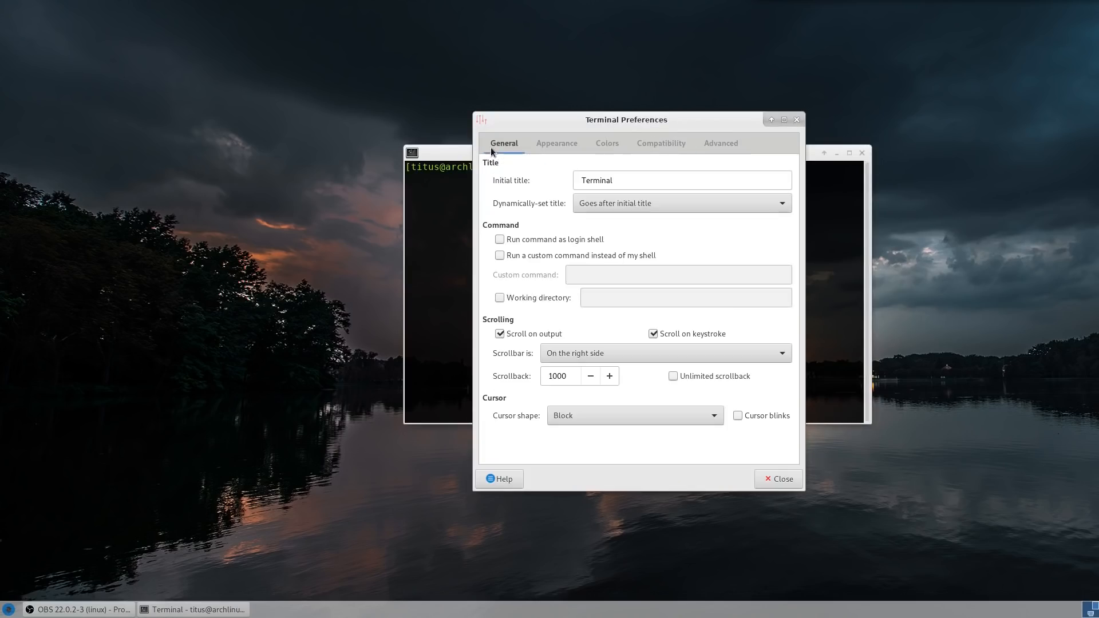
pyautogui.moveTo(791, 497)
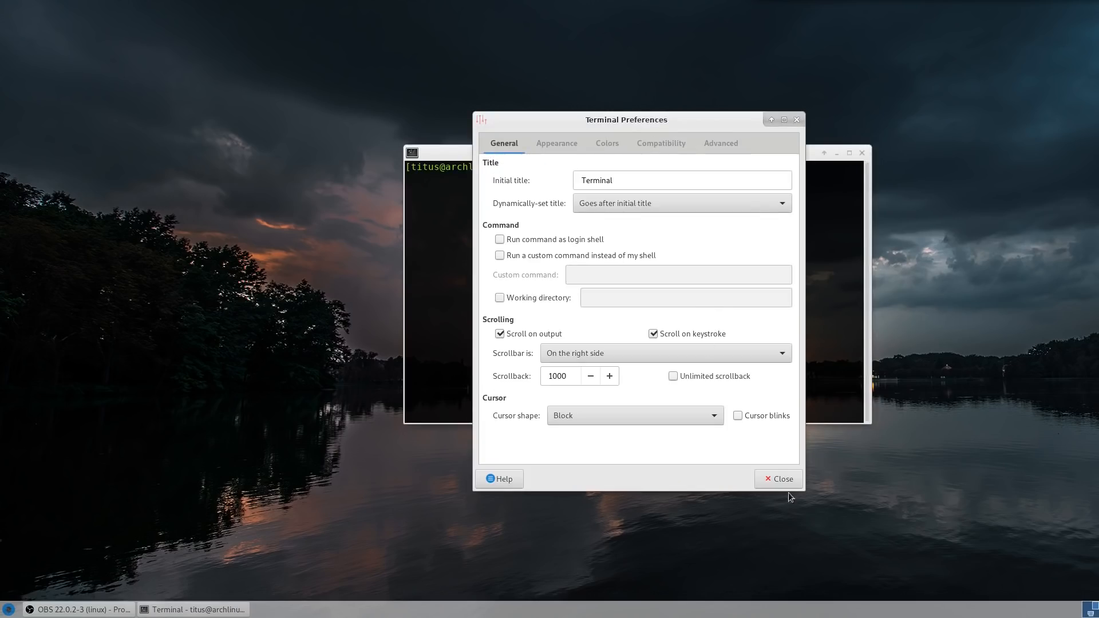
pyautogui.click(778, 479)
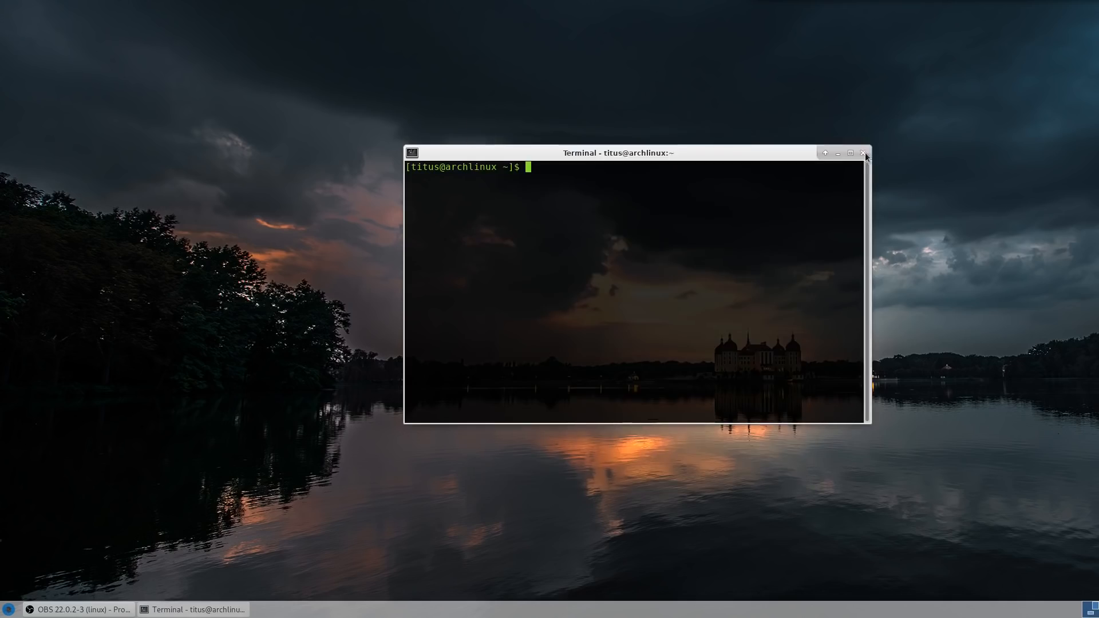